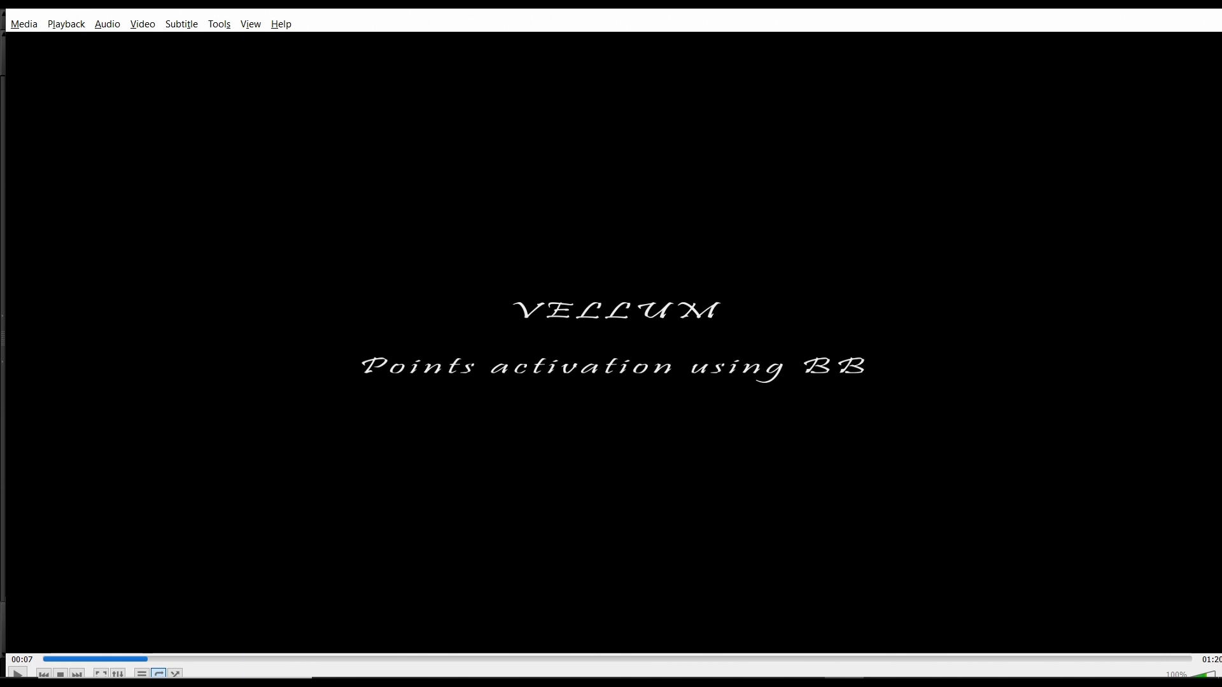
# Play the Vellum preview video in VLC and scrub to the pig head crumbling into grains.
pyautogui.click(17, 673)
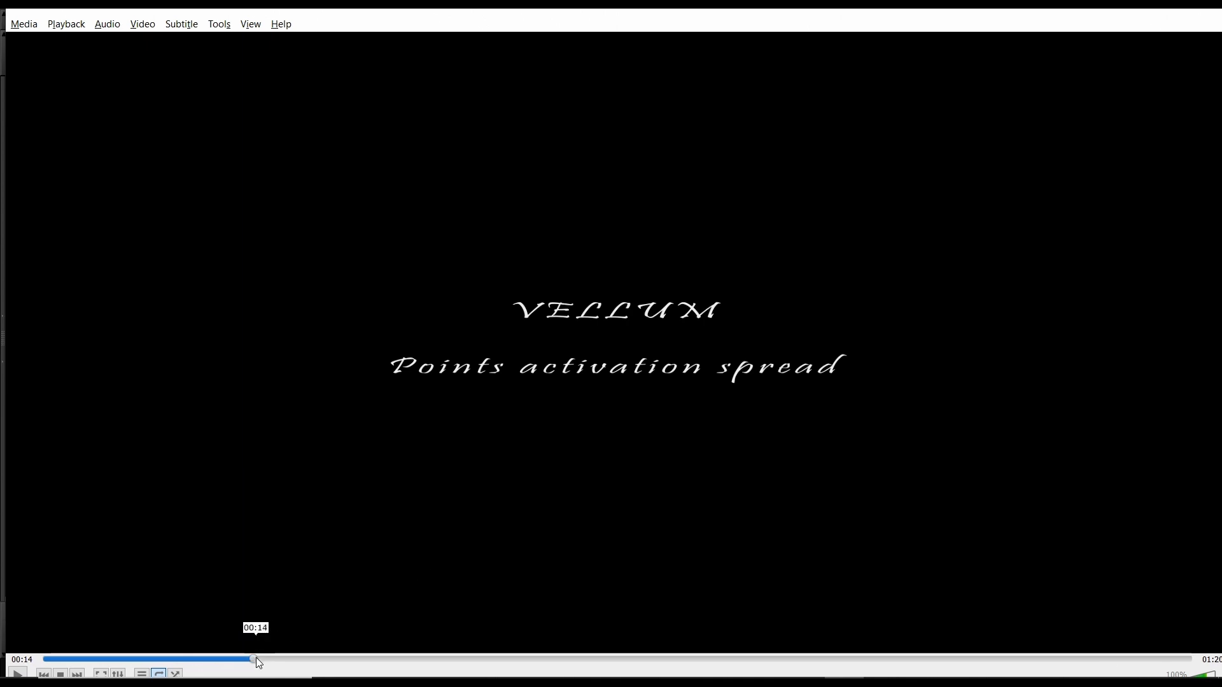
pyautogui.moveTo(250, 658); pyautogui.dragTo(590, 659)
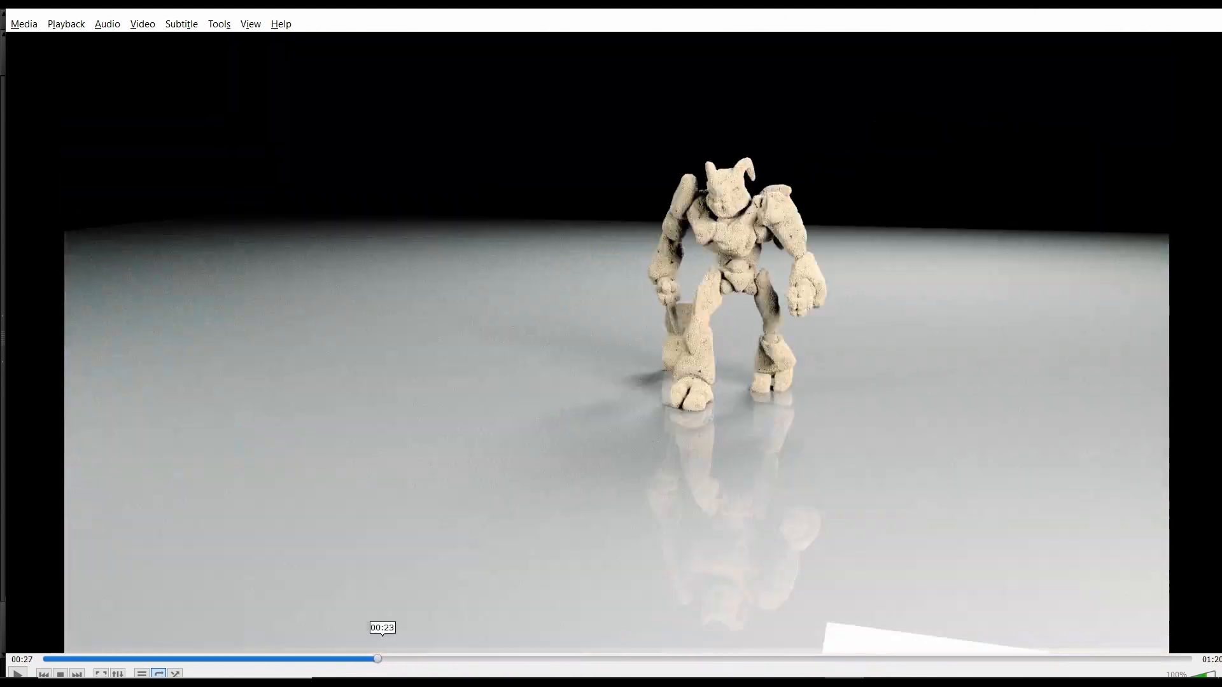
pyautogui.moveTo(378, 660); pyautogui.dragTo(326, 660)
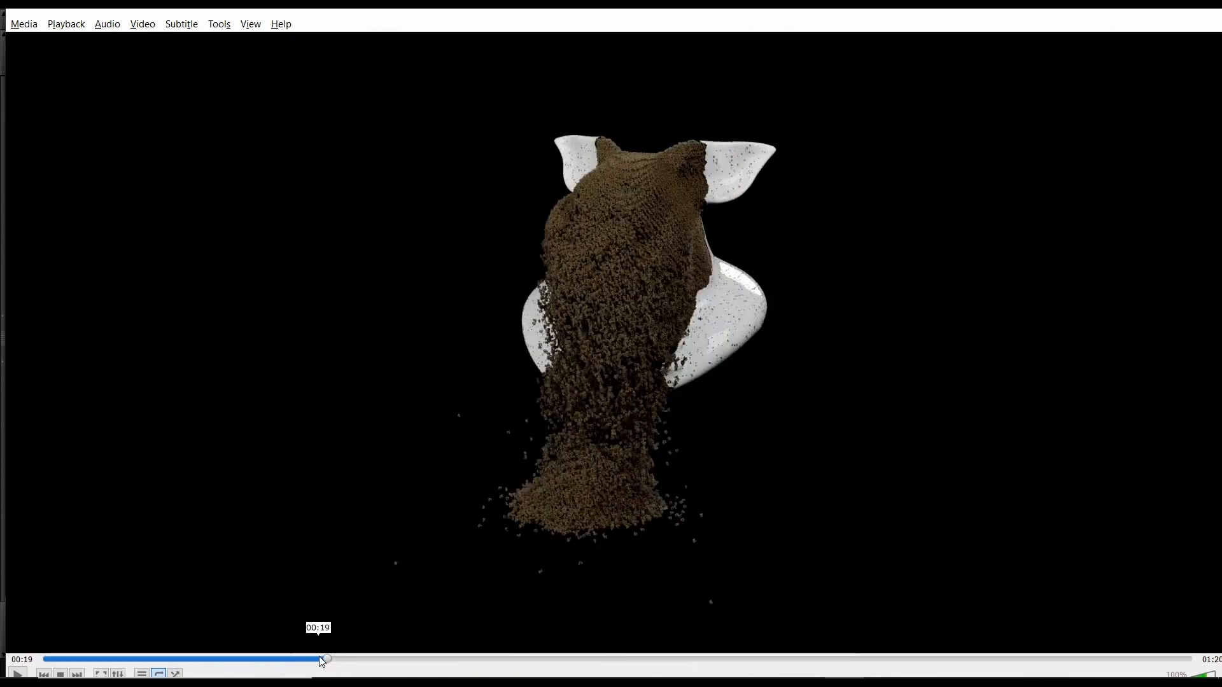
pyautogui.moveTo(323, 660); pyautogui.dragTo(254, 660)
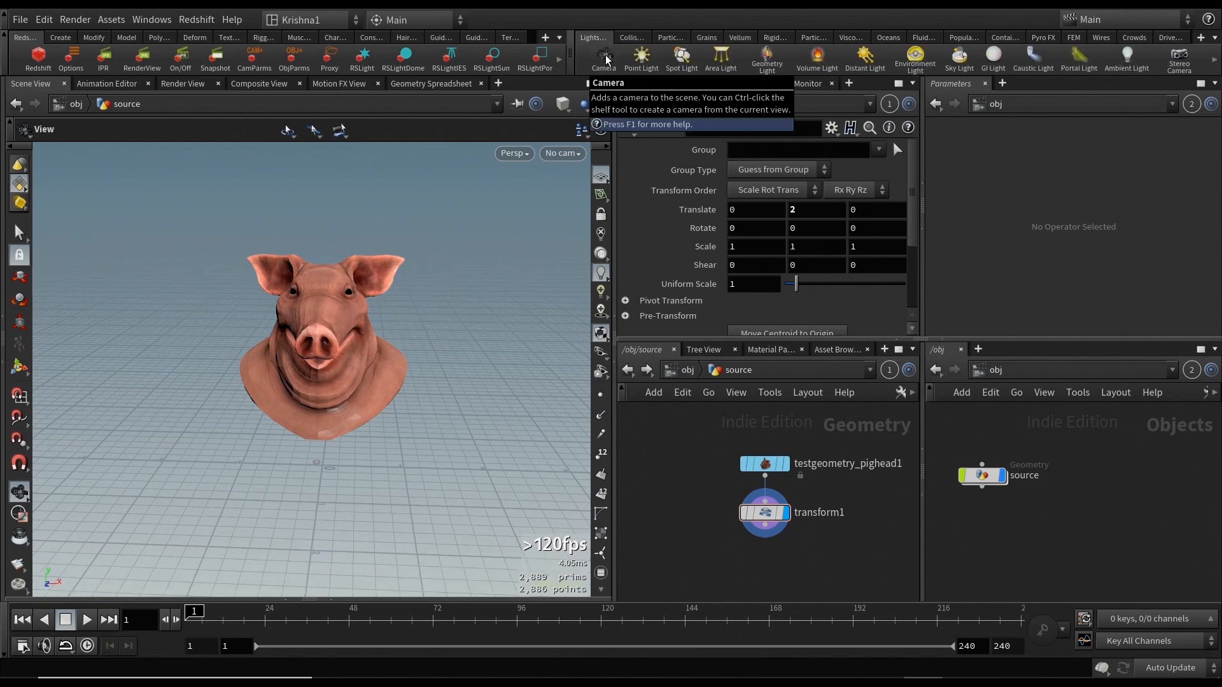
# Add camera cam1 from the shelf and return to the object-level network.
pyautogui.click(603, 59)
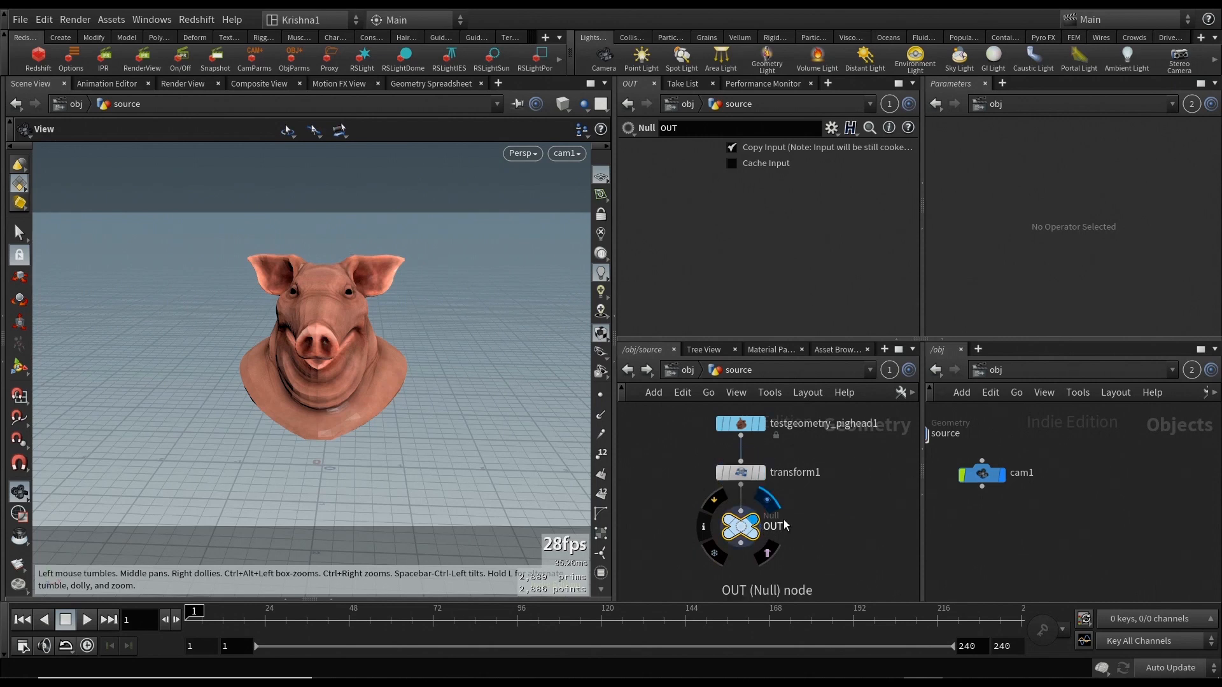
pyautogui.click(726, 445)
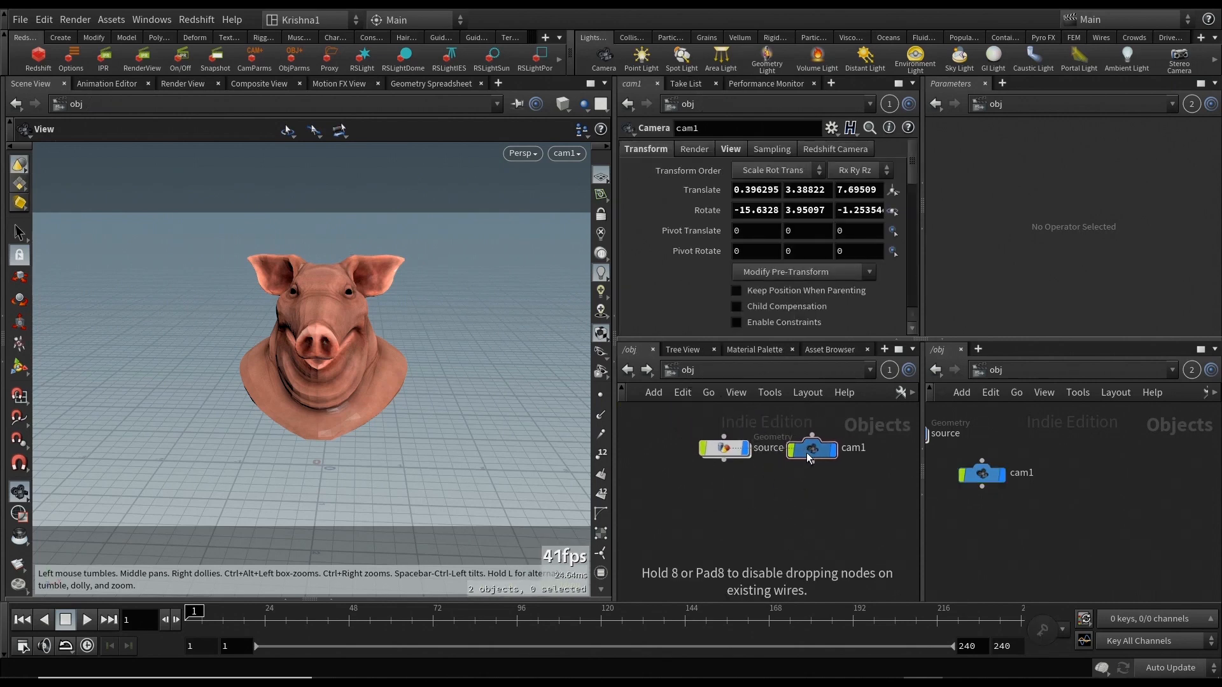
pyautogui.click(721, 447)
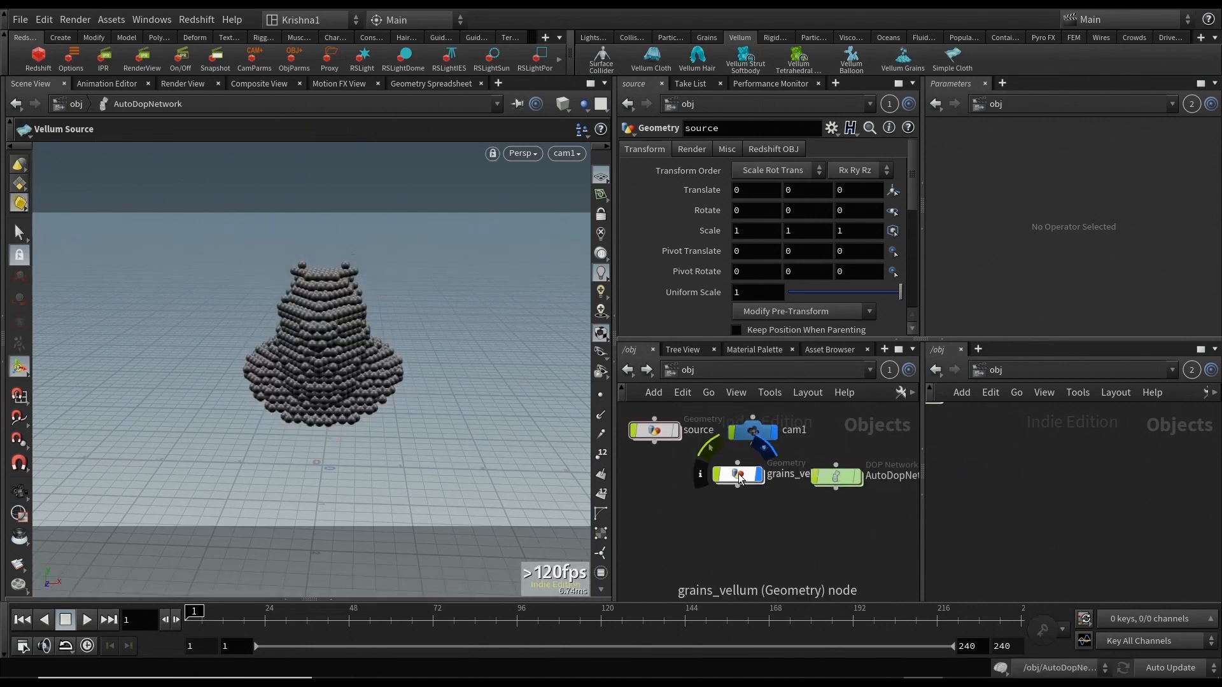
# Apply Vellum Grains to the pig head and set grain_constraints Grain Size to 0.03.
pyautogui.moveTo(736, 475); pyautogui.dragTo(656, 524)
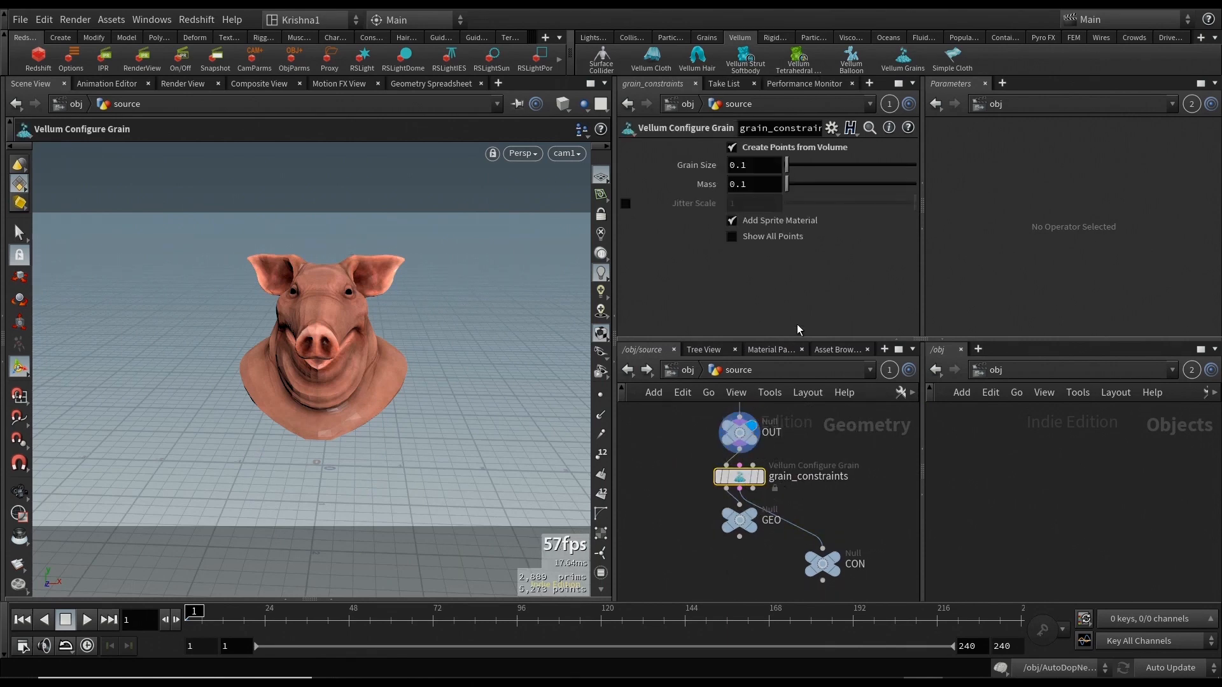
pyautogui.click(754, 165)
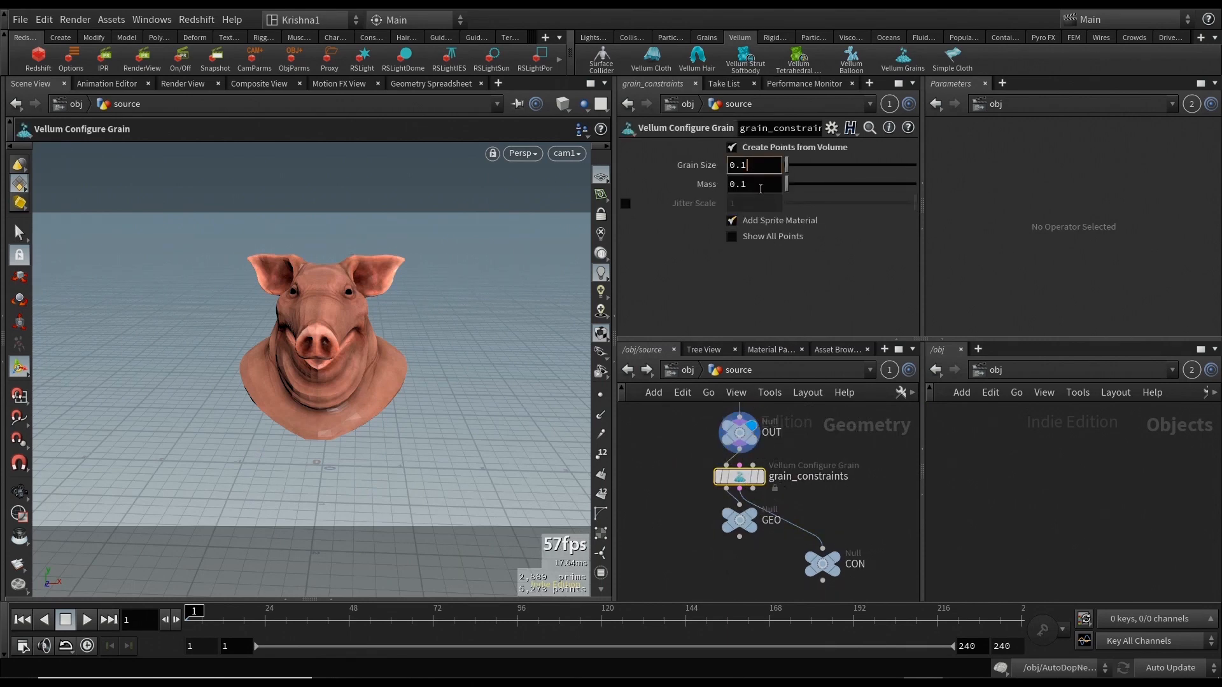
pyautogui.write('0.03')
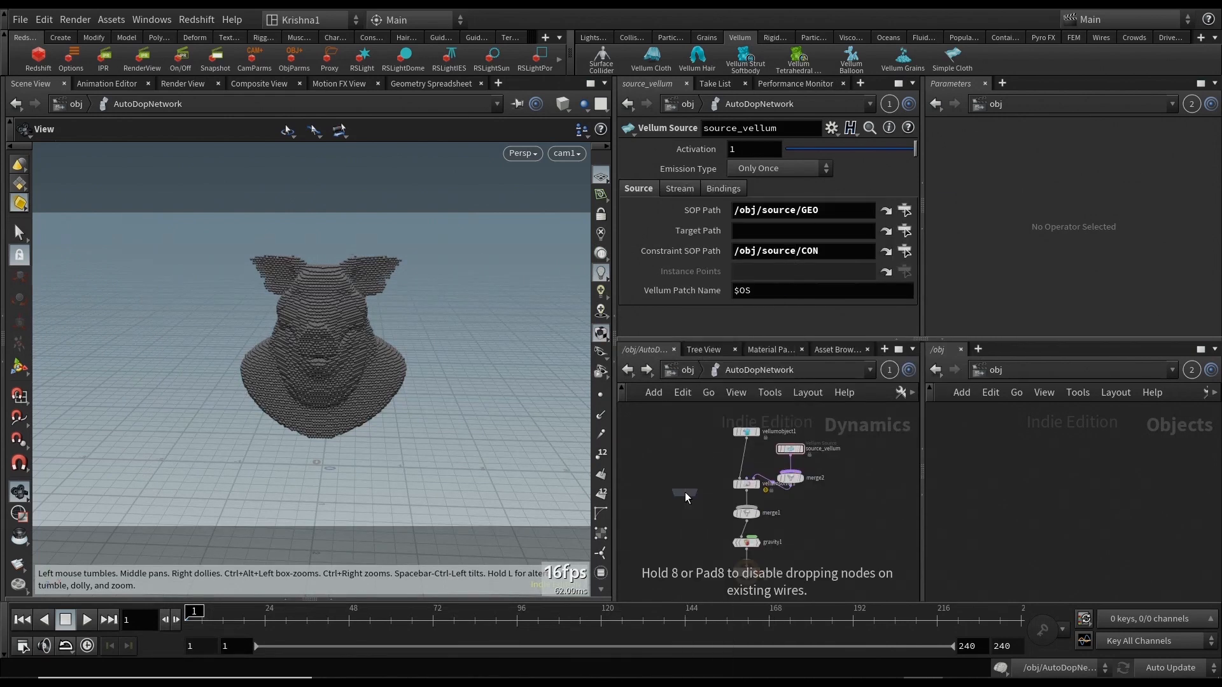
# Add a Ground Plane DOP wired into AutoDopNetwork's merge, then return to /obj.
pyautogui.click(684, 490)
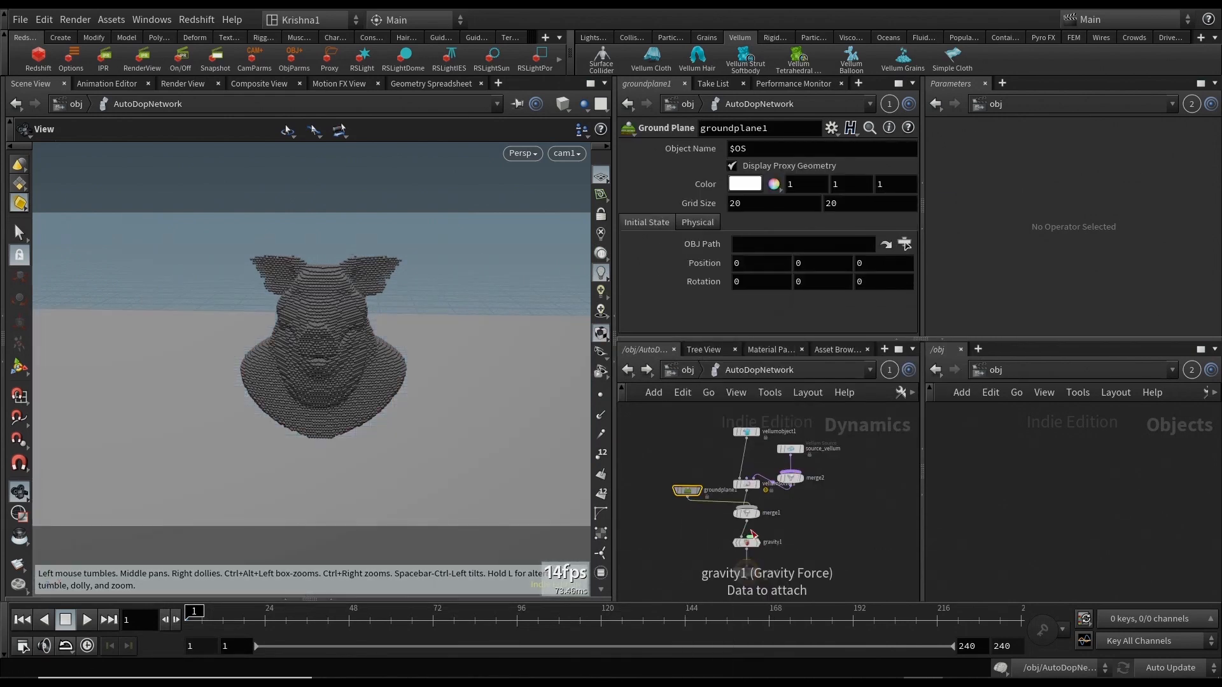
pyautogui.click(743, 513)
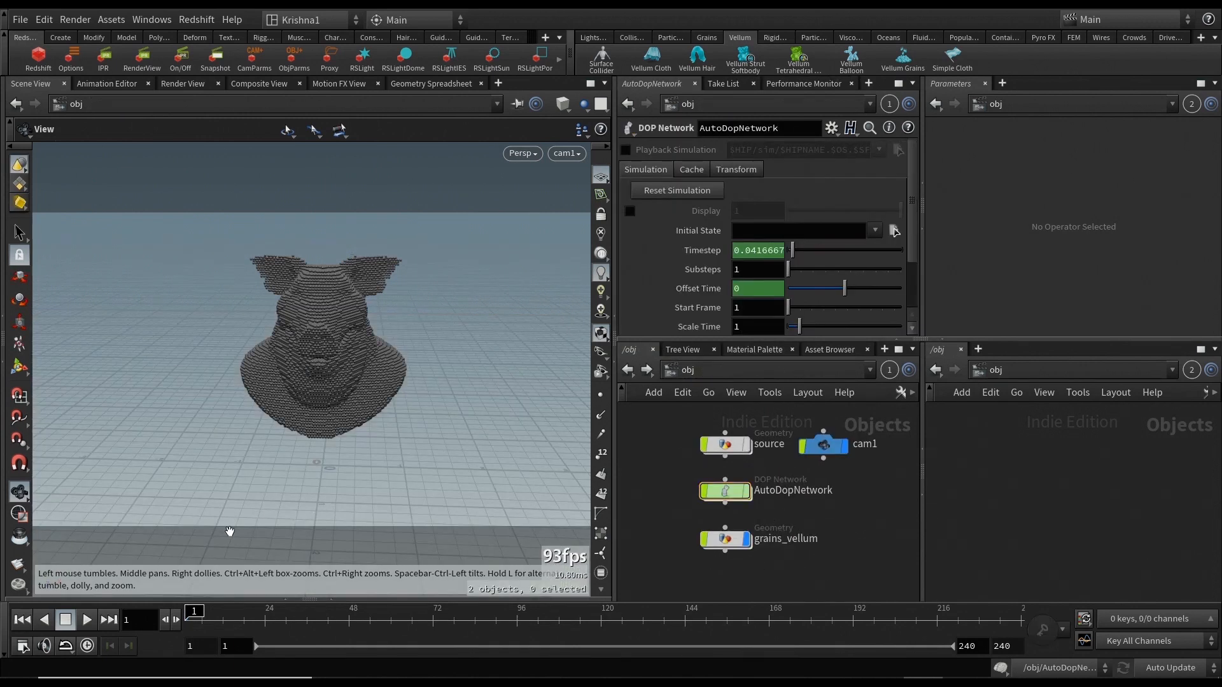
pyautogui.click(87, 619)
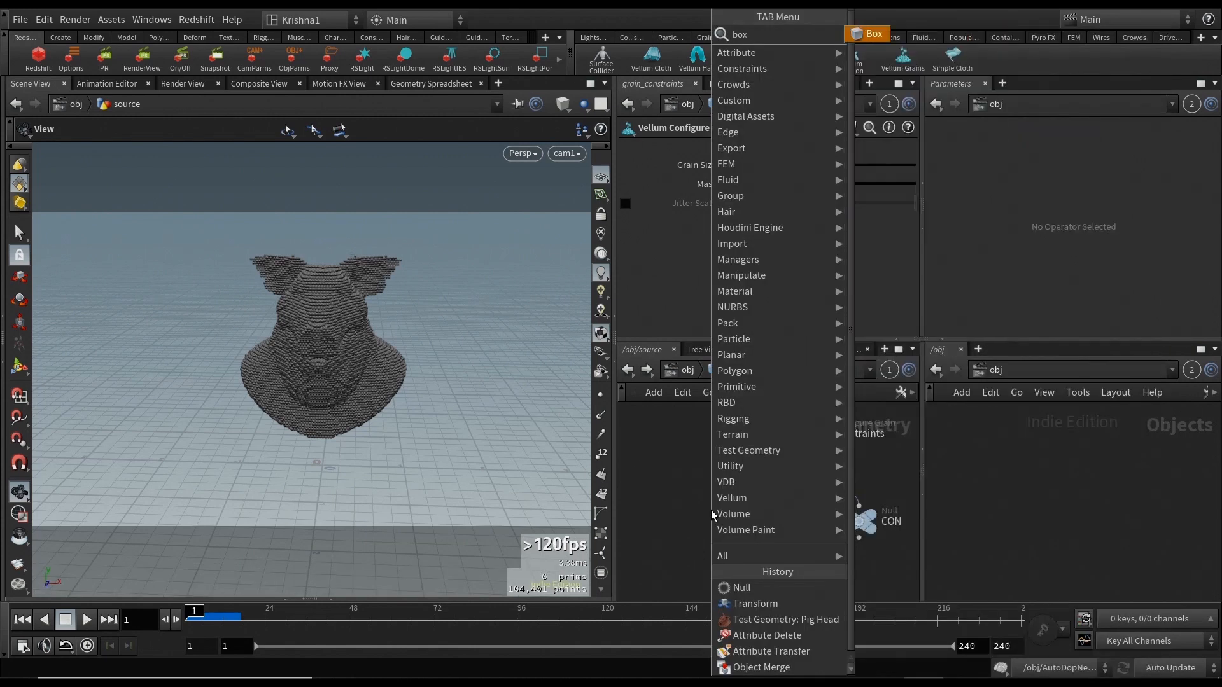
# Add a Box SOP feeding a Transform, scaled up and raised above the pig head.
pyautogui.click(872, 34)
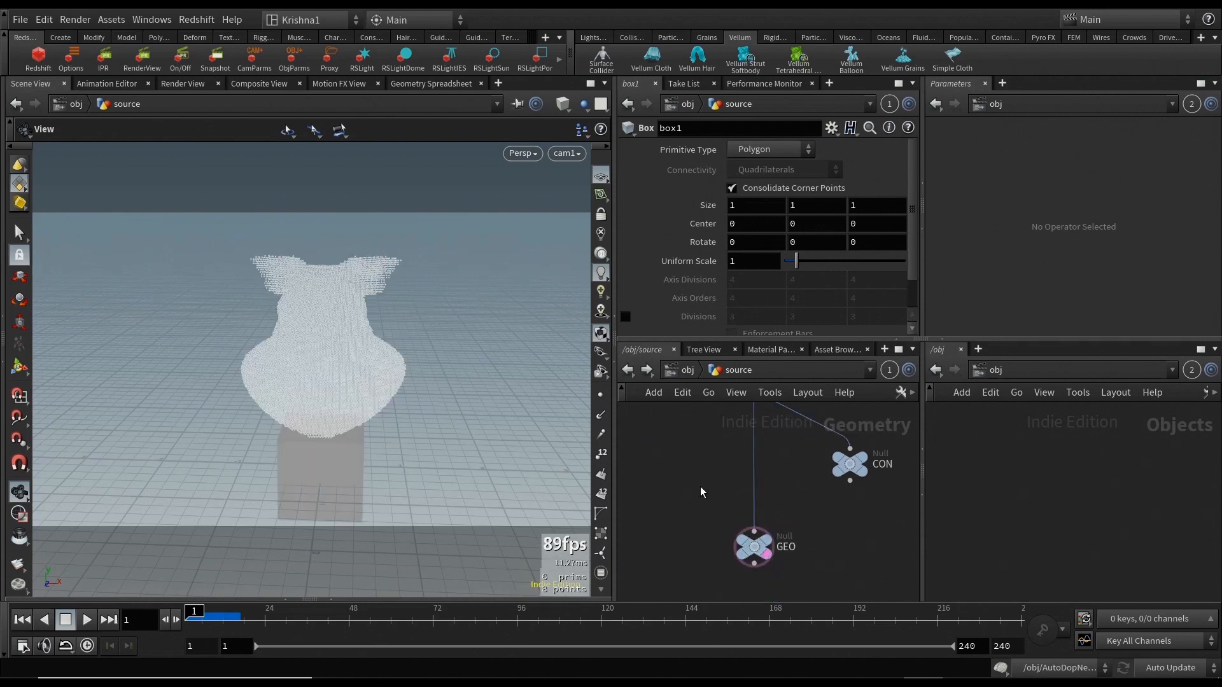
pyautogui.press('tab')
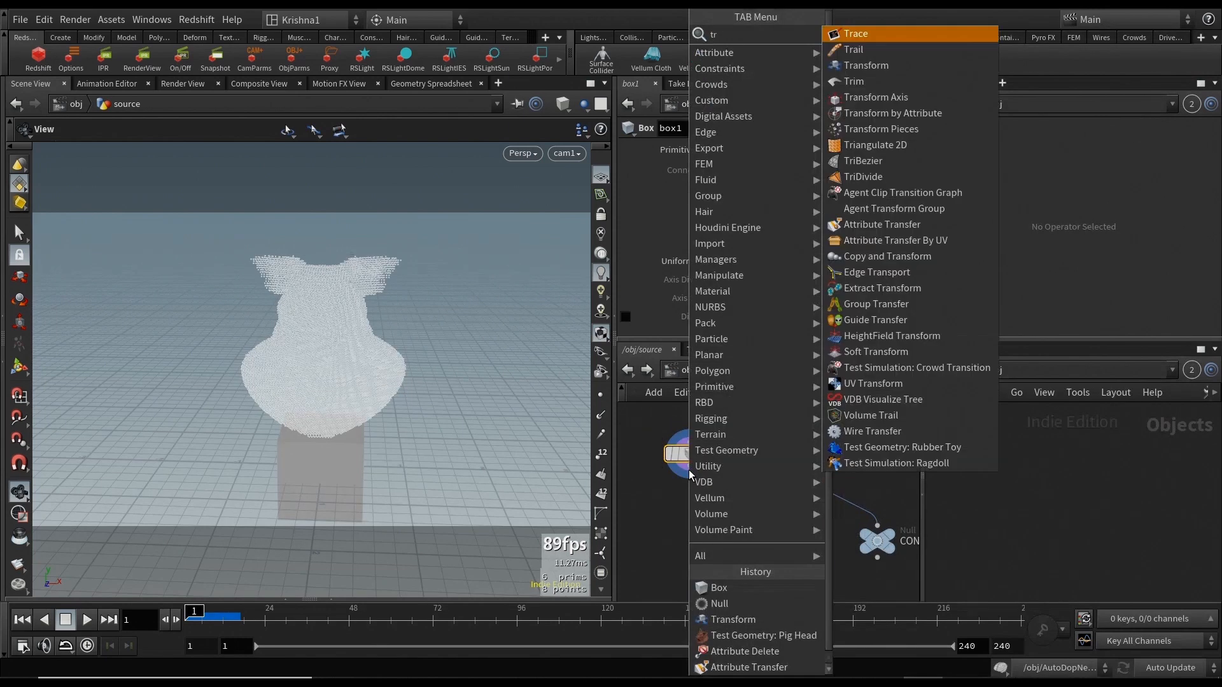
pyautogui.click(865, 65)
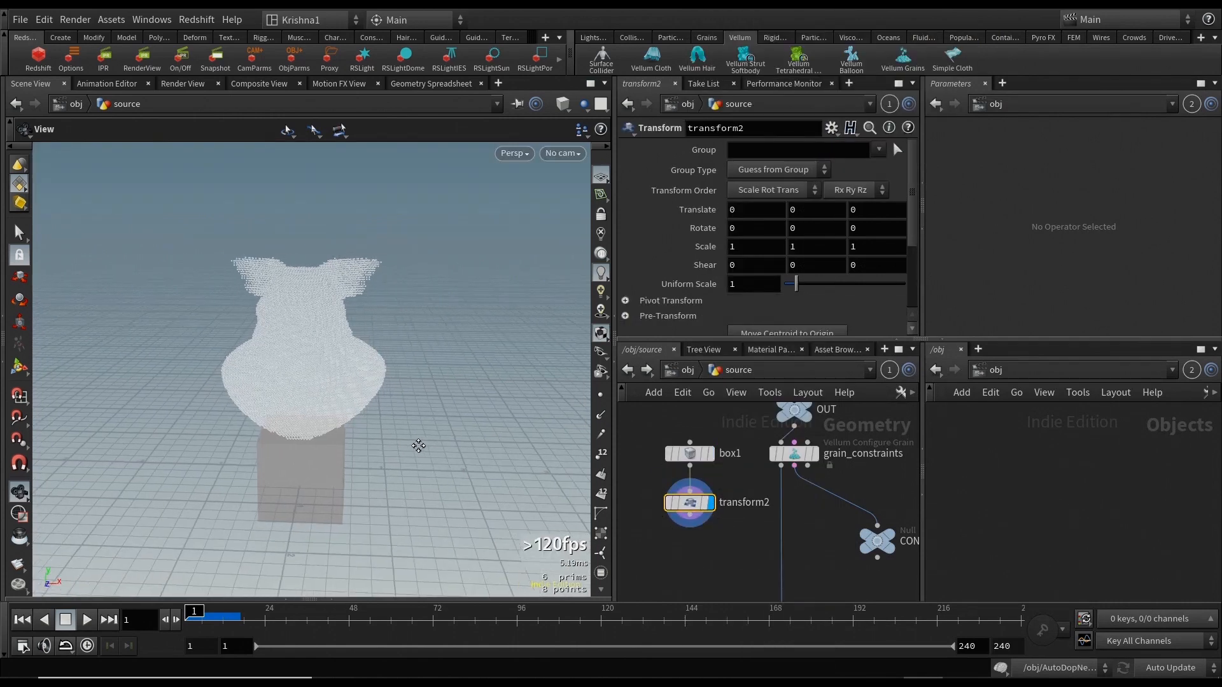
pyautogui.click(18, 365)
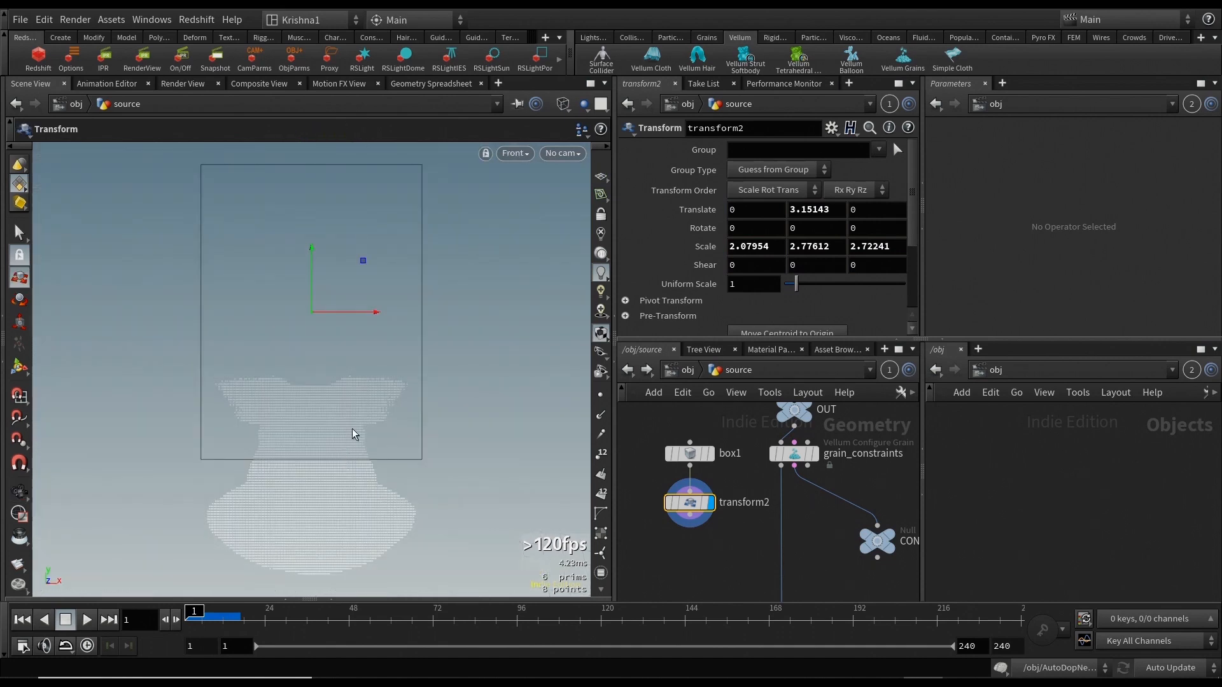
pyautogui.moveTo(312, 249); pyautogui.dragTo(311, 218)
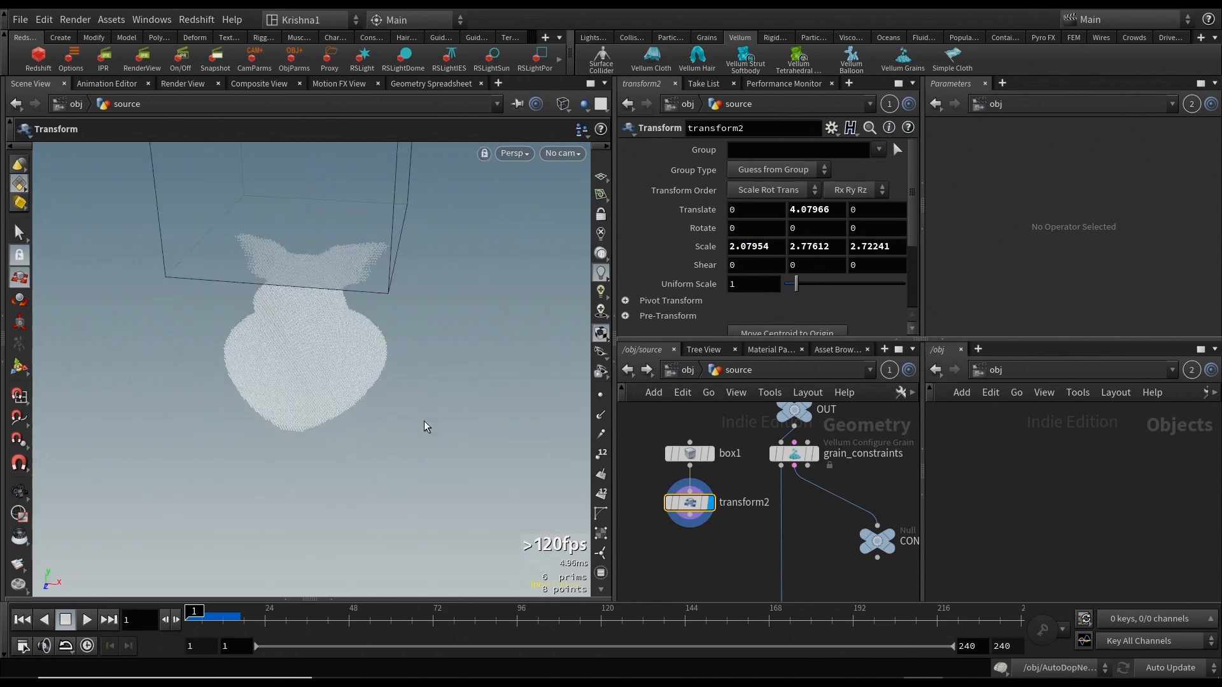
pyautogui.click(560, 153)
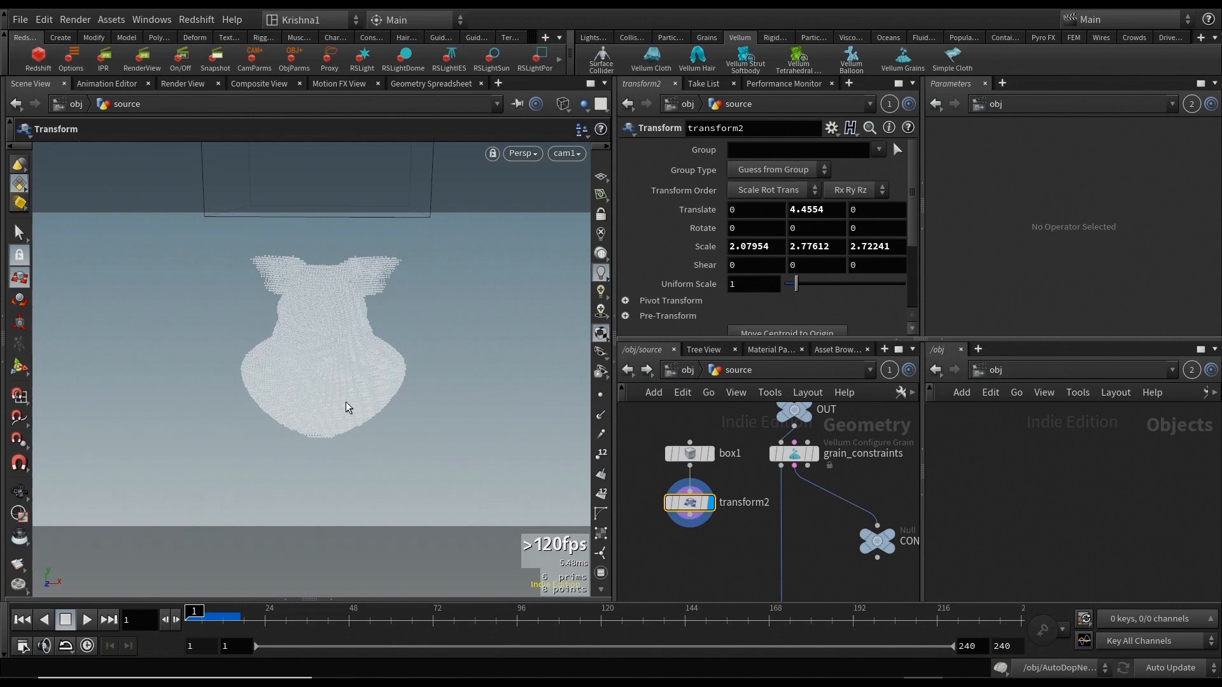
pyautogui.moveTo(711, 562)
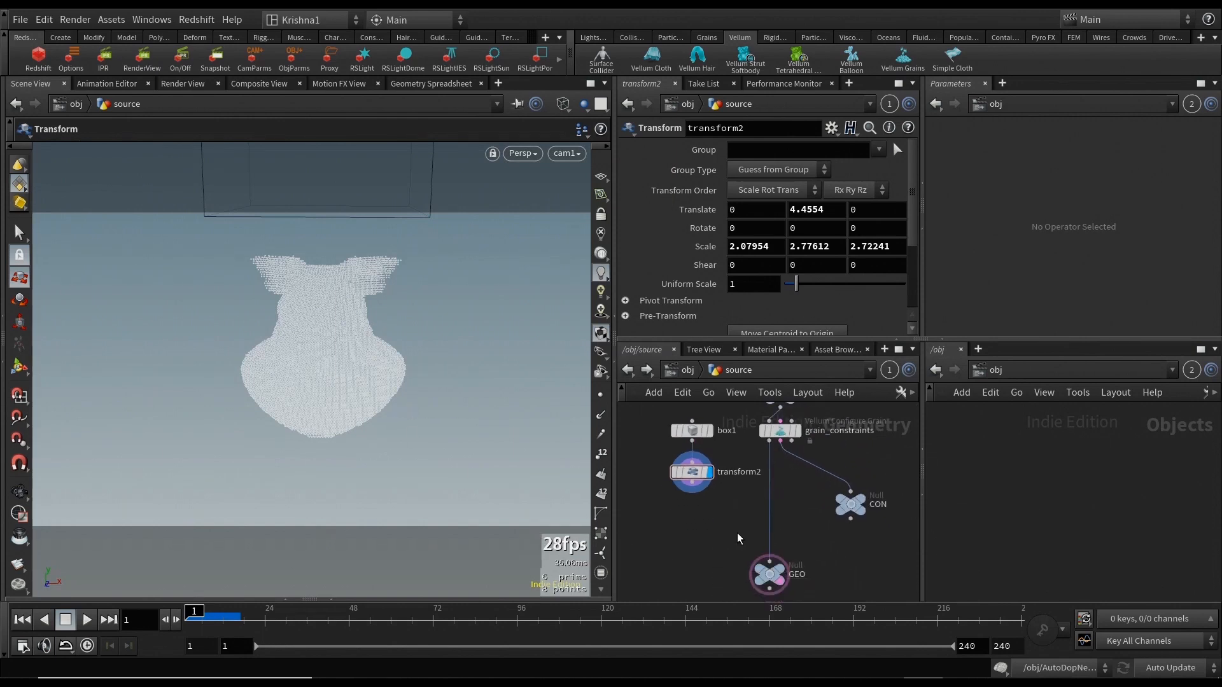
# Add a points Group Create named 'activate' using the transformed box as bounding object.
pyautogui.press('tab')
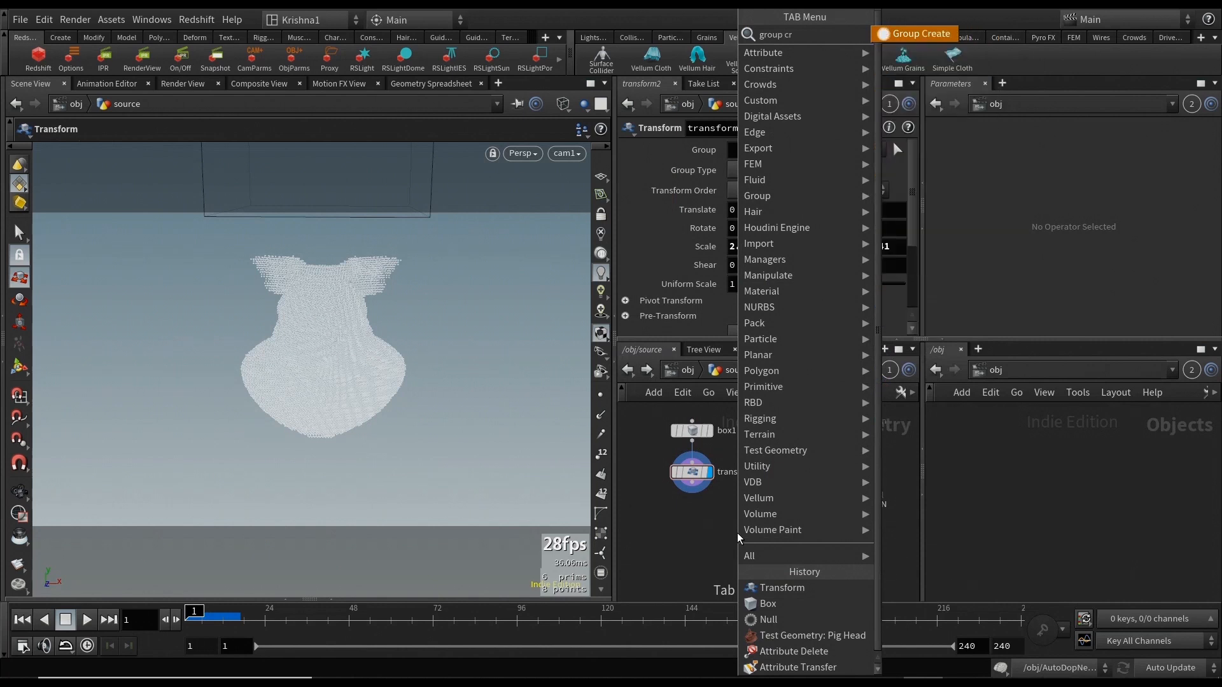
pyautogui.click(914, 33)
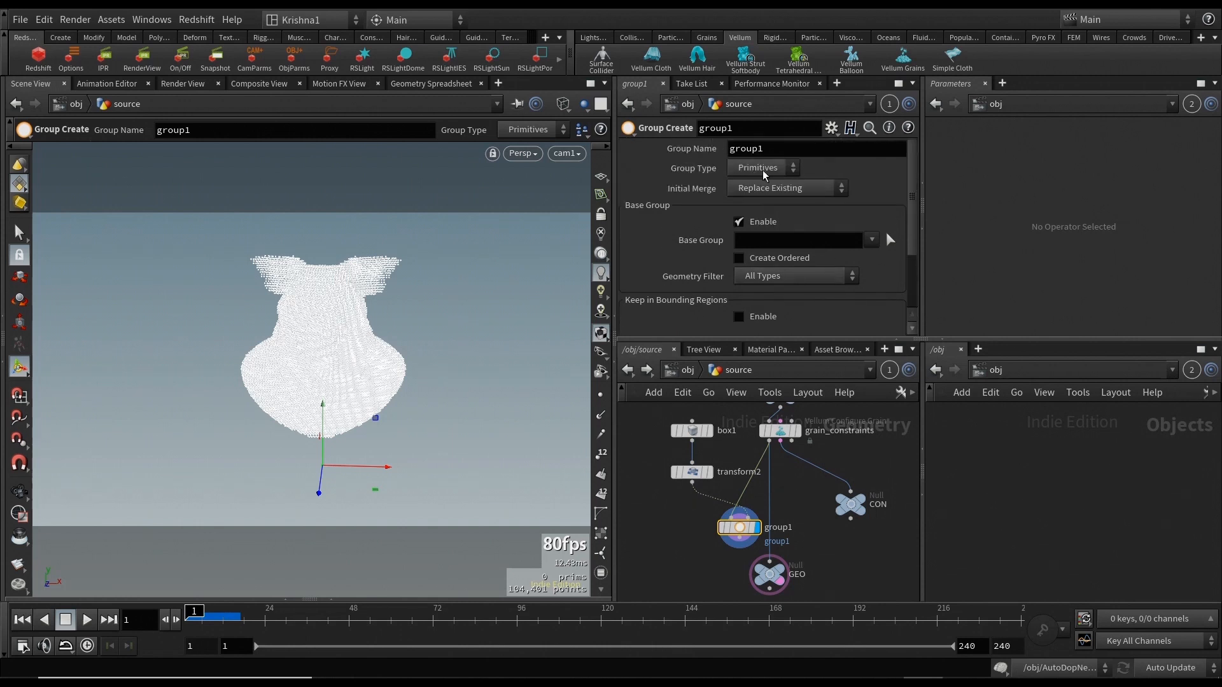
pyautogui.click(763, 167)
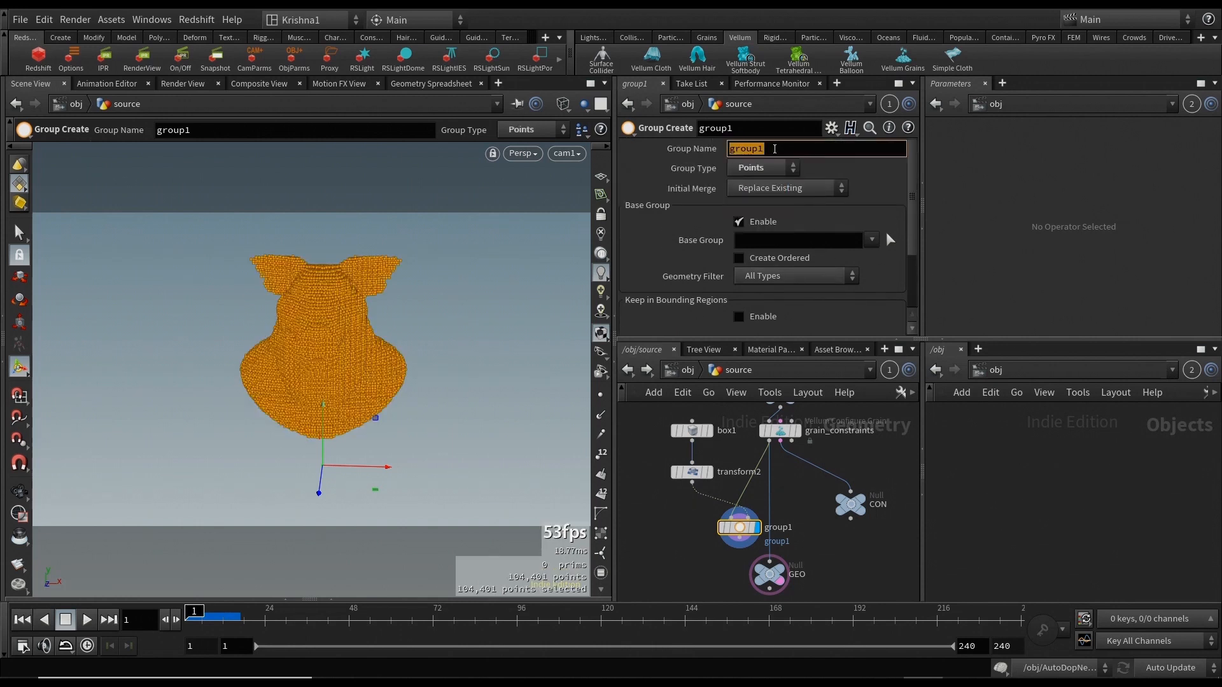
pyautogui.write('activate')
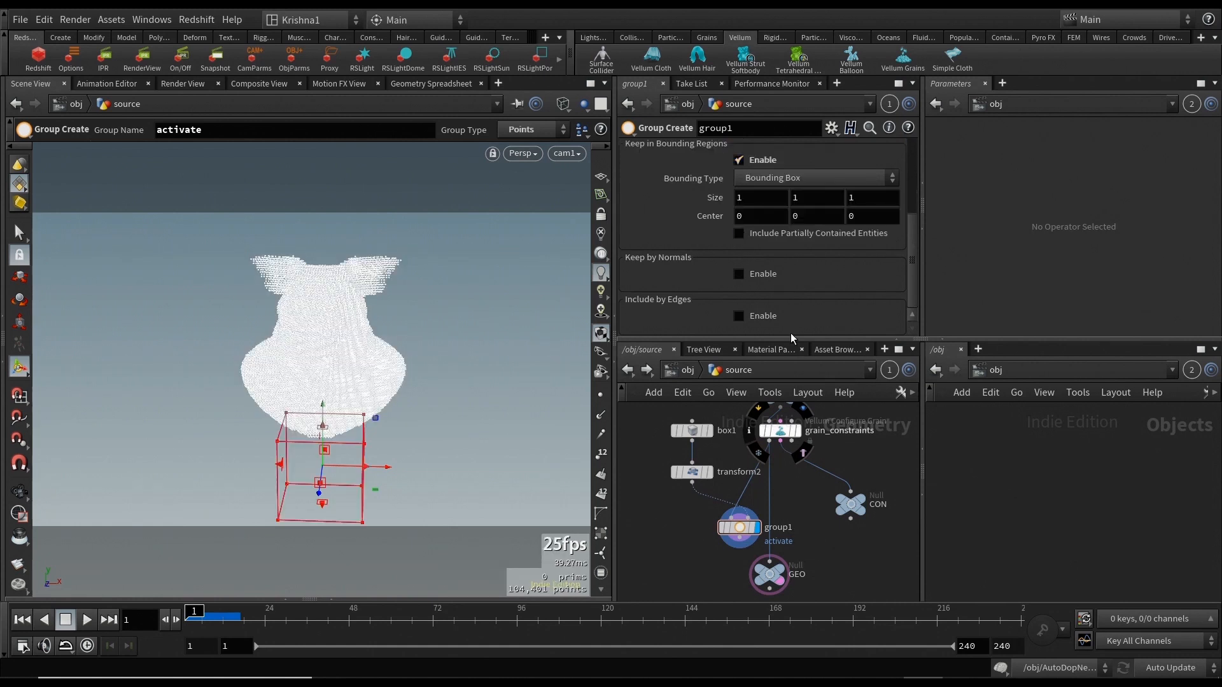
pyautogui.click(810, 177)
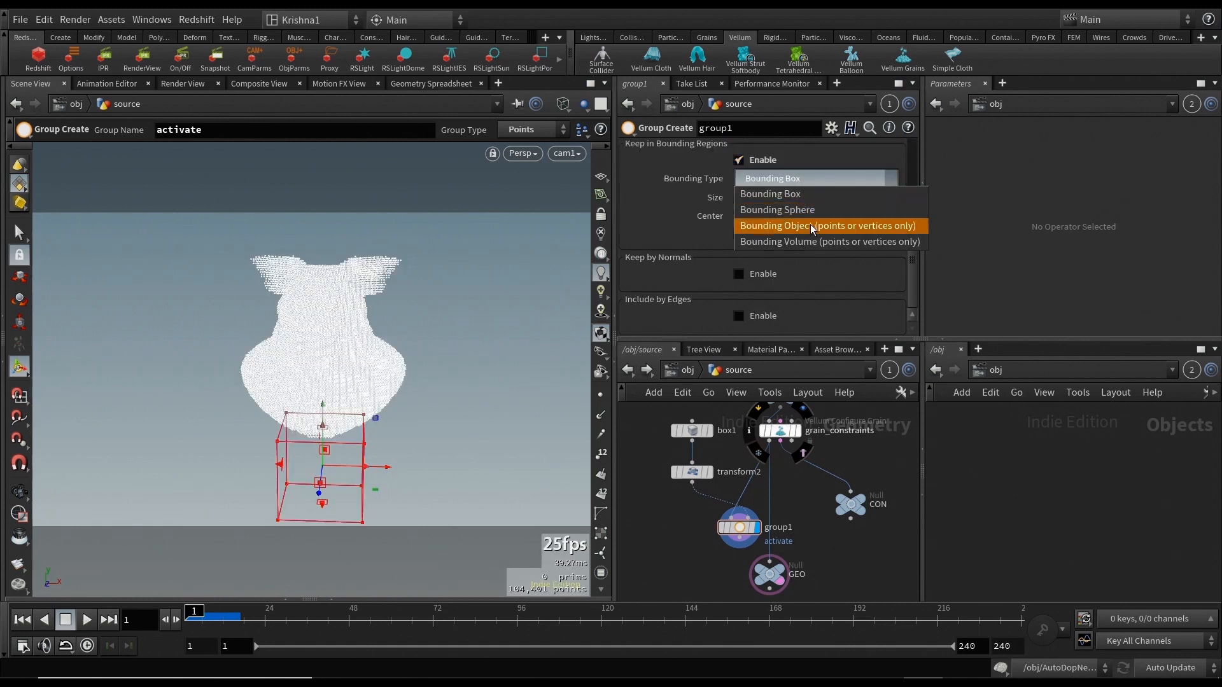
pyautogui.click(826, 225)
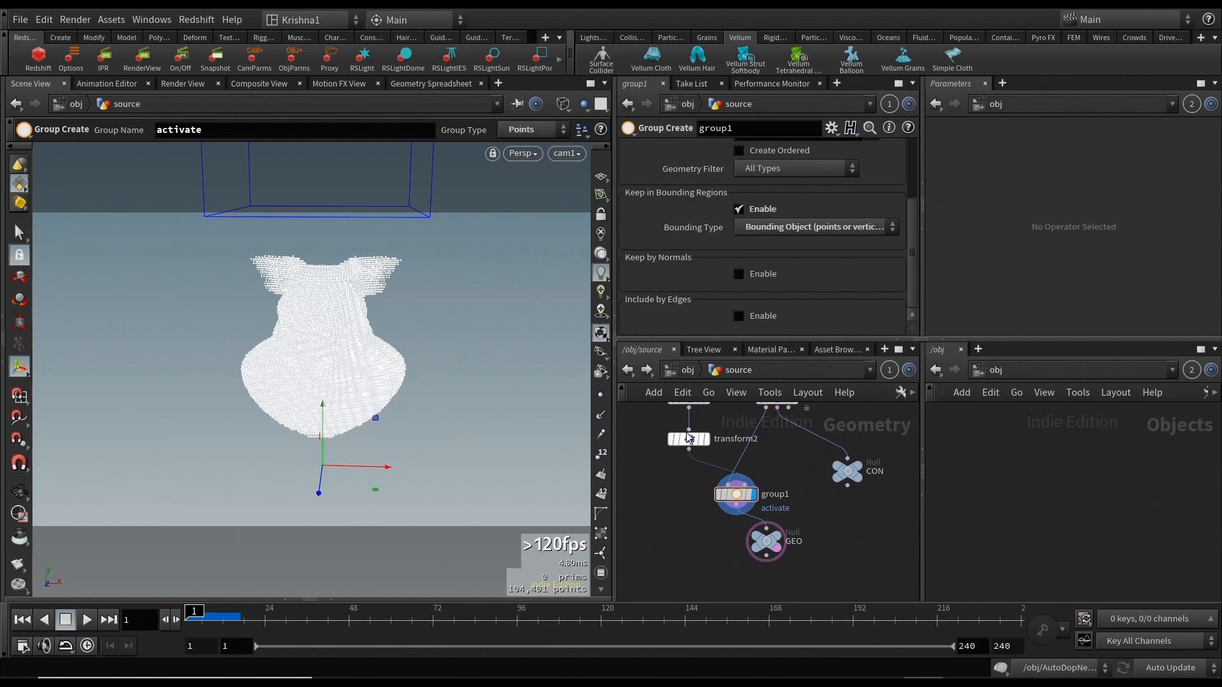
pyautogui.click(687, 438)
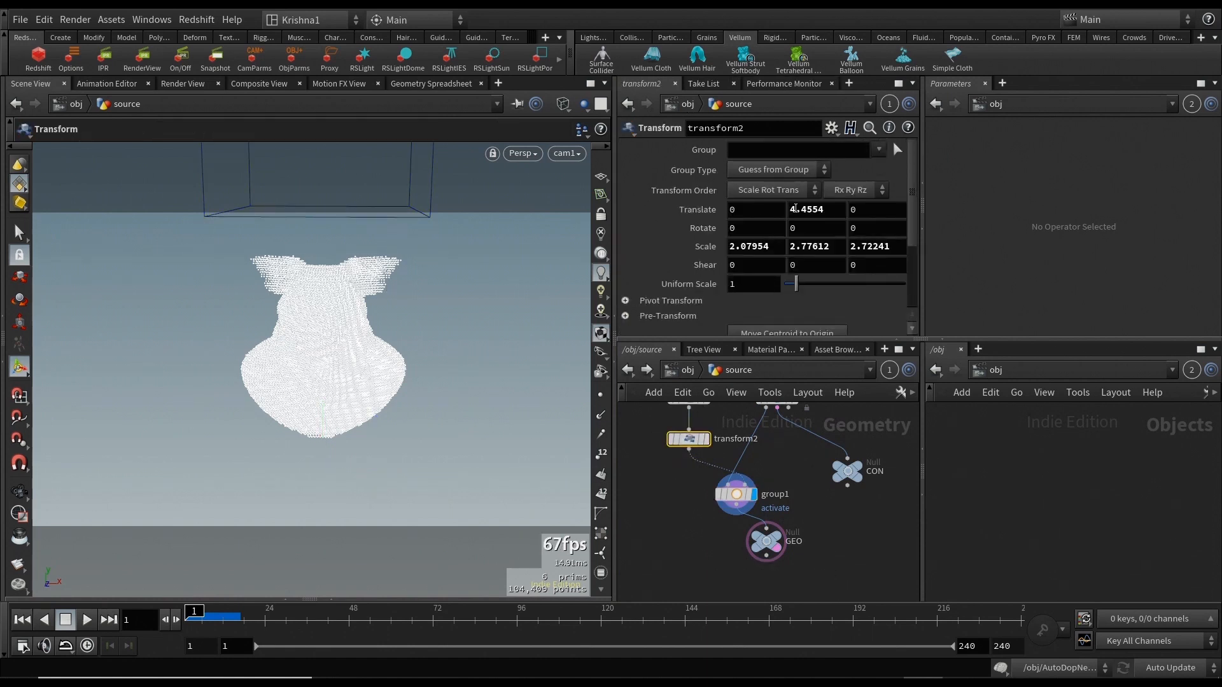
pyautogui.write('0')
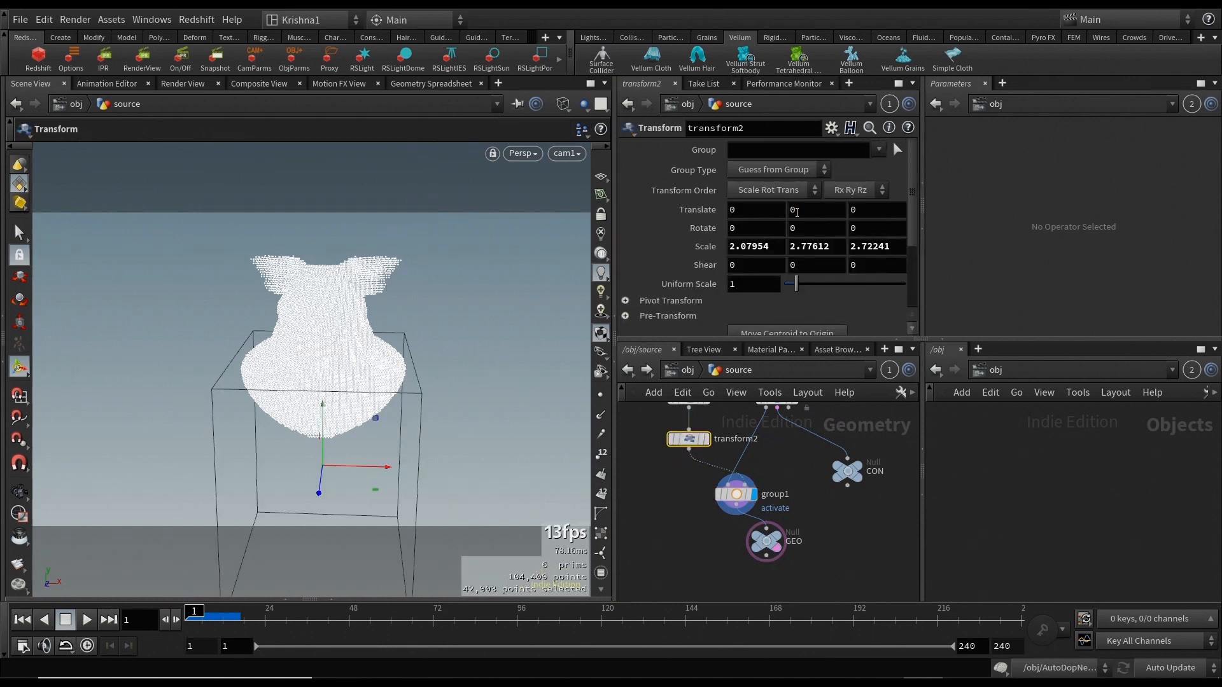
pyautogui.click(733, 494)
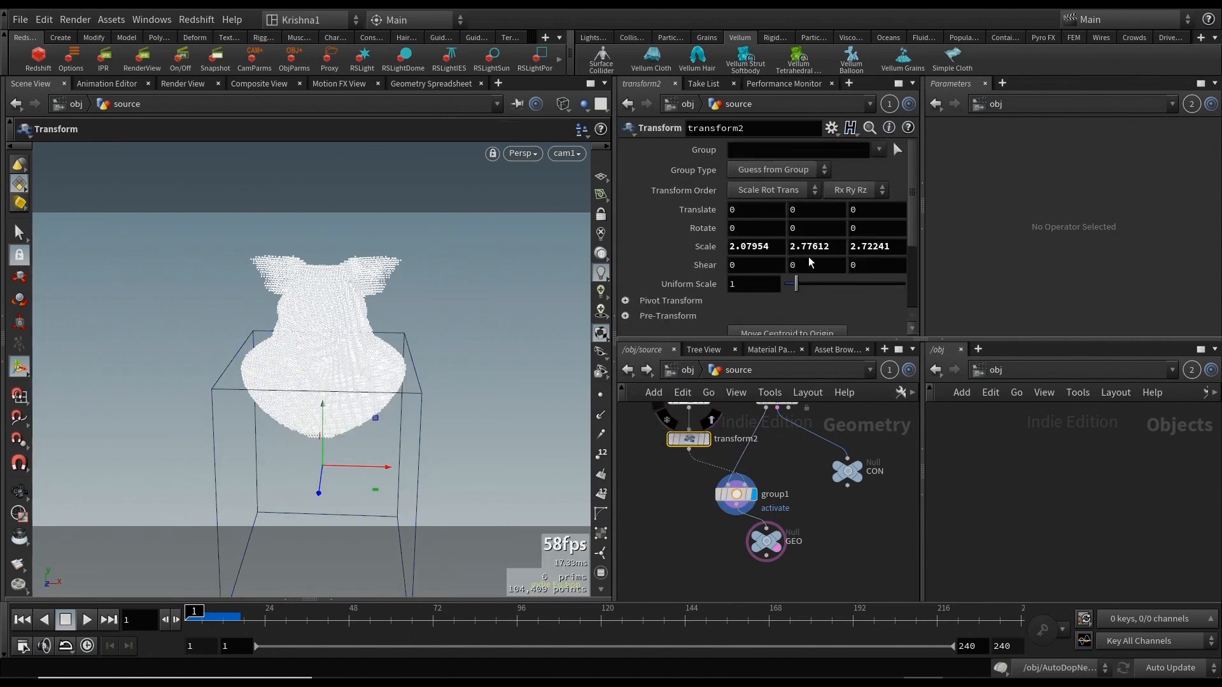
pyautogui.write('4.4554')
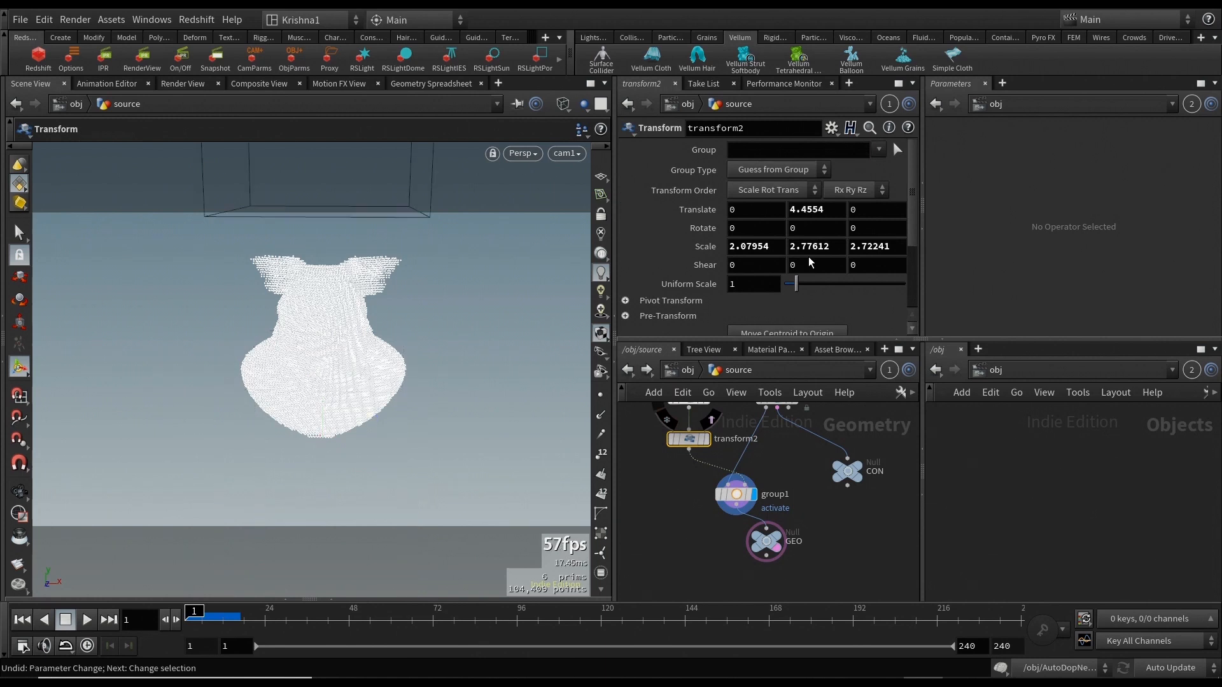
pyautogui.moveTo(788, 180)
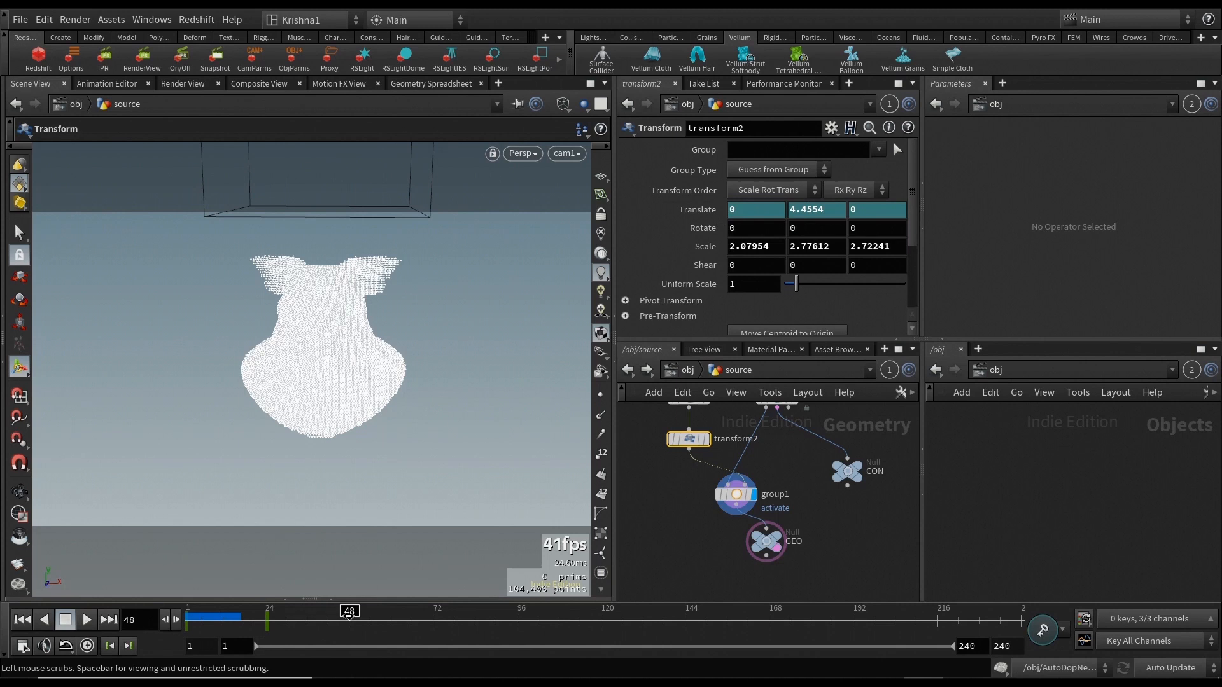
# Keyframe transform2 Translate at frames 1 and 48 so the box sweeps down, then preview playback.
pyautogui.click(815, 209)
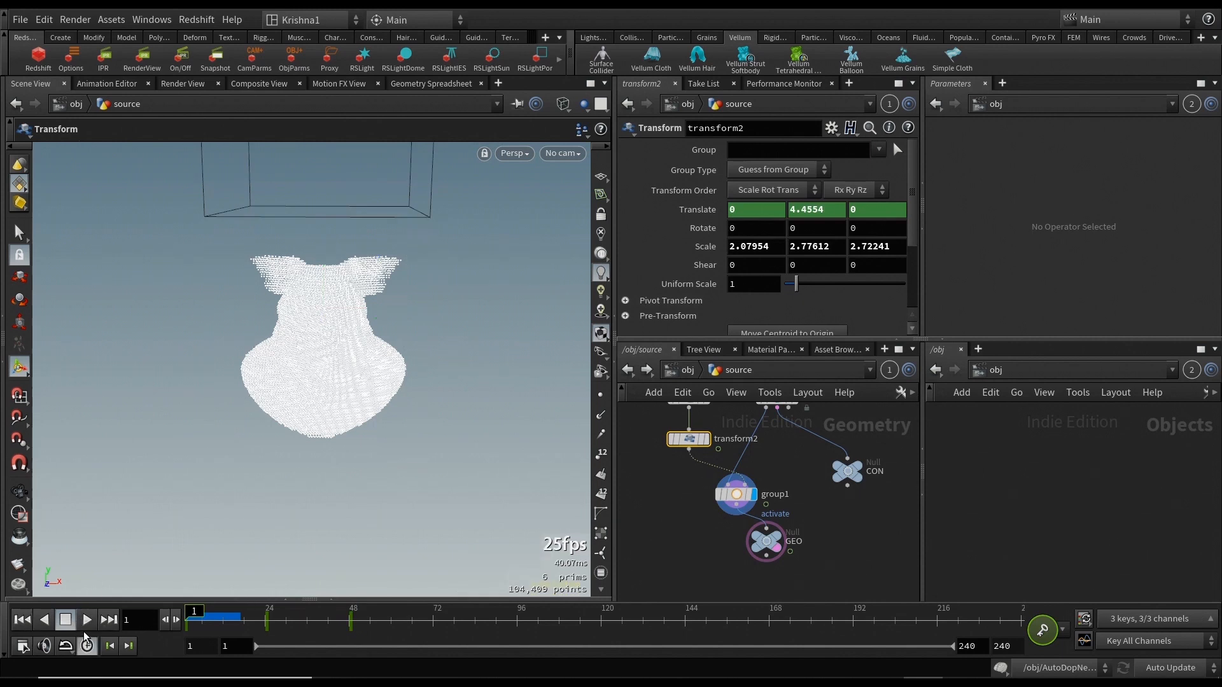
pyautogui.click(86, 620)
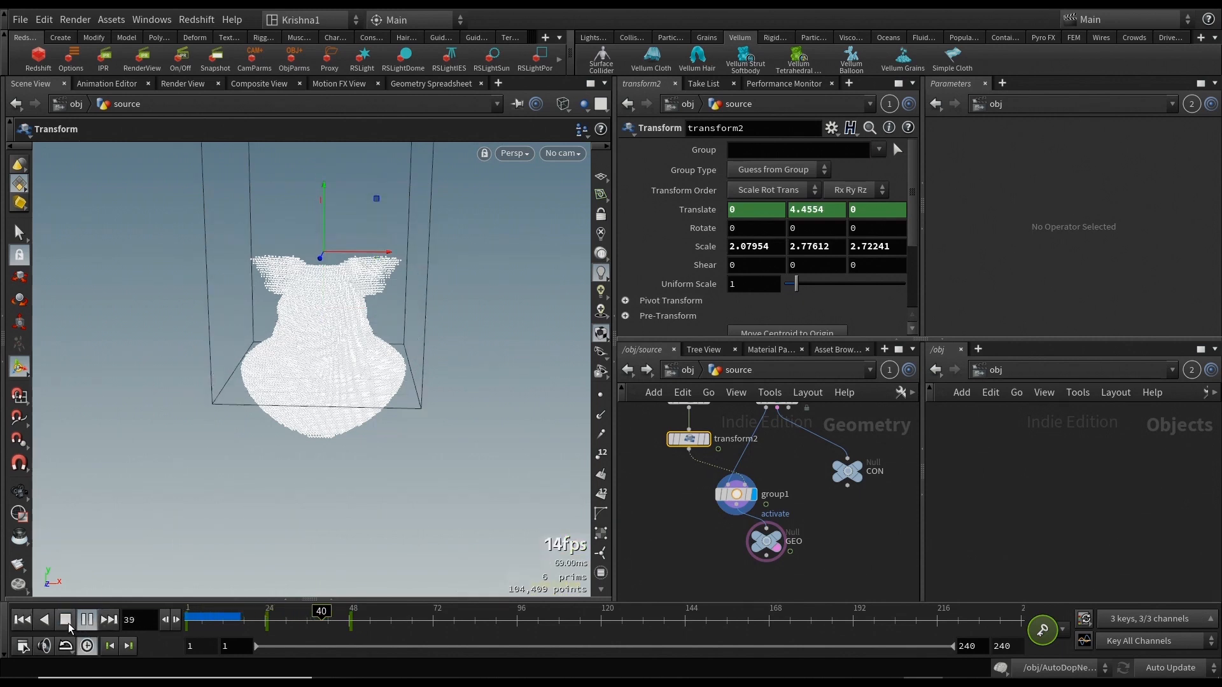
pyautogui.click(66, 620)
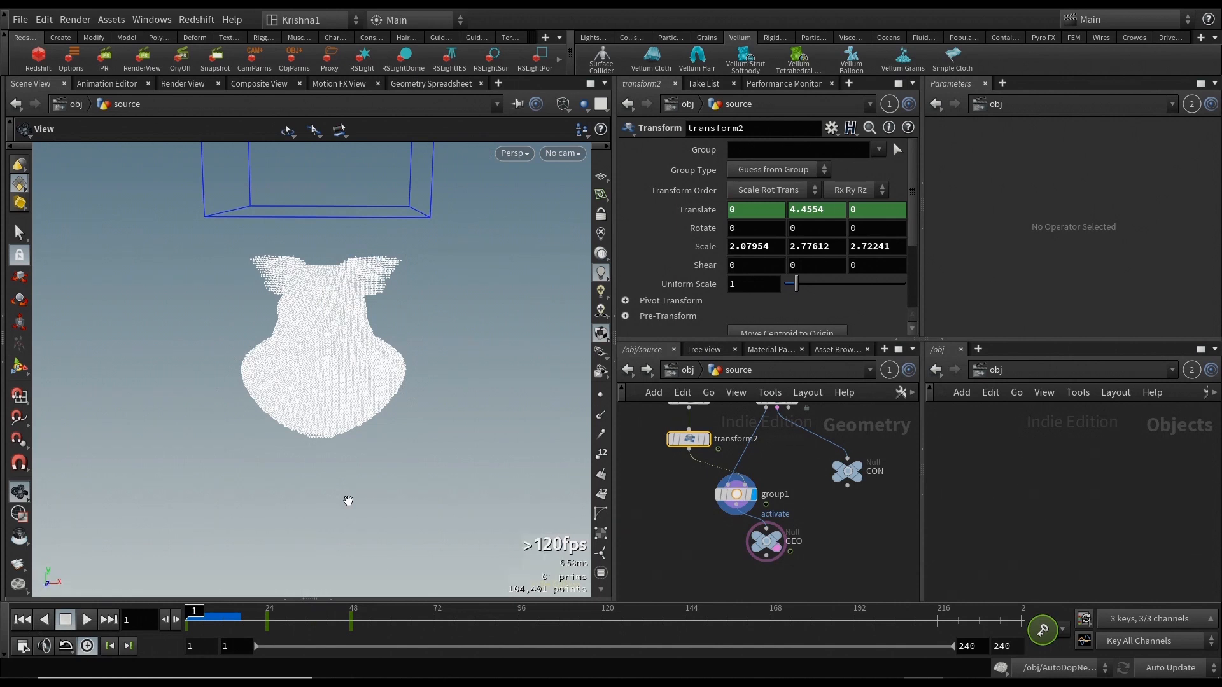
pyautogui.click(766, 540)
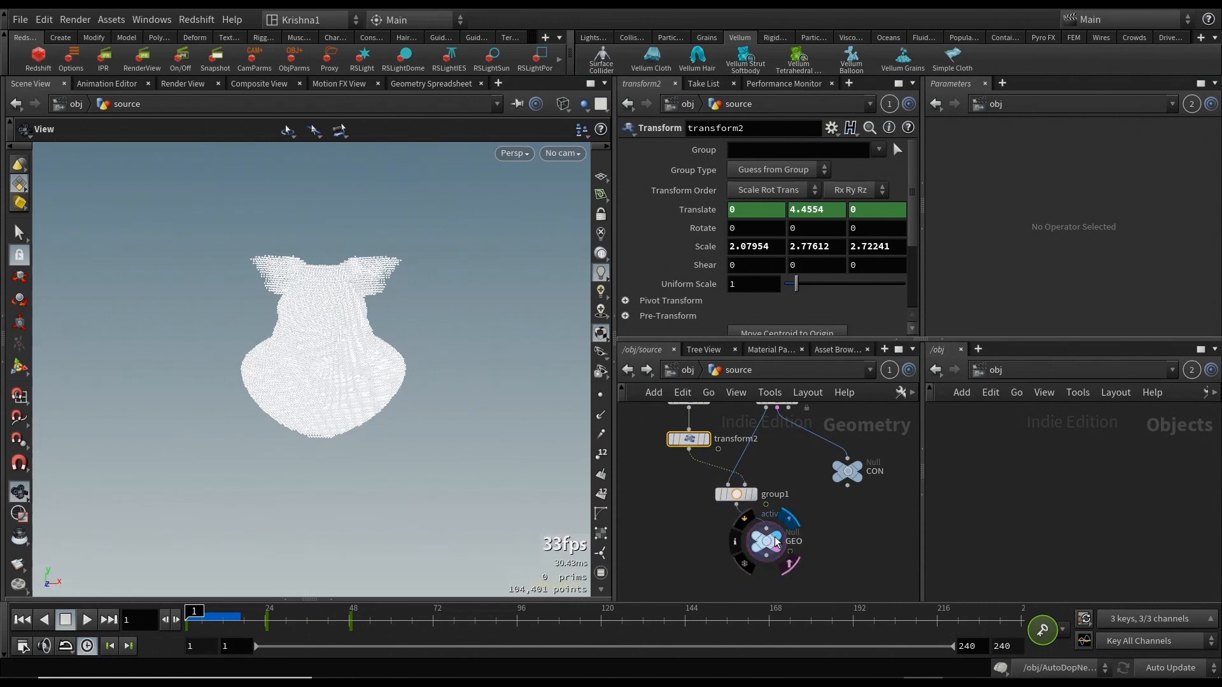
pyautogui.click(765, 540)
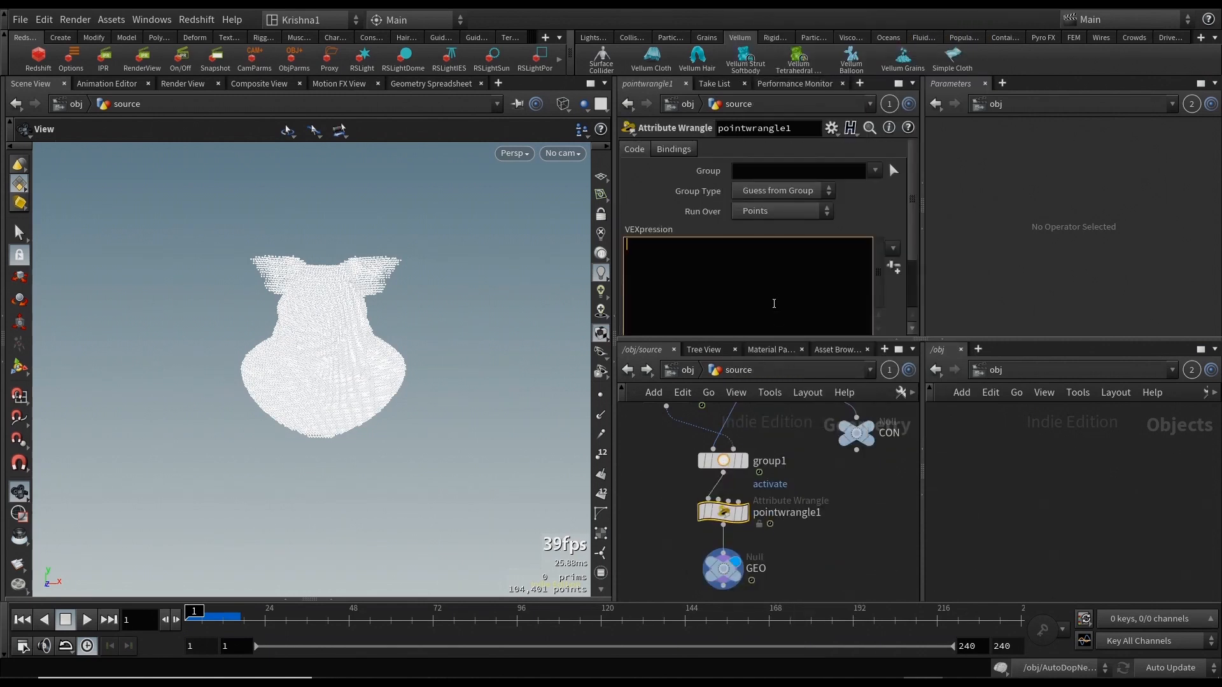
# Write wrangle VEX setting i@stopped to 3 for activate-group points, else 0.
pyautogui.write('if()')
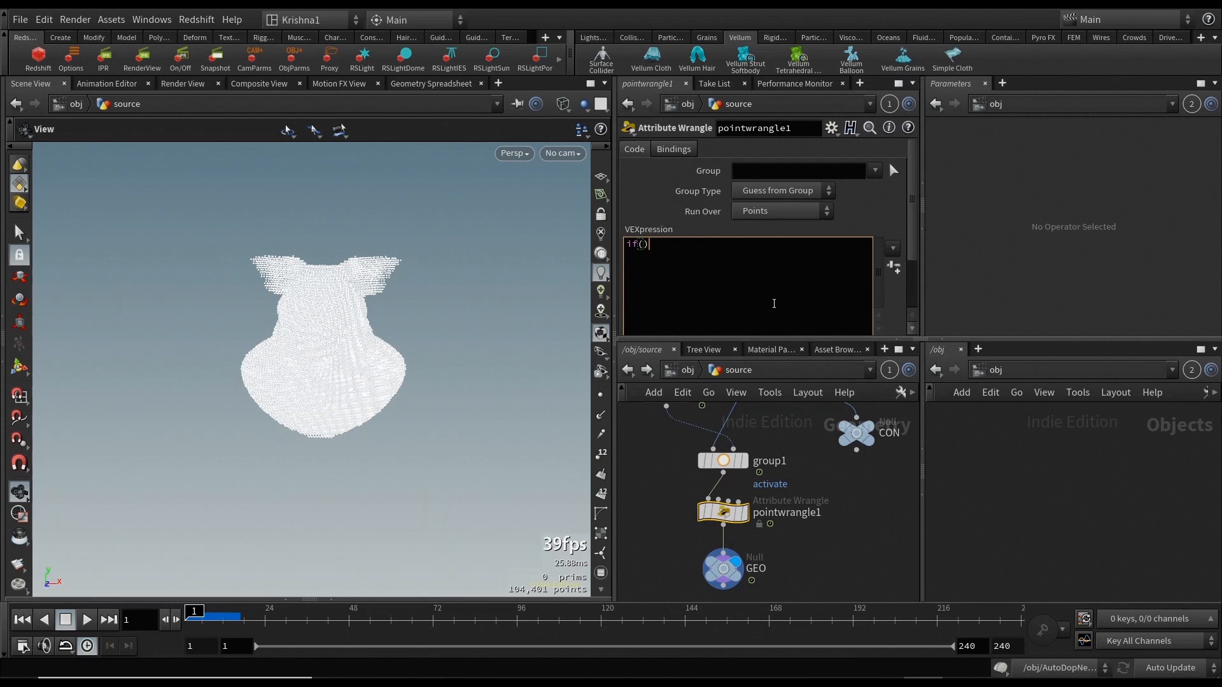
pyautogui.write('@group_activate')
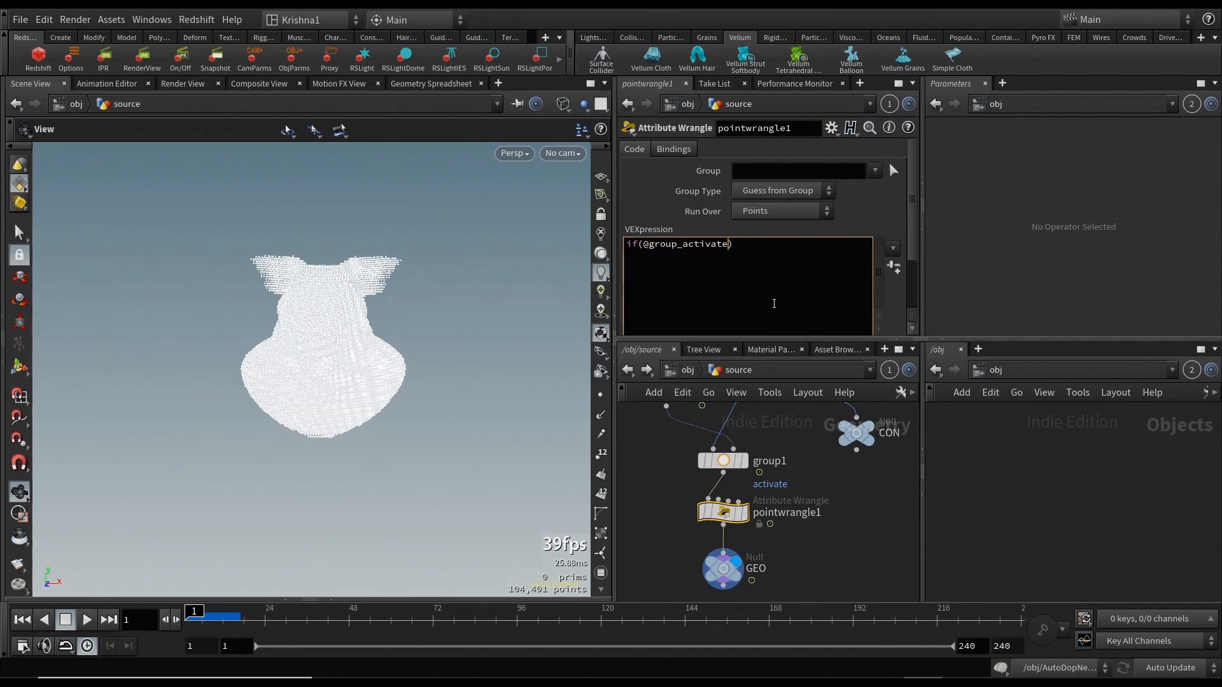
pyautogui.write('==1) {')
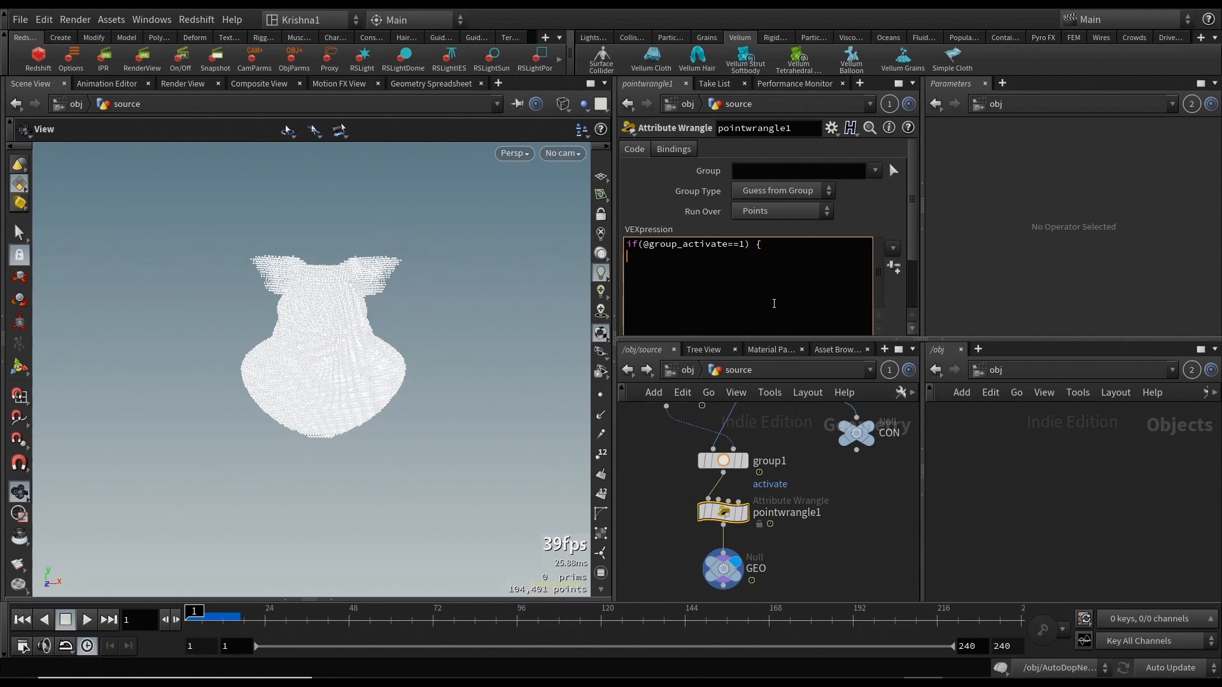
pyautogui.write('i@stopped=')
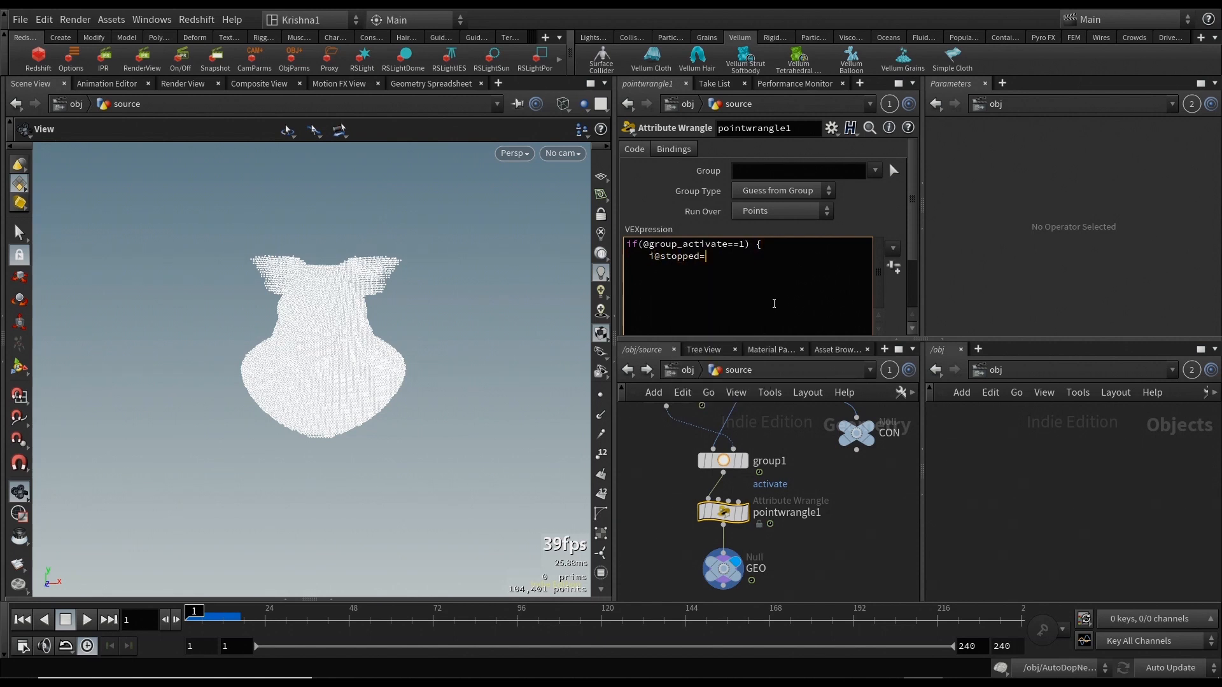
pyautogui.write('0;')
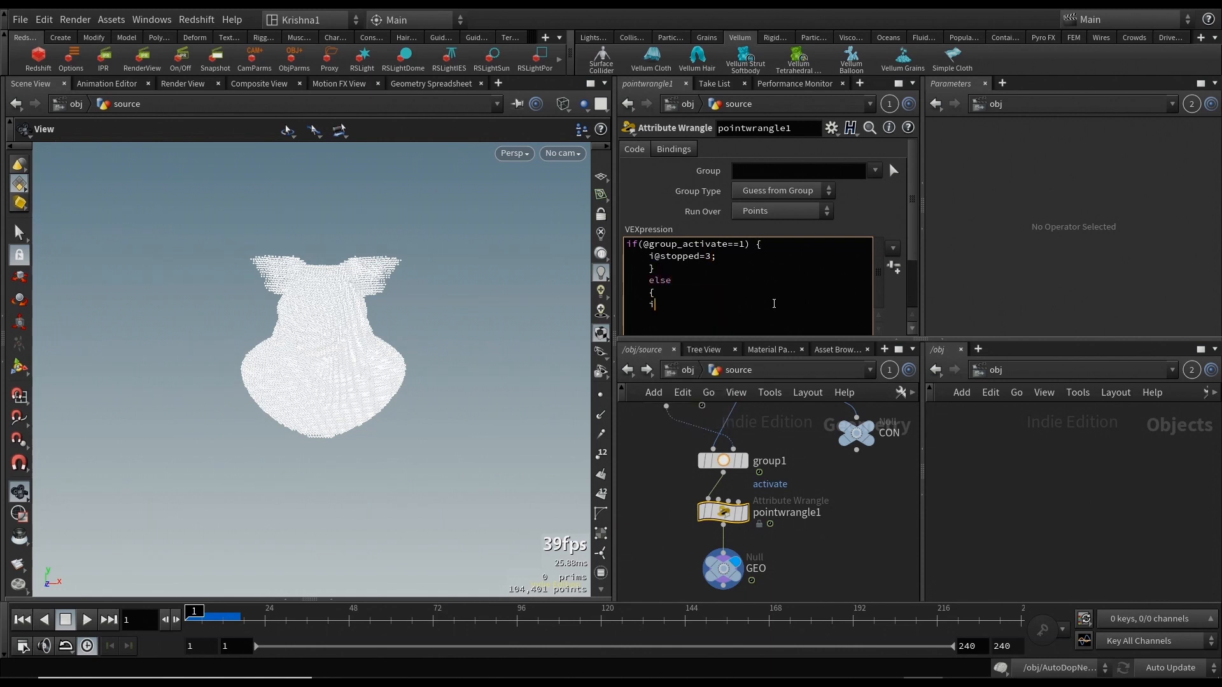
pyautogui.write('@stopped')
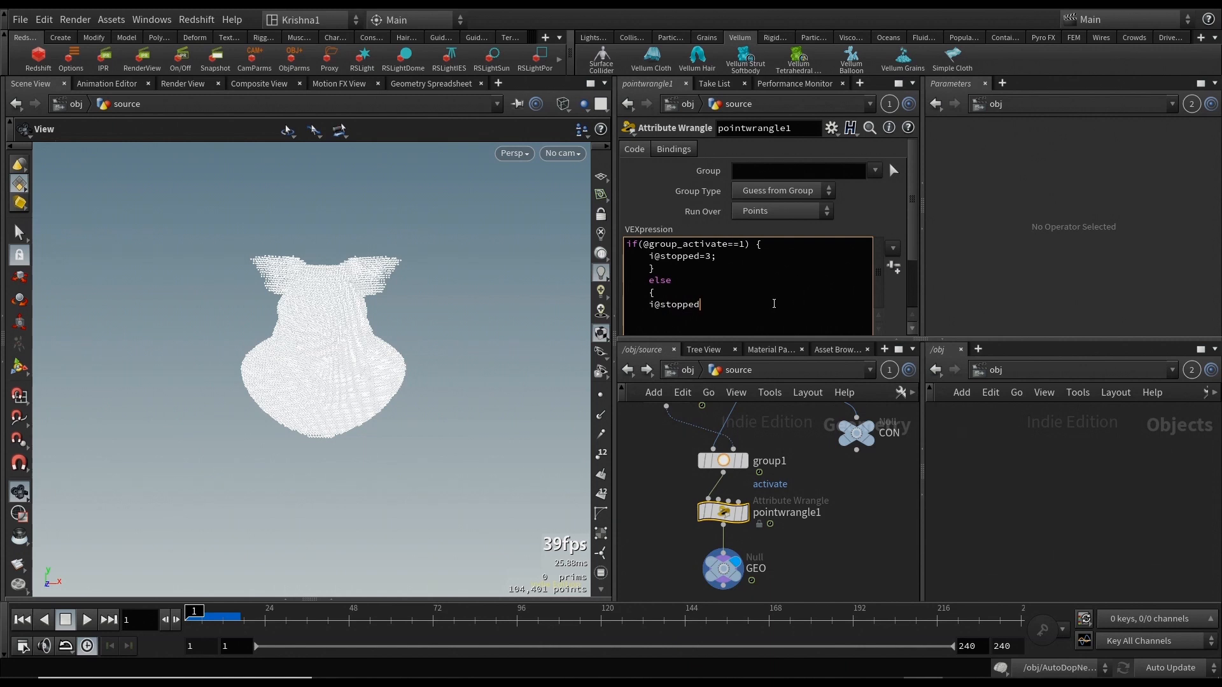
pyautogui.write('=0;')
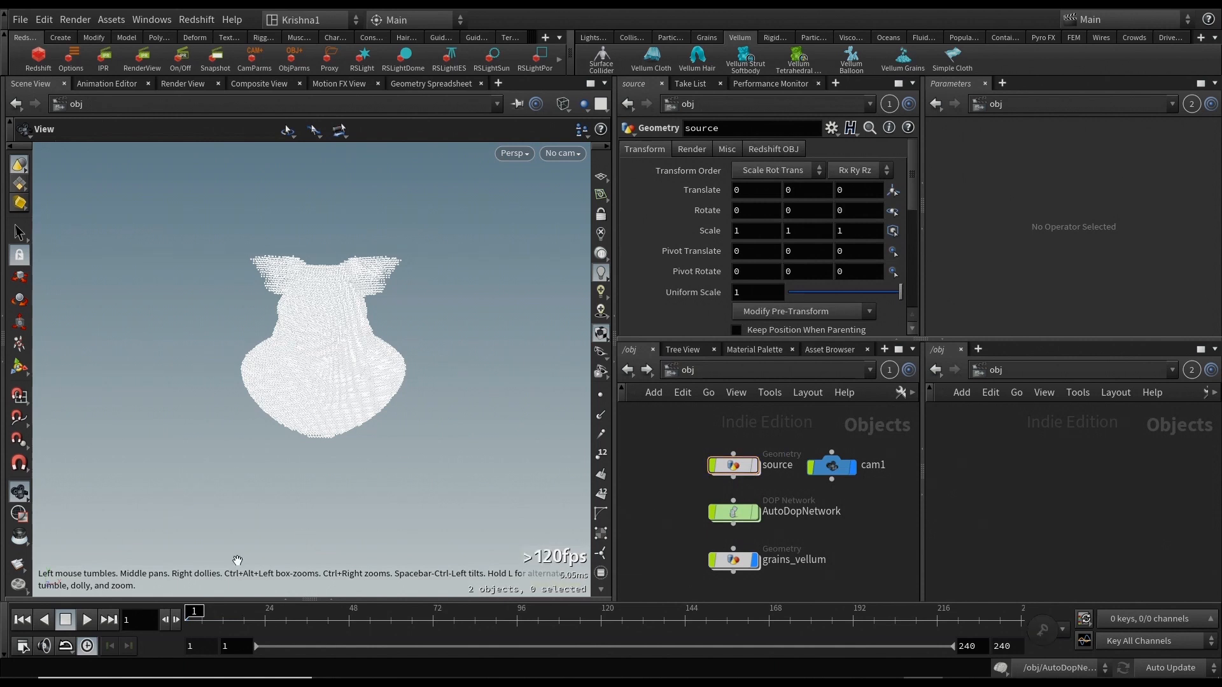
# Select grains_vellum and briefly play, then stop, the grain simulation.
pyautogui.click(733, 560)
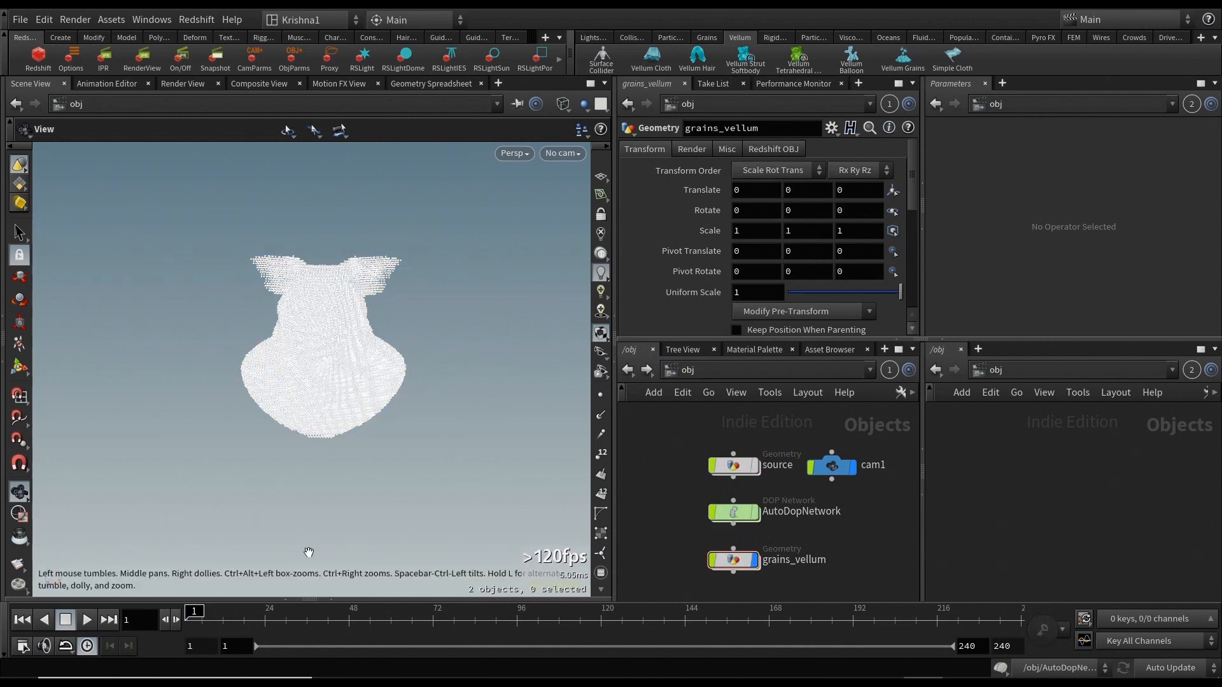
pyautogui.click(86, 619)
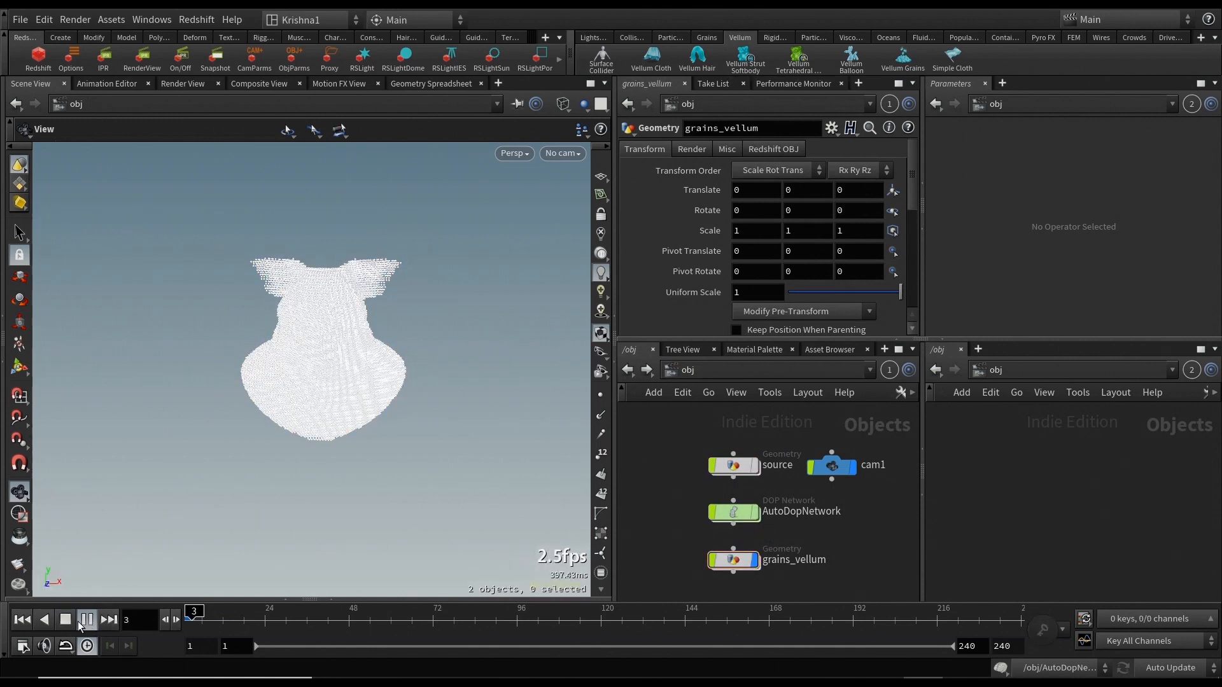
pyautogui.click(86, 619)
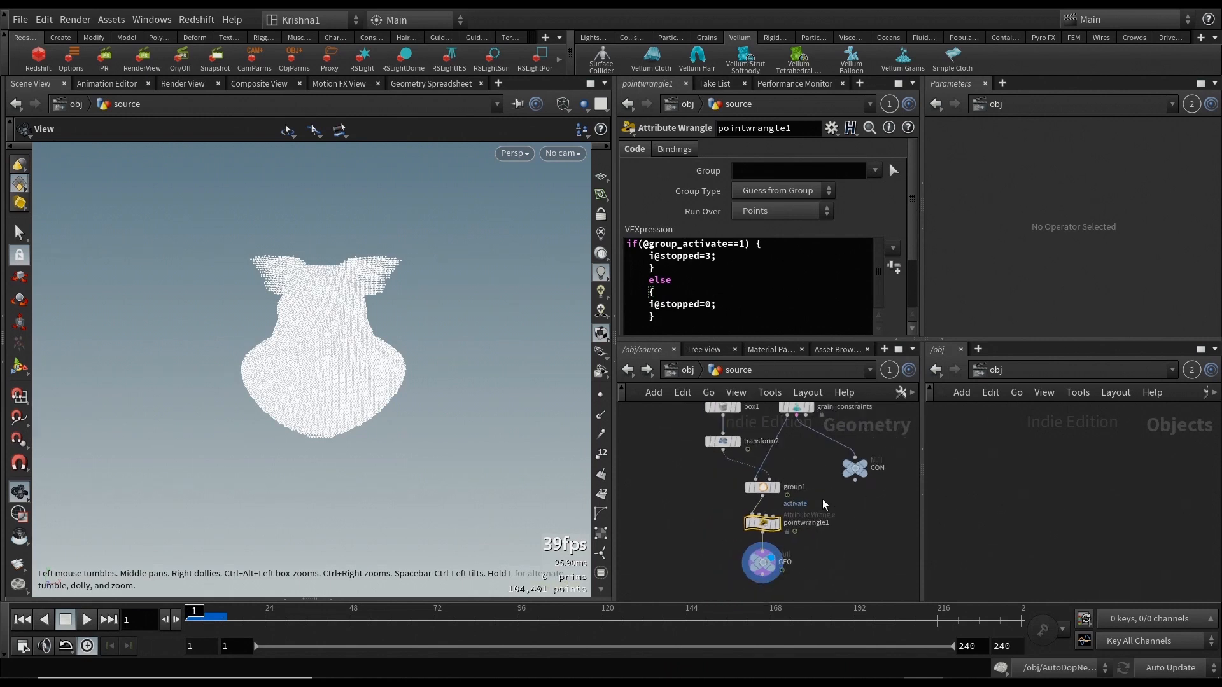
# Select transform2 and drag the box handle to sit above the pig head.
pyautogui.click(721, 441)
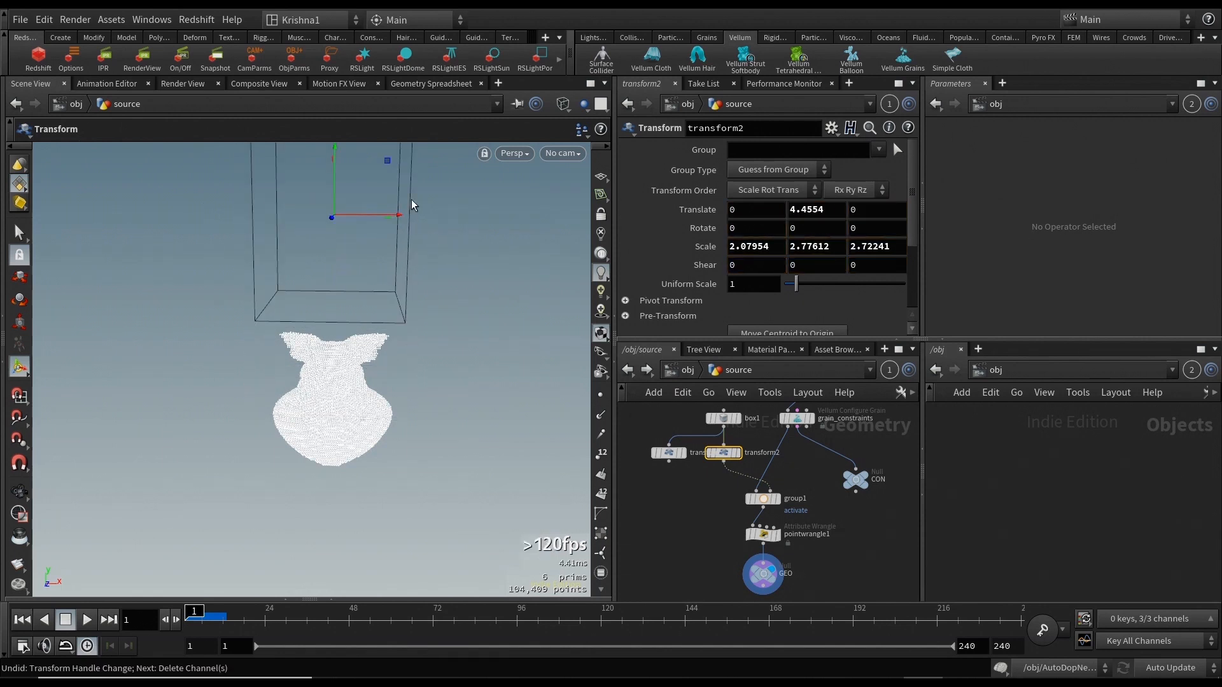
pyautogui.moveTo(334, 222); pyautogui.dragTo(333, 303)
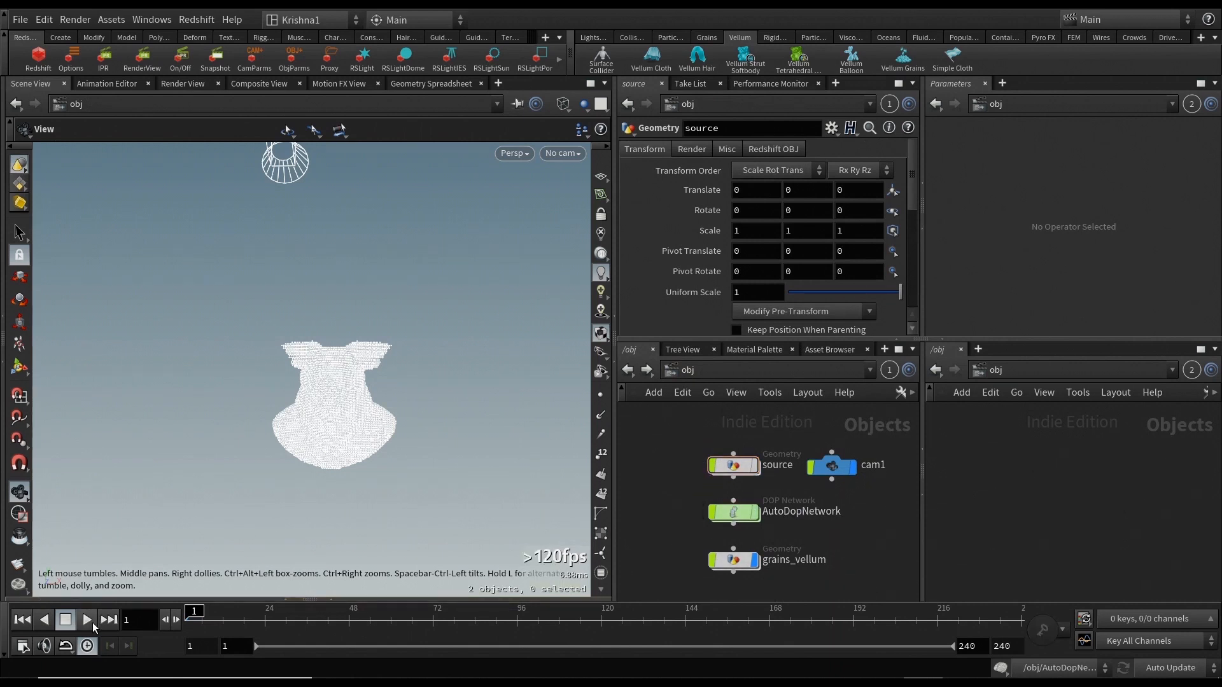
# Play the simulation, then inspect the point wrangle inside the source geometry network.
pyautogui.click(87, 619)
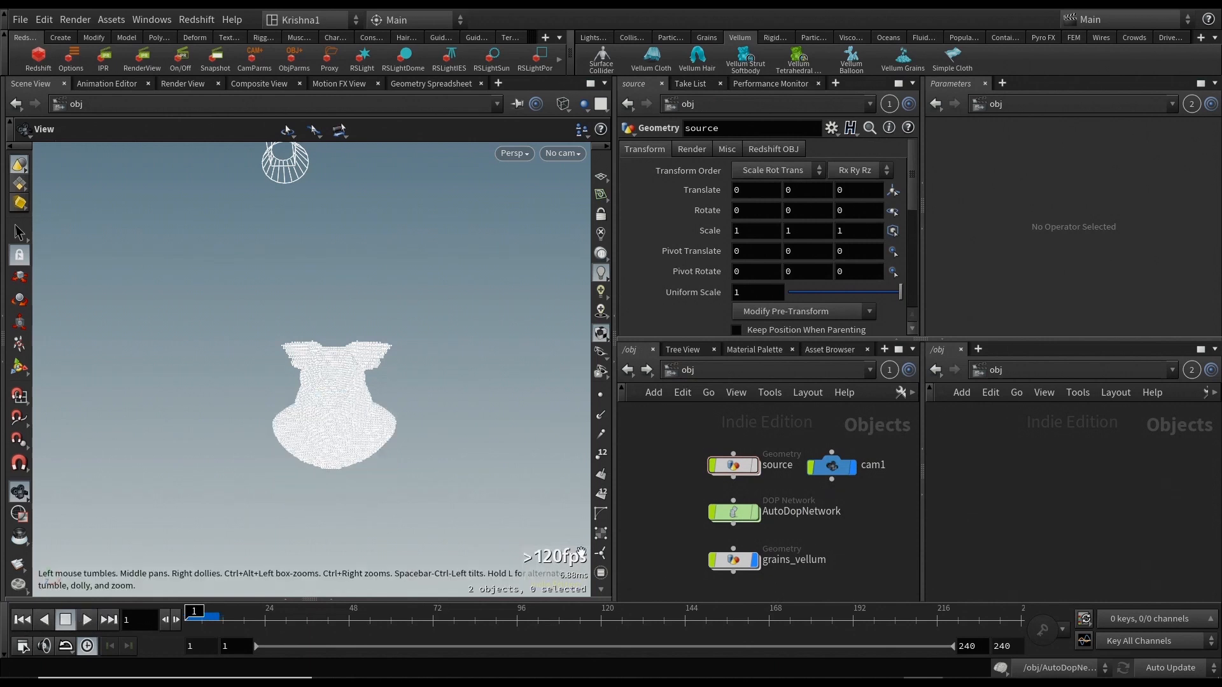
pyautogui.doubleClick(731, 465)
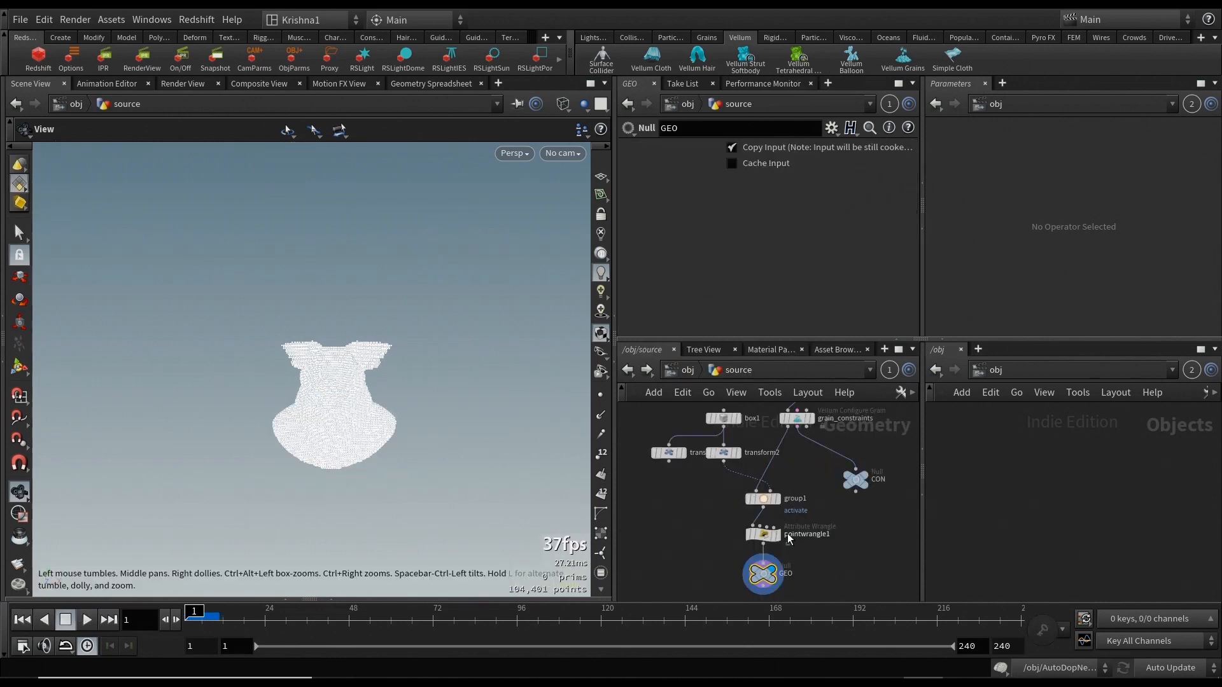
pyautogui.click(762, 534)
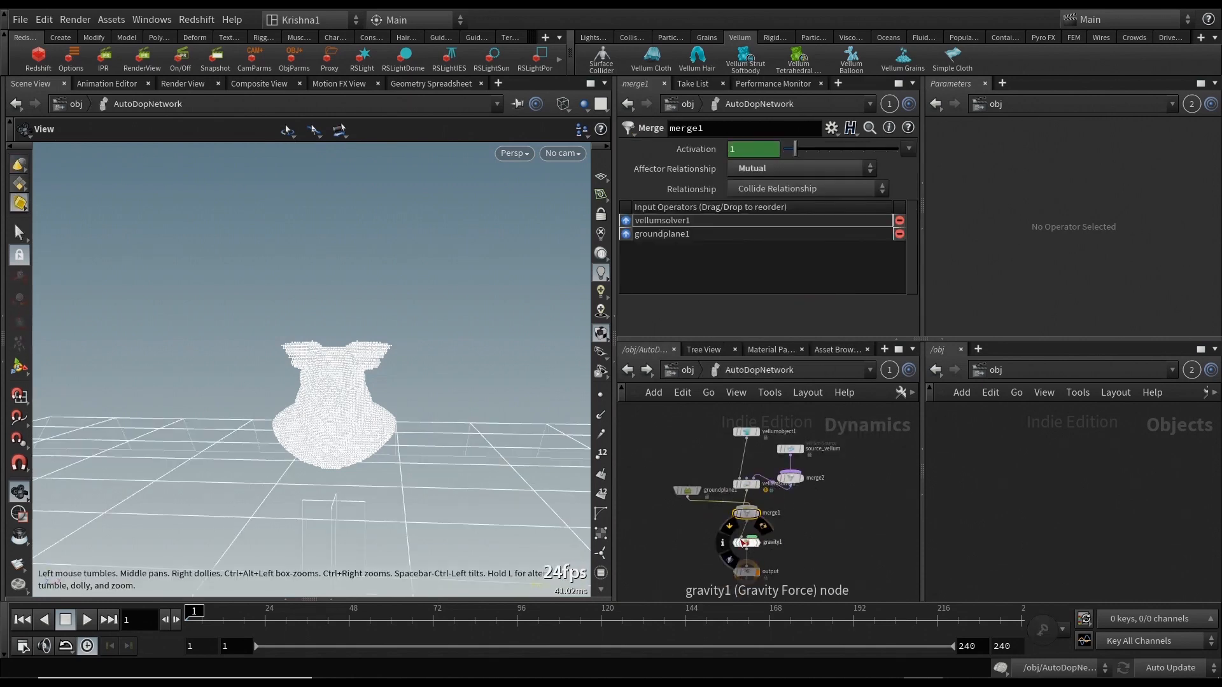
# Add a POP Wind with Wind Velocity Y of -1 and preview the simulation.
pyautogui.press('tab')
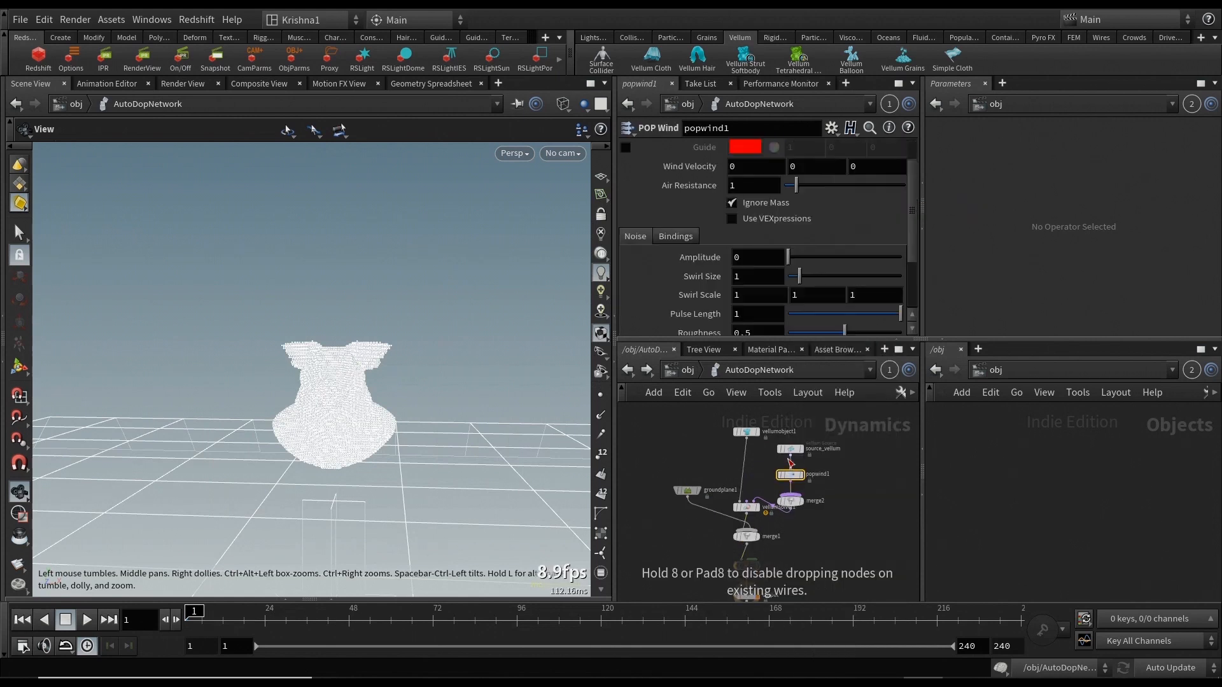
pyautogui.click(756, 257)
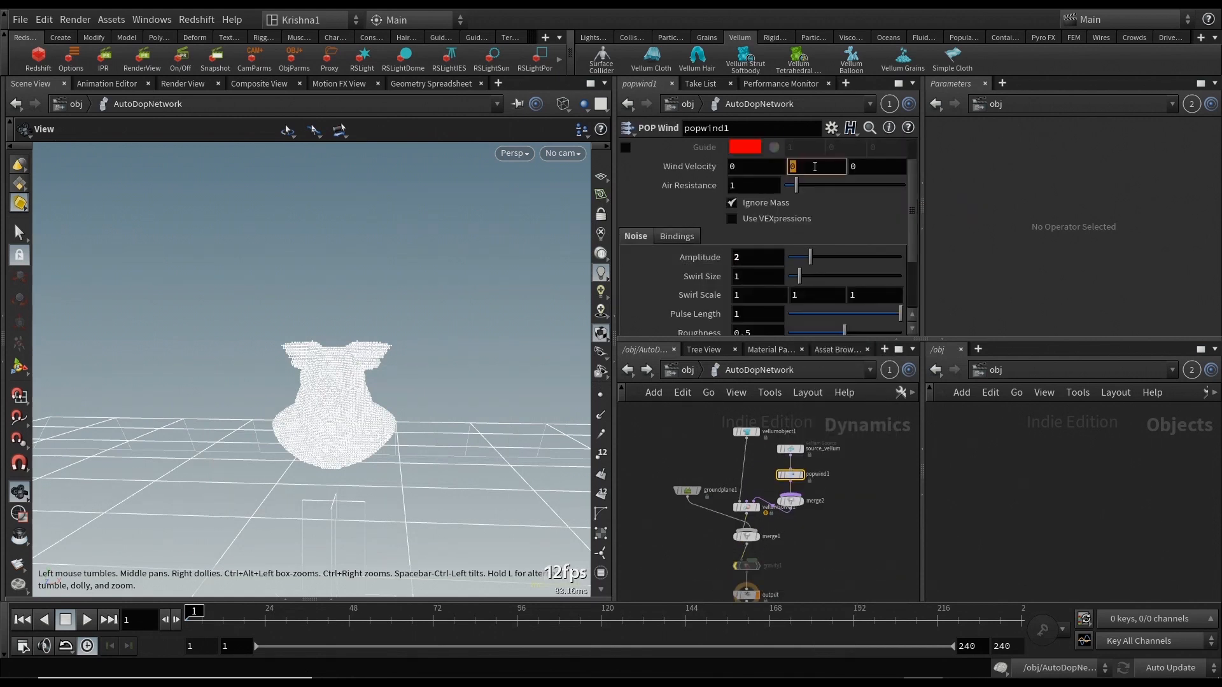
pyautogui.write('-1')
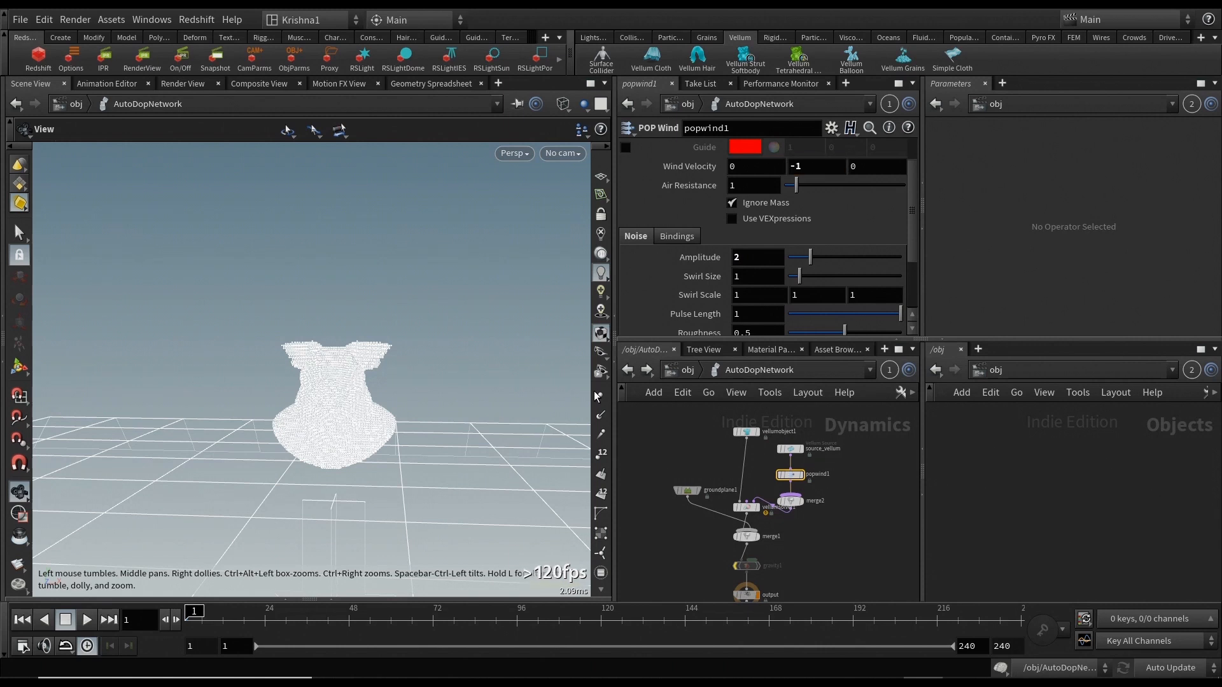
pyautogui.click(65, 619)
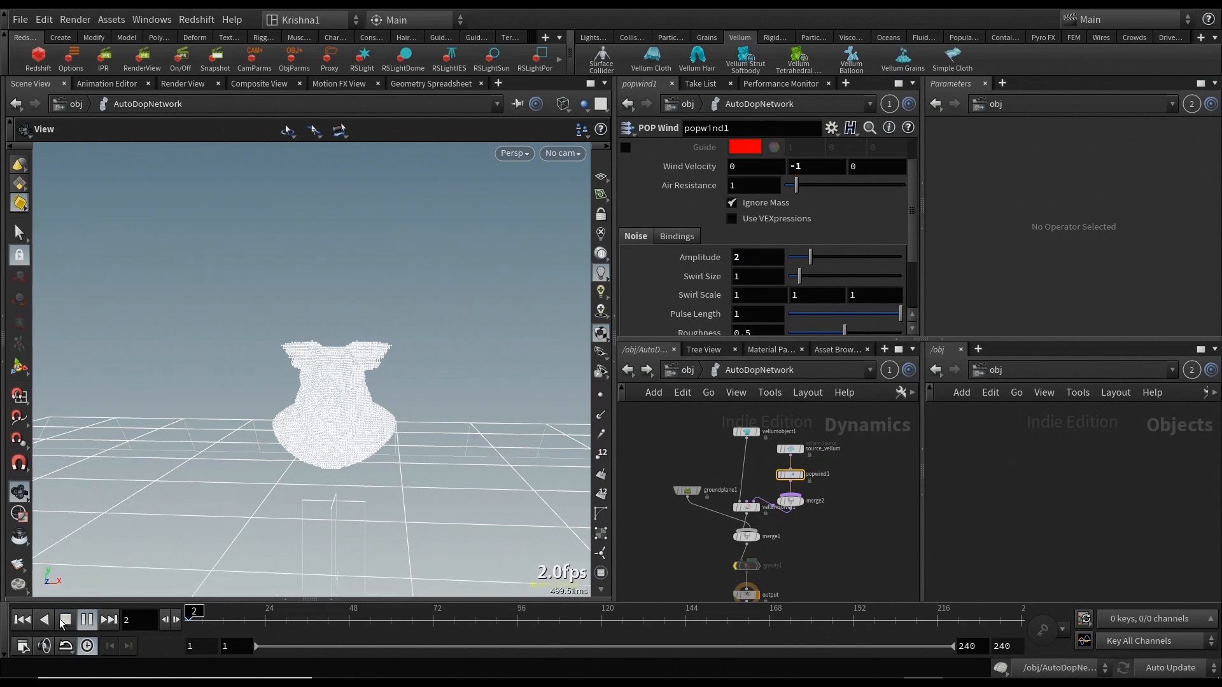
pyautogui.click(86, 619)
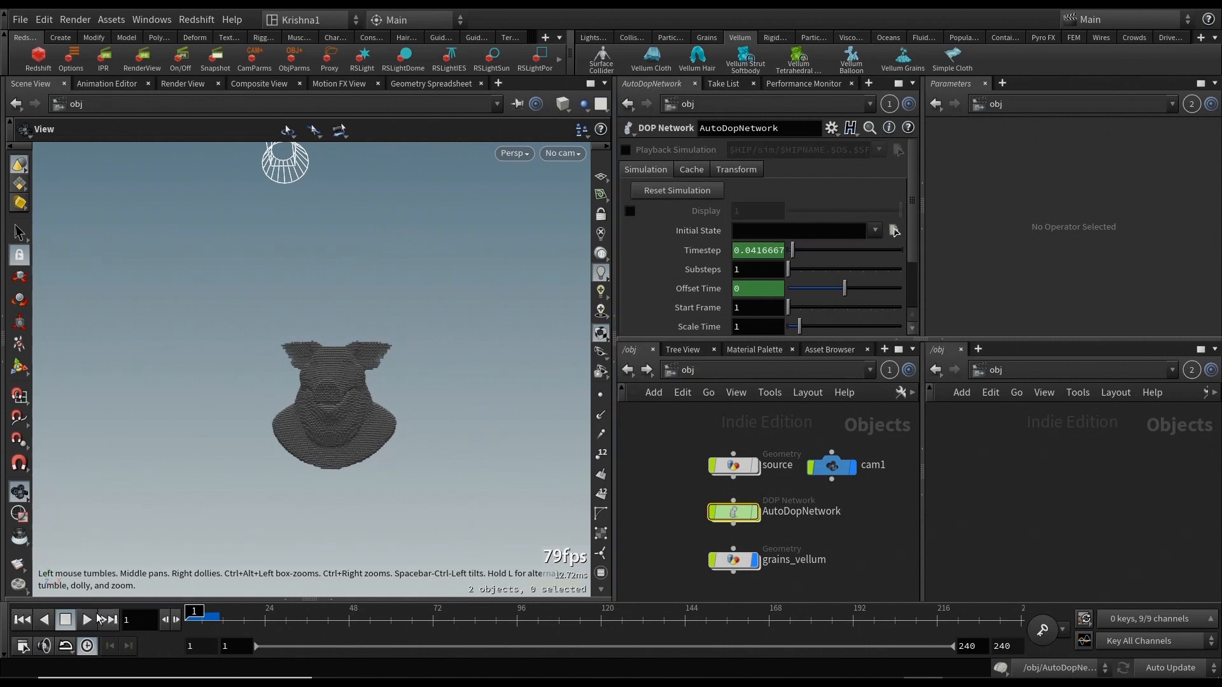
# Enter the dynamics network and select source_vellum to show its emission settings.
pyautogui.click(87, 619)
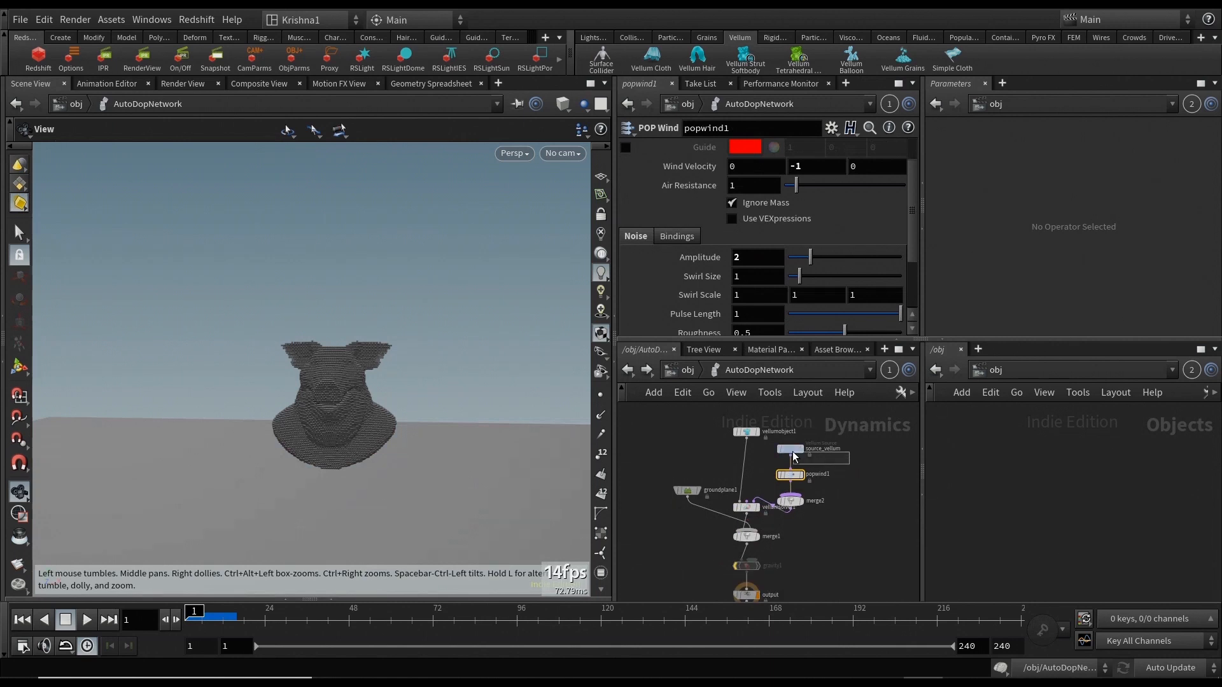
pyautogui.click(789, 448)
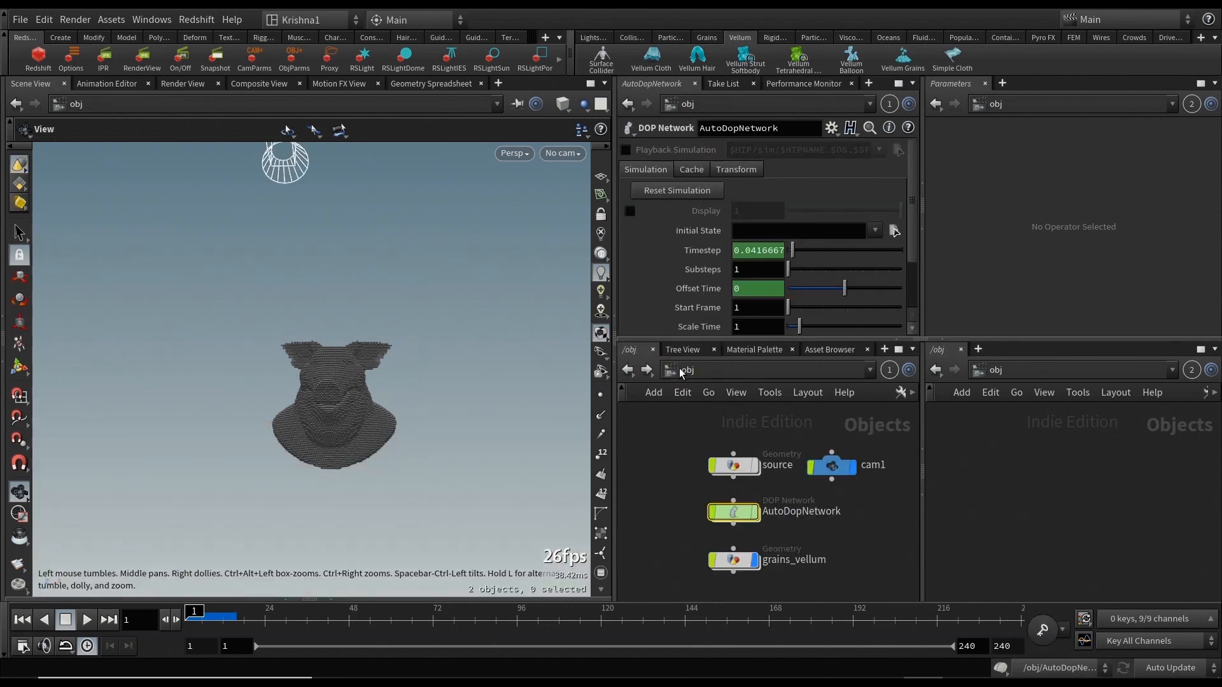
pyautogui.moveTo(729, 313)
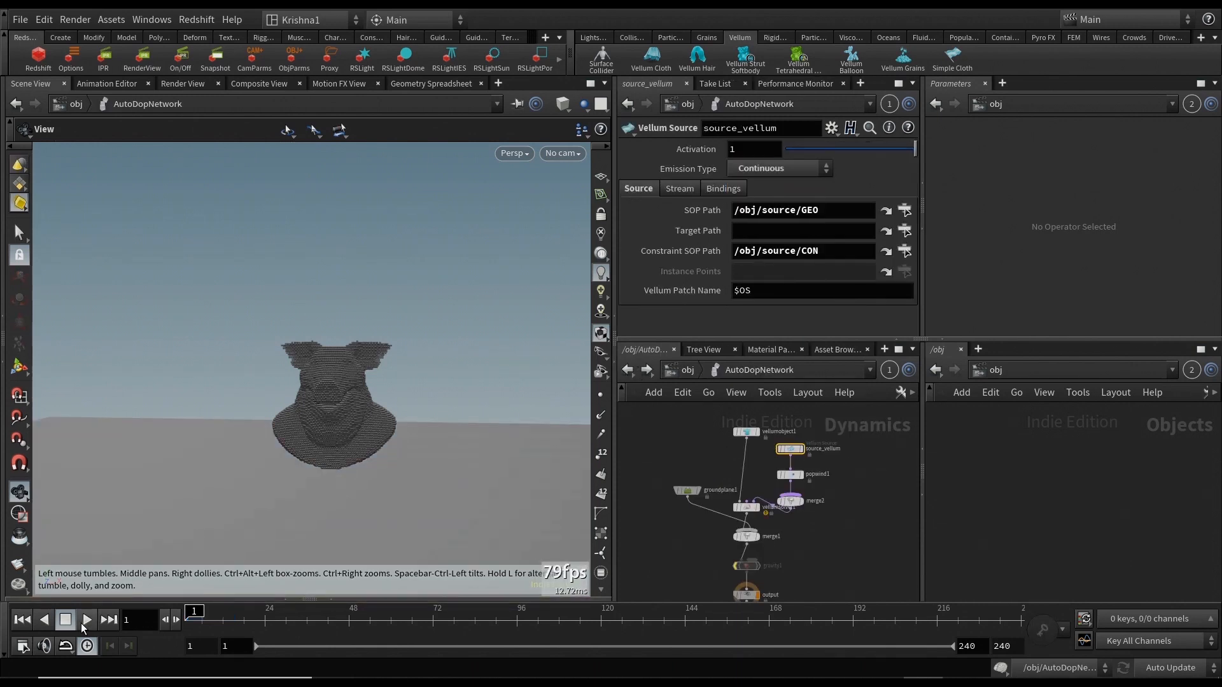
# Play the grain emission preview, then rewind the simulation to frame 1.
pyautogui.click(86, 619)
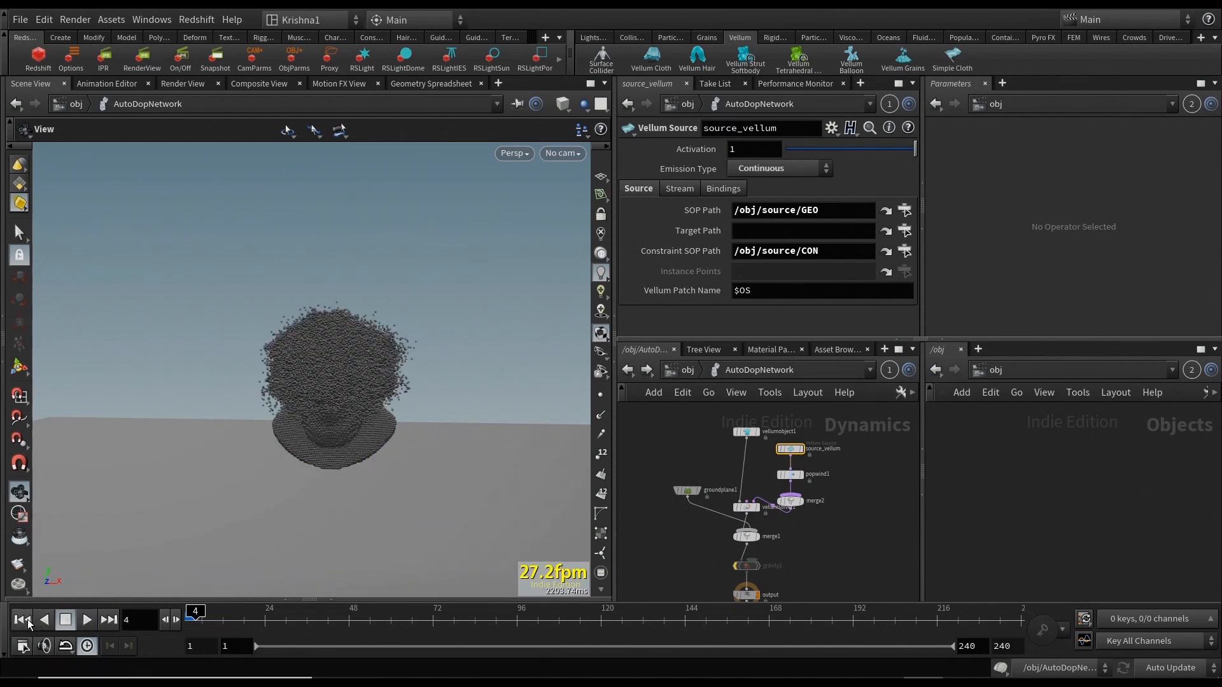
pyautogui.click(775, 168)
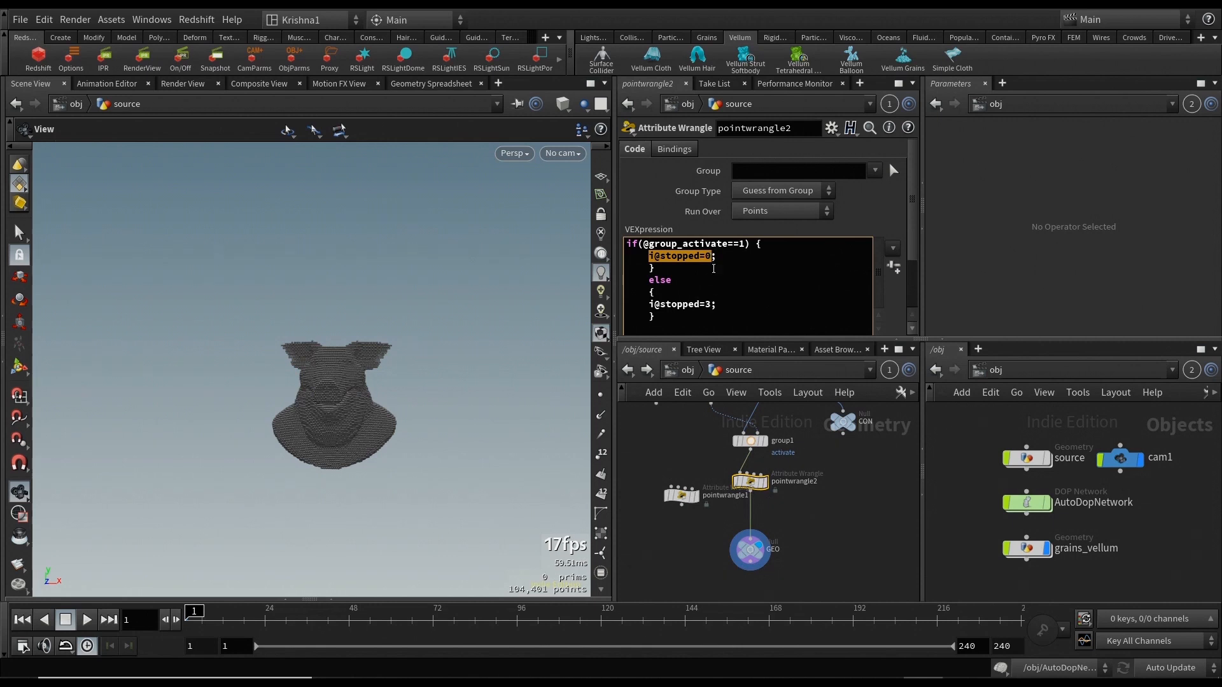
pyautogui.write('@Cd.r=1;')
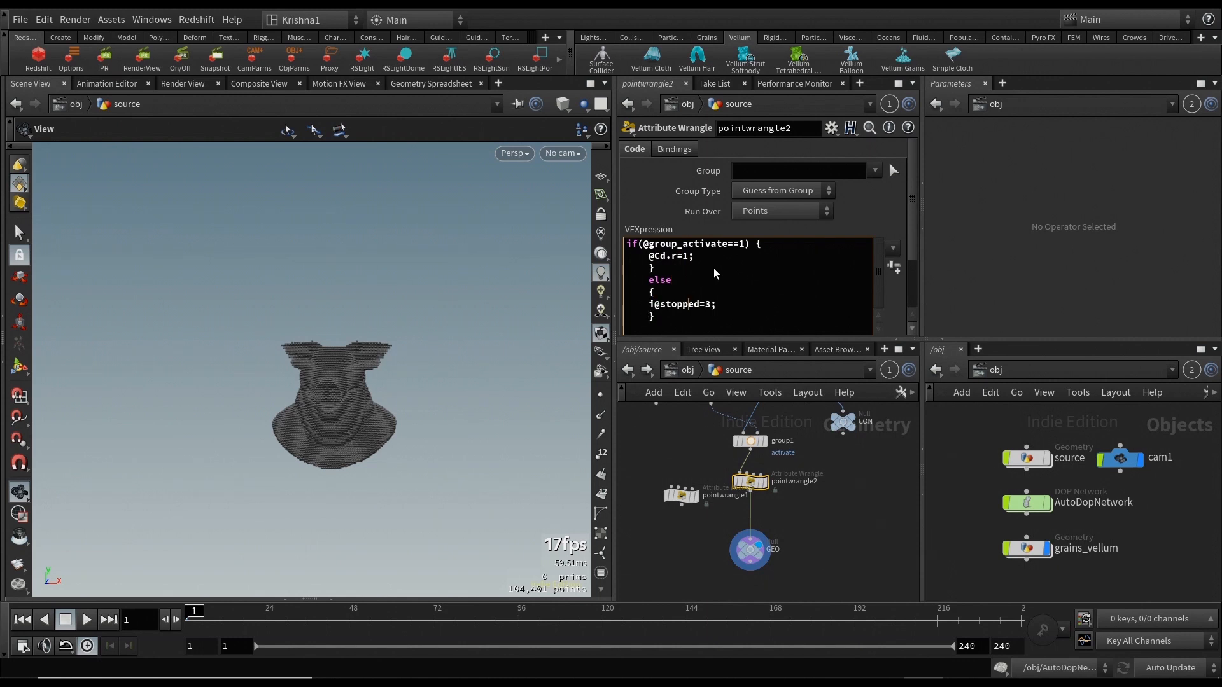
pyautogui.doubleClick(674, 304)
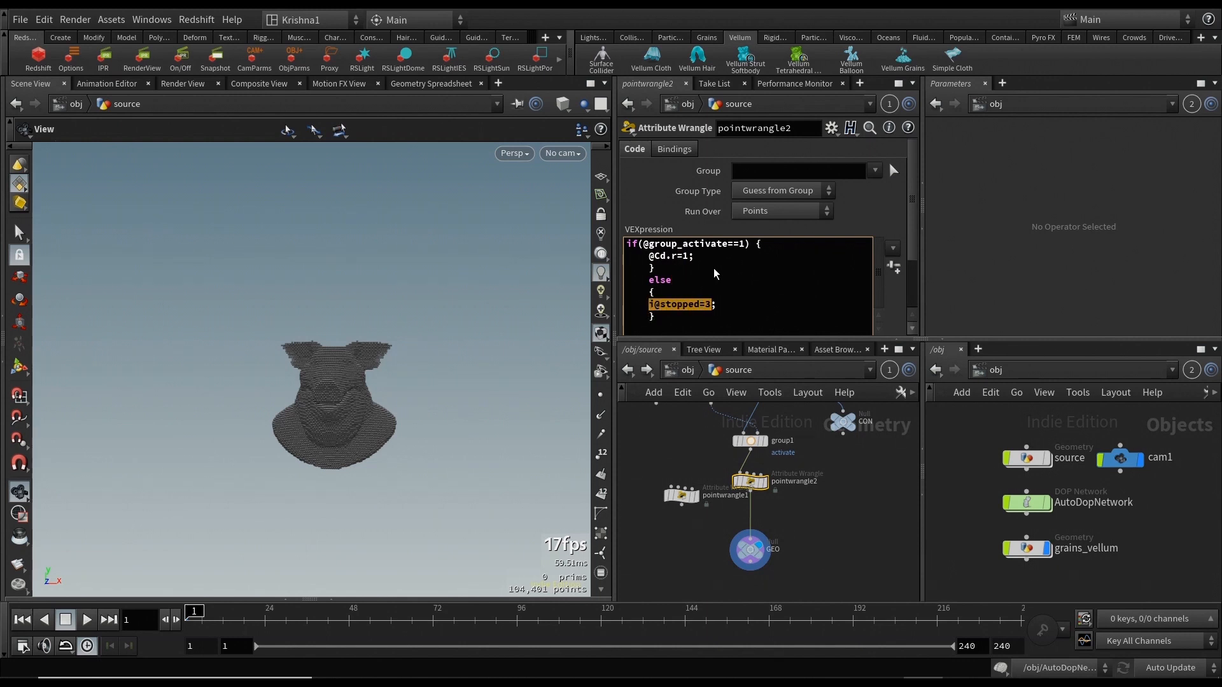
pyautogui.write('@Cd.r=;')
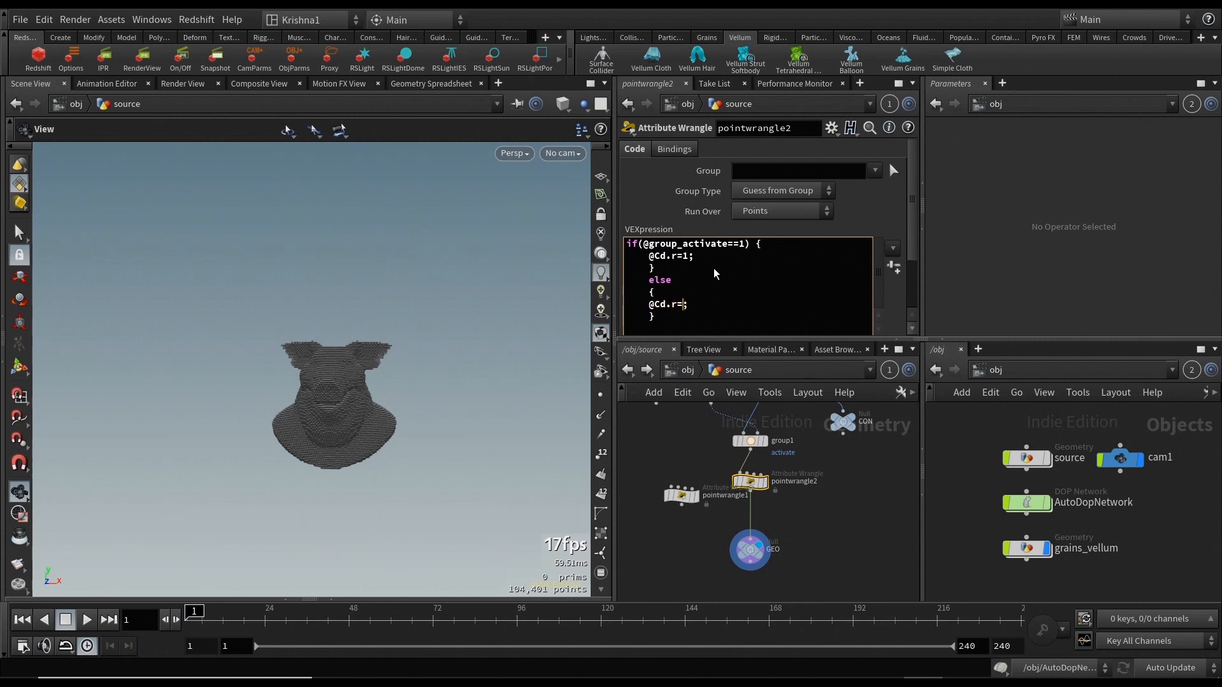
pyautogui.write('0')
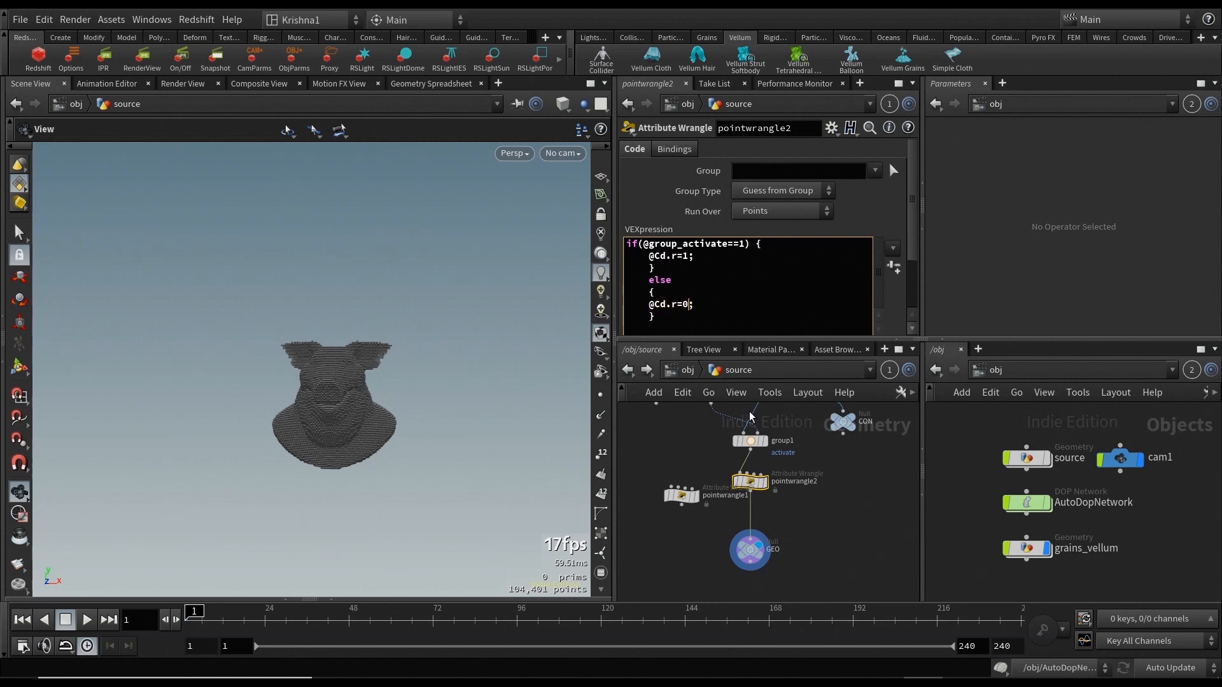
pyautogui.moveTo(824, 511)
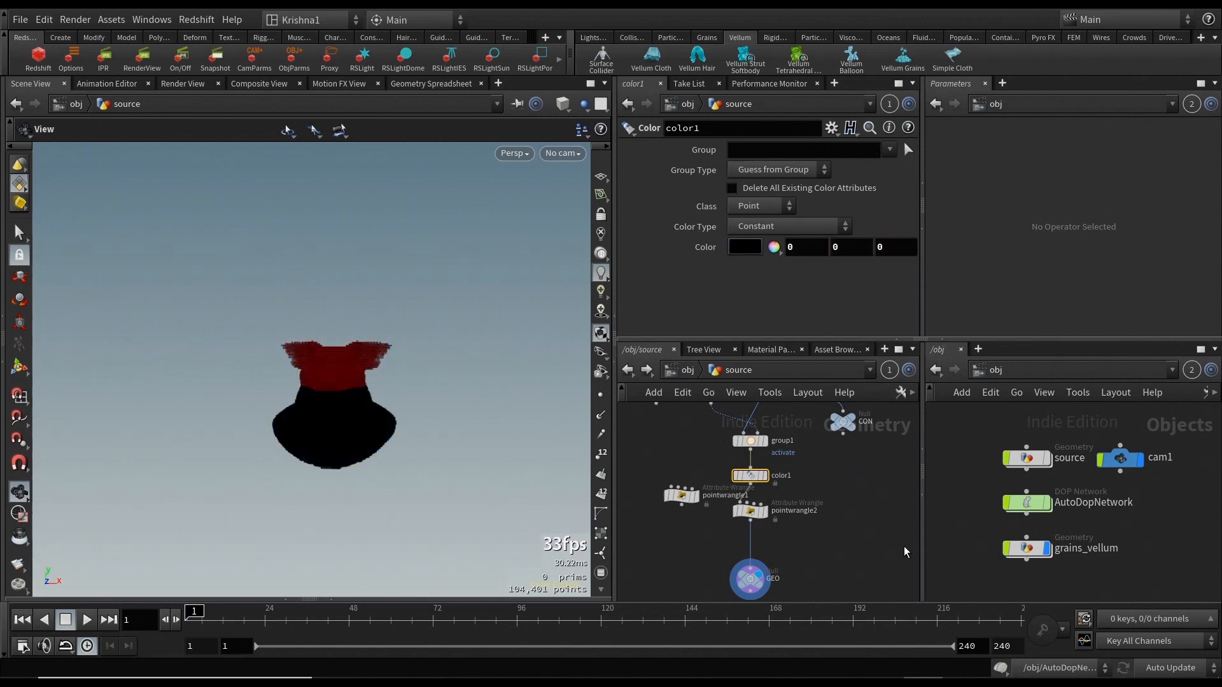
pyautogui.moveTo(836, 552)
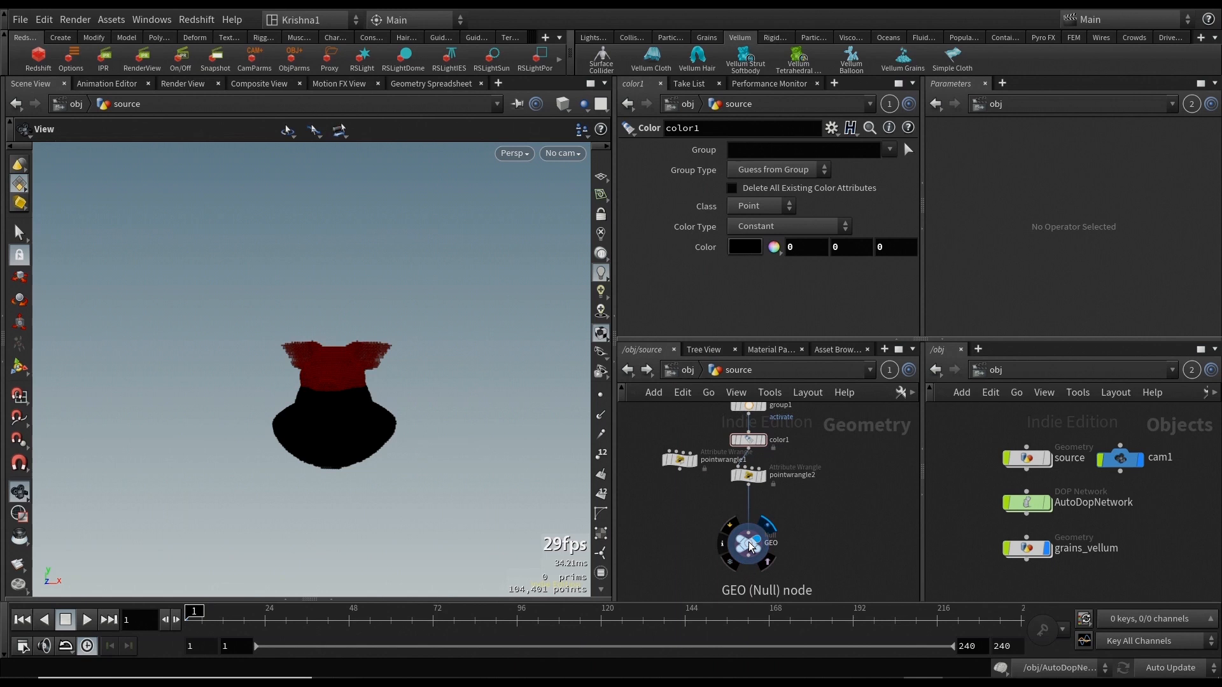
# Select the GEO null, scrub to frame 1, and browse Save As to Desktop.
pyautogui.click(747, 542)
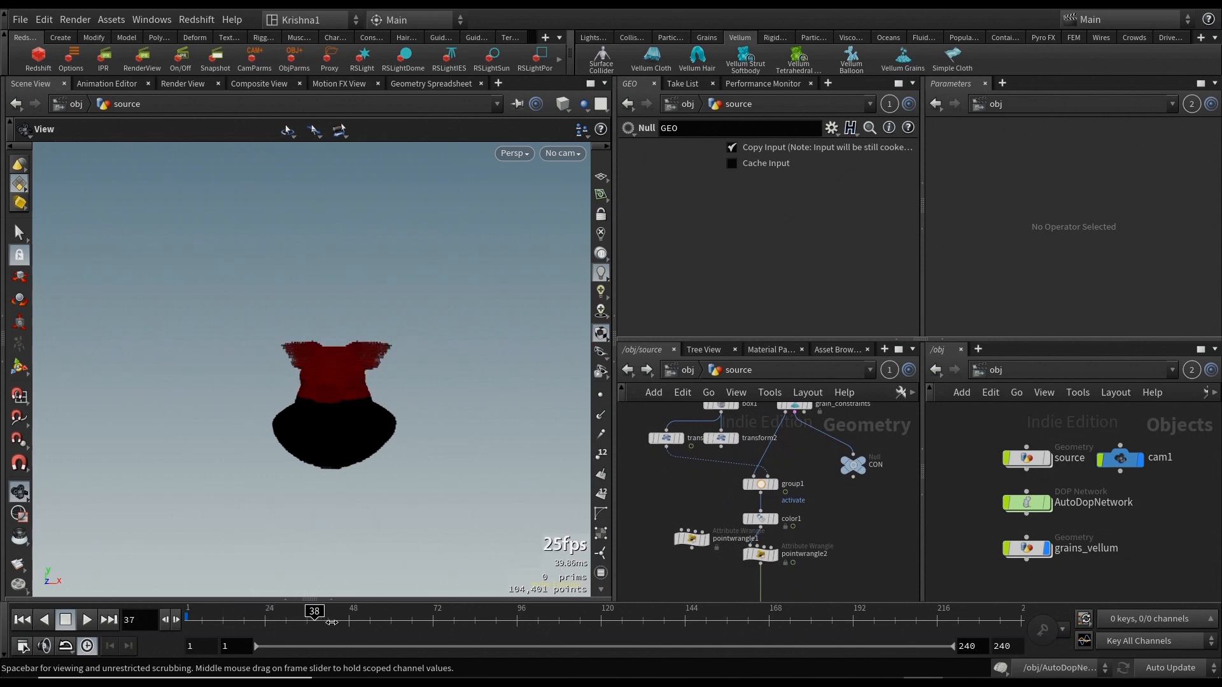
pyautogui.moveTo(313, 611); pyautogui.dragTo(232, 610)
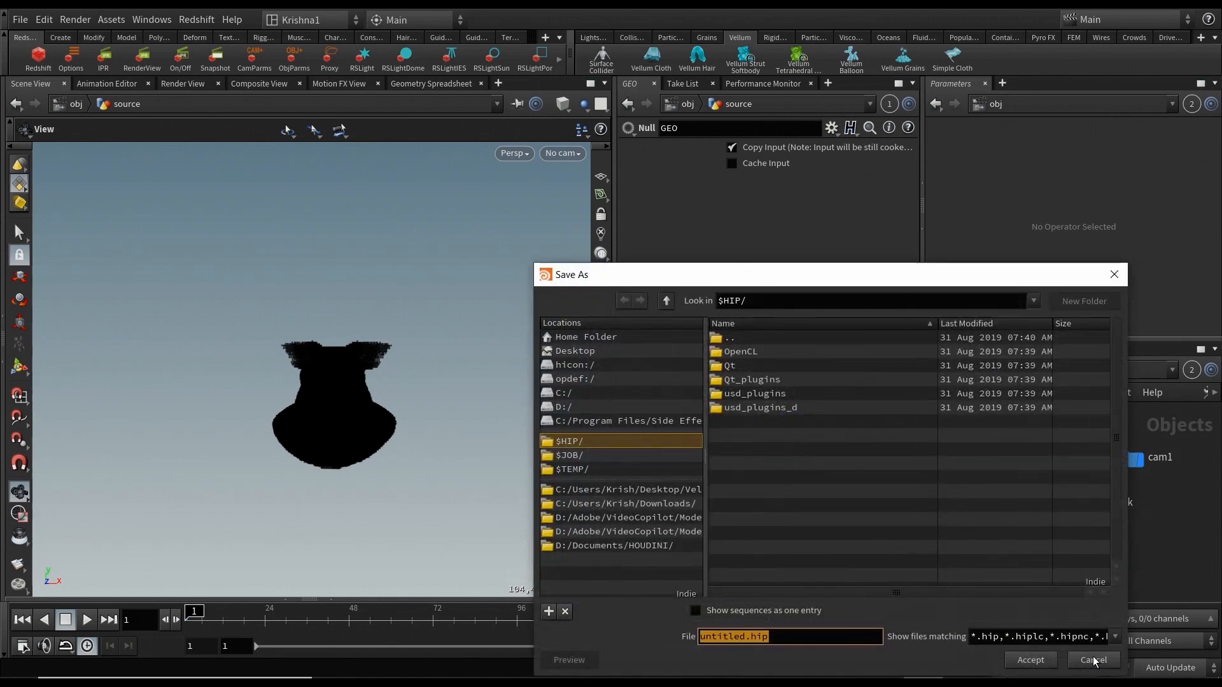
pyautogui.click(574, 351)
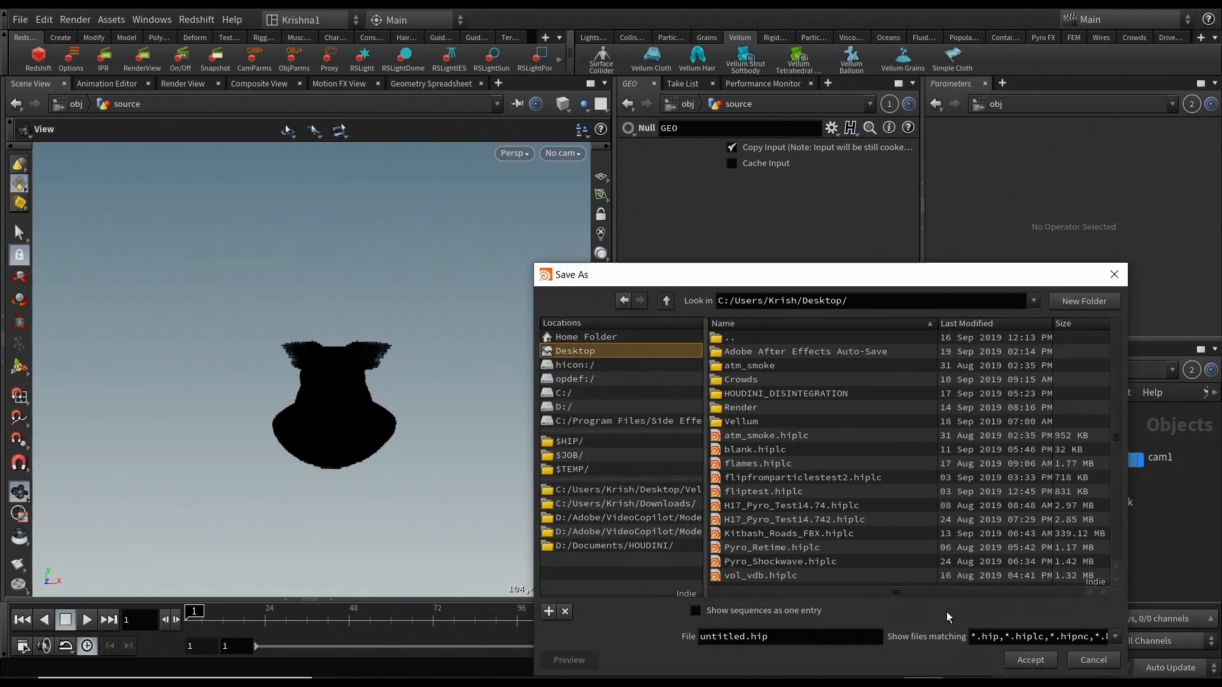
pyautogui.click(1092, 659)
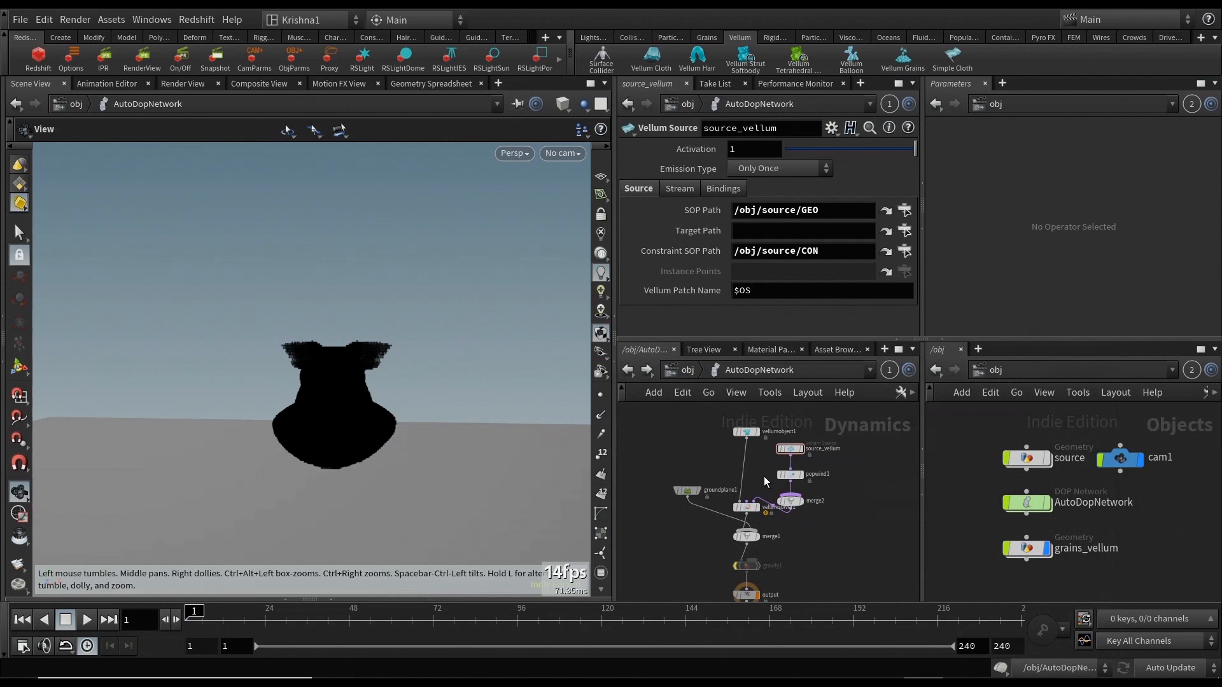
pyautogui.moveTo(813, 552)
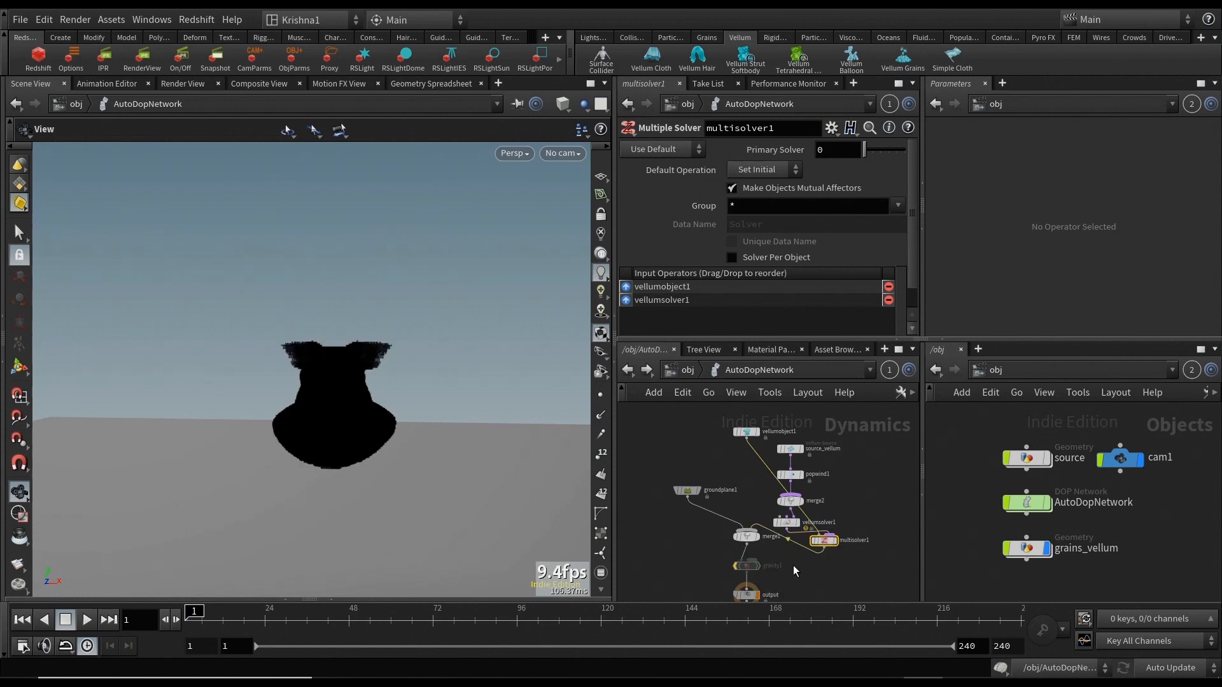
# Frame all nodes in the DOP network view.
pyautogui.press('h')
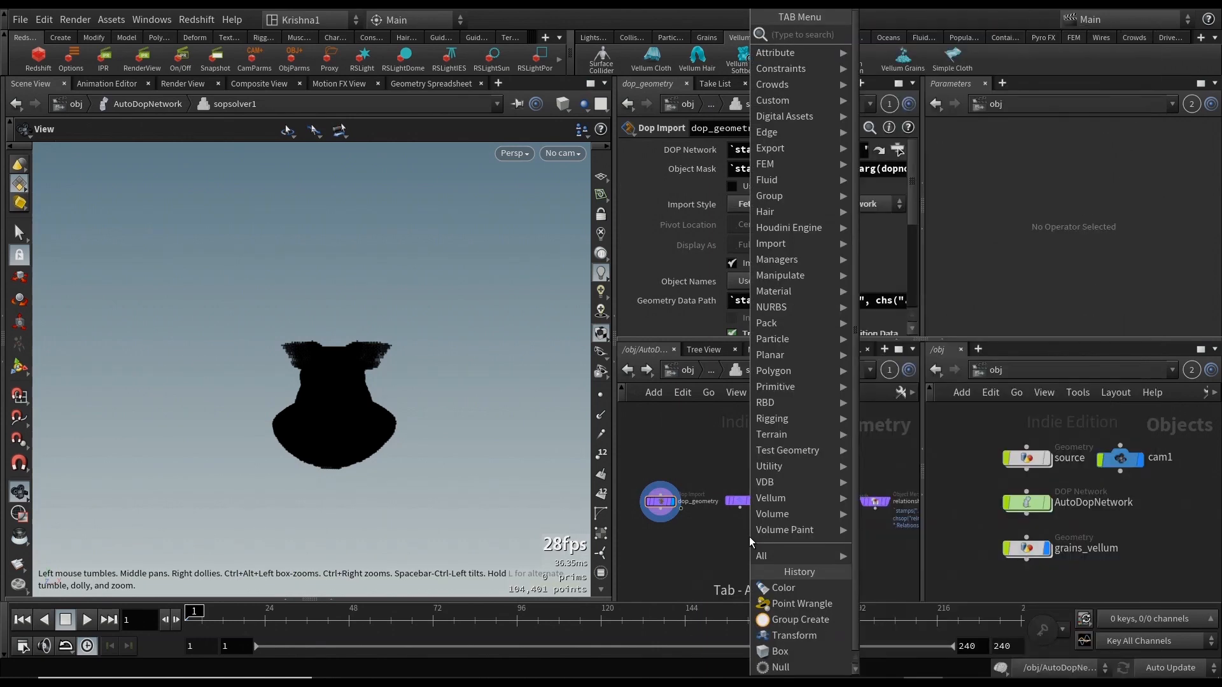
# Place a Point Wrangle below dop_geometry inside the SOP solver.
pyautogui.write('point wr')
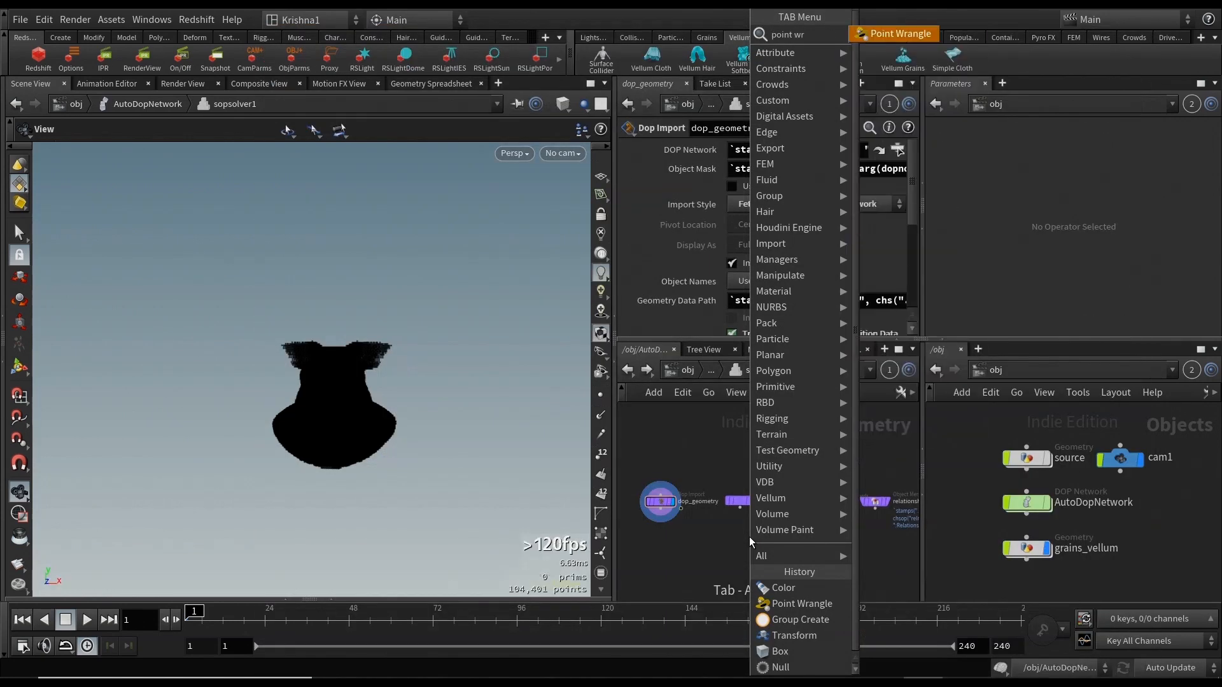
pyautogui.click(803, 604)
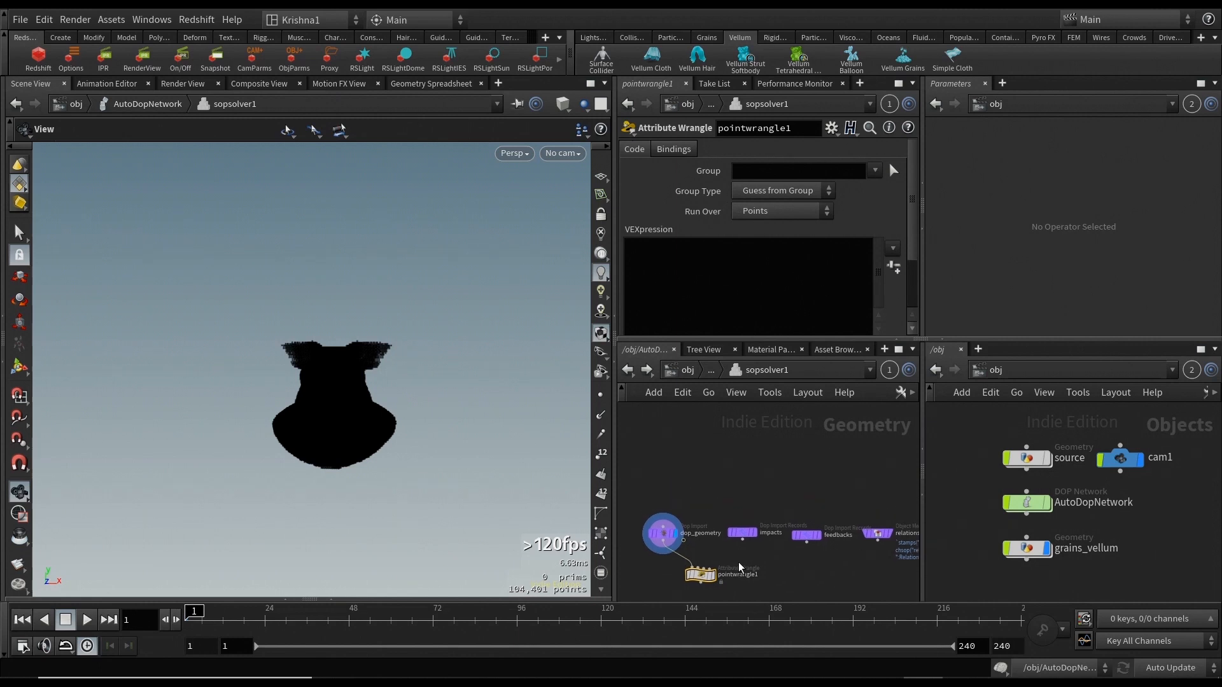
pyautogui.moveTo(753, 569)
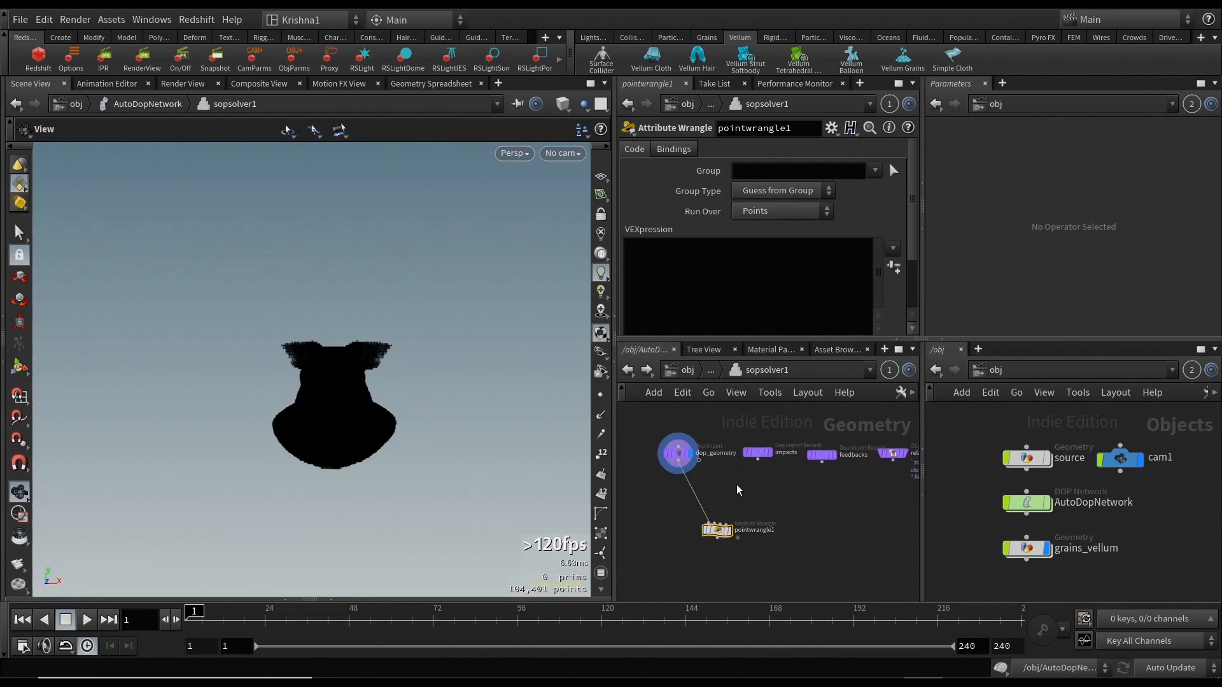
pyautogui.moveTo(717, 530); pyautogui.dragTo(690, 546)
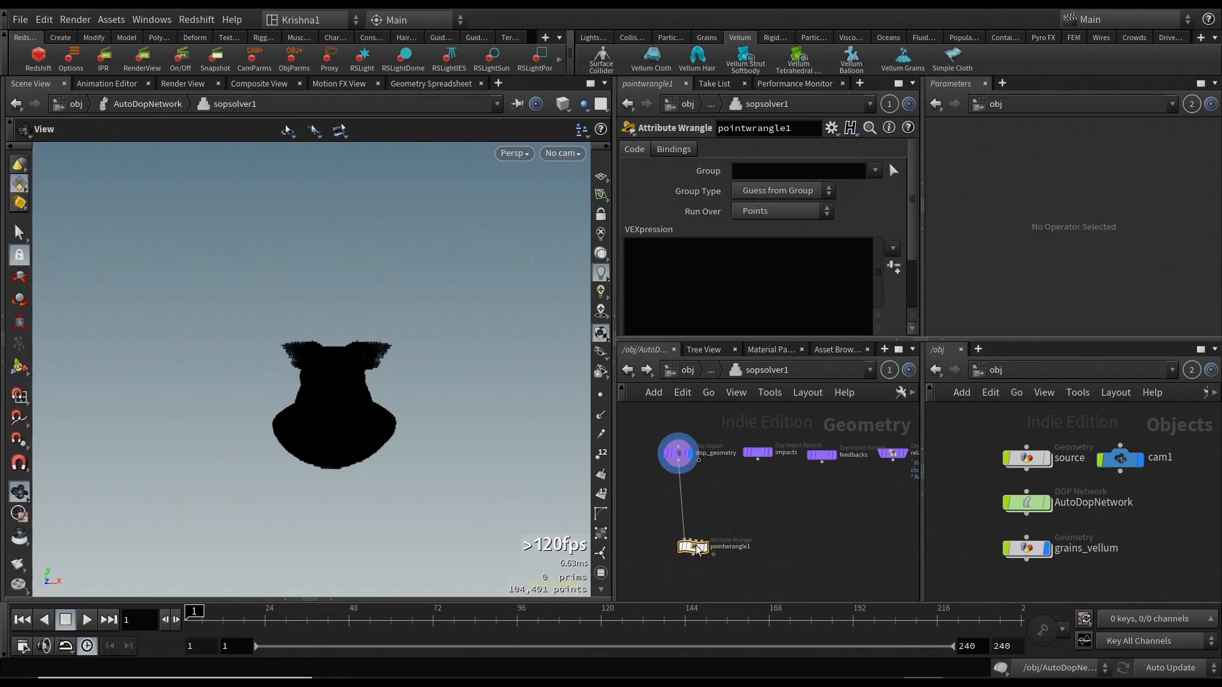
pyautogui.press('Tab')
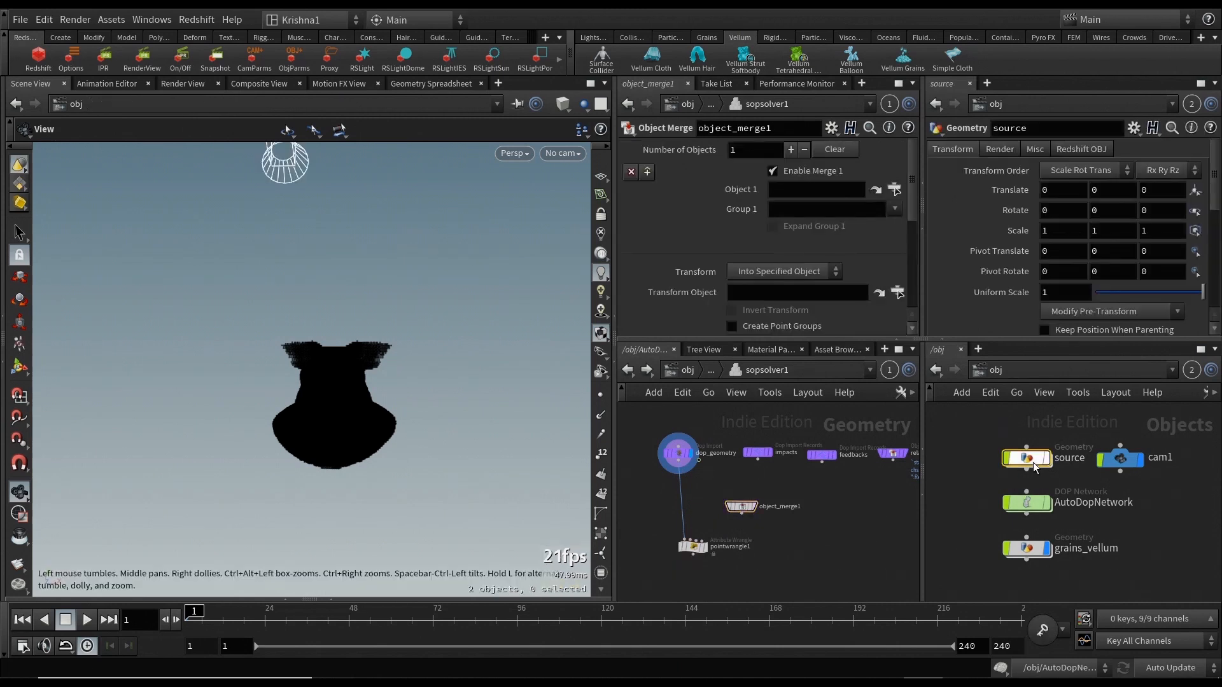
# Open the /obj/source network in the second pane to reach the GEO null.
pyautogui.doubleClick(1027, 458)
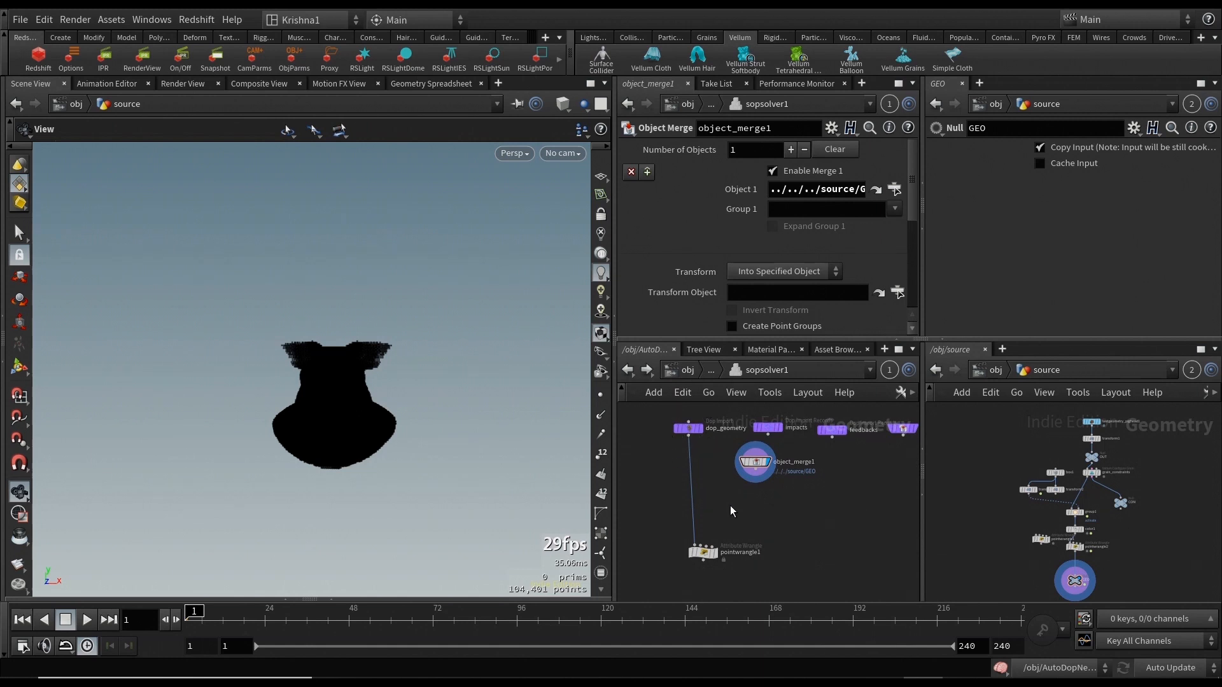
pyautogui.moveTo(730, 512)
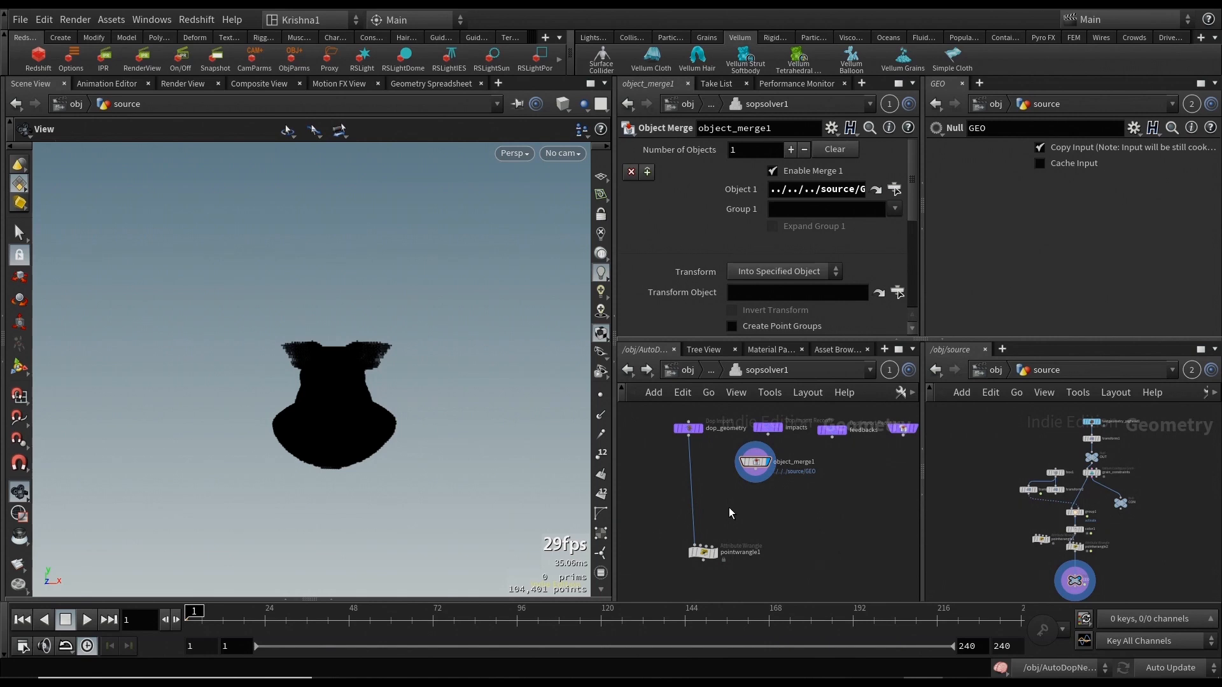
# Add an Attribute Transfer node that transfers the Cd point attribute.
pyautogui.press('tab')
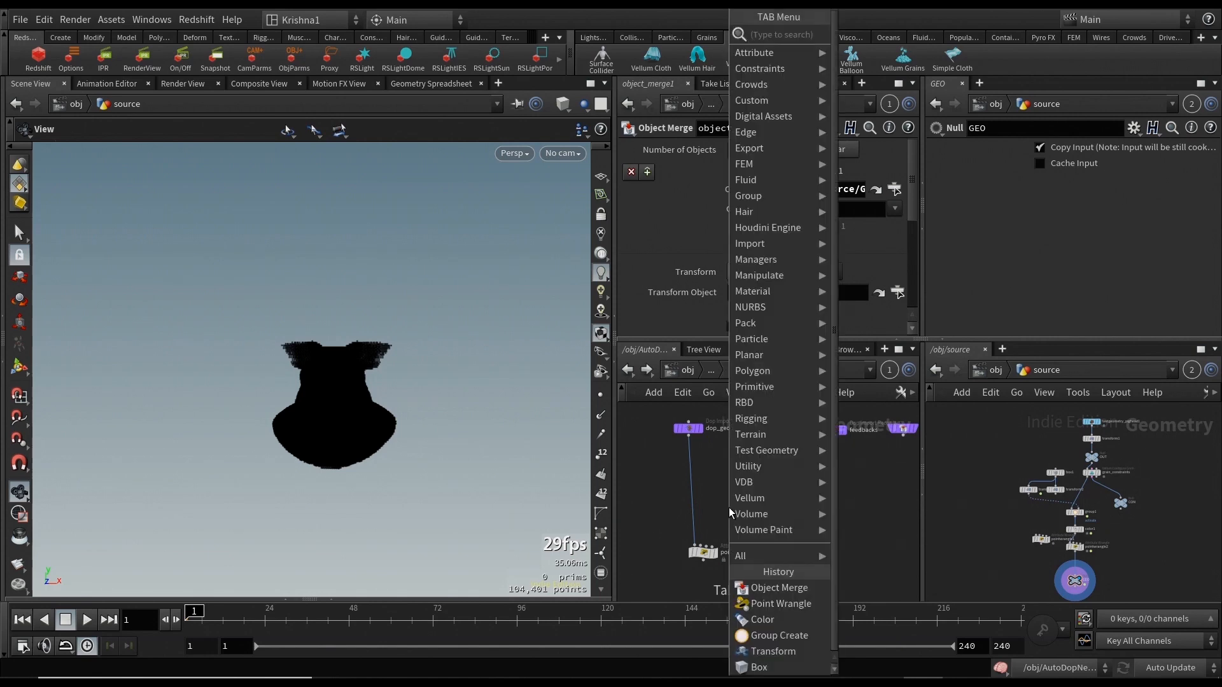
pyautogui.write('attribute tran')
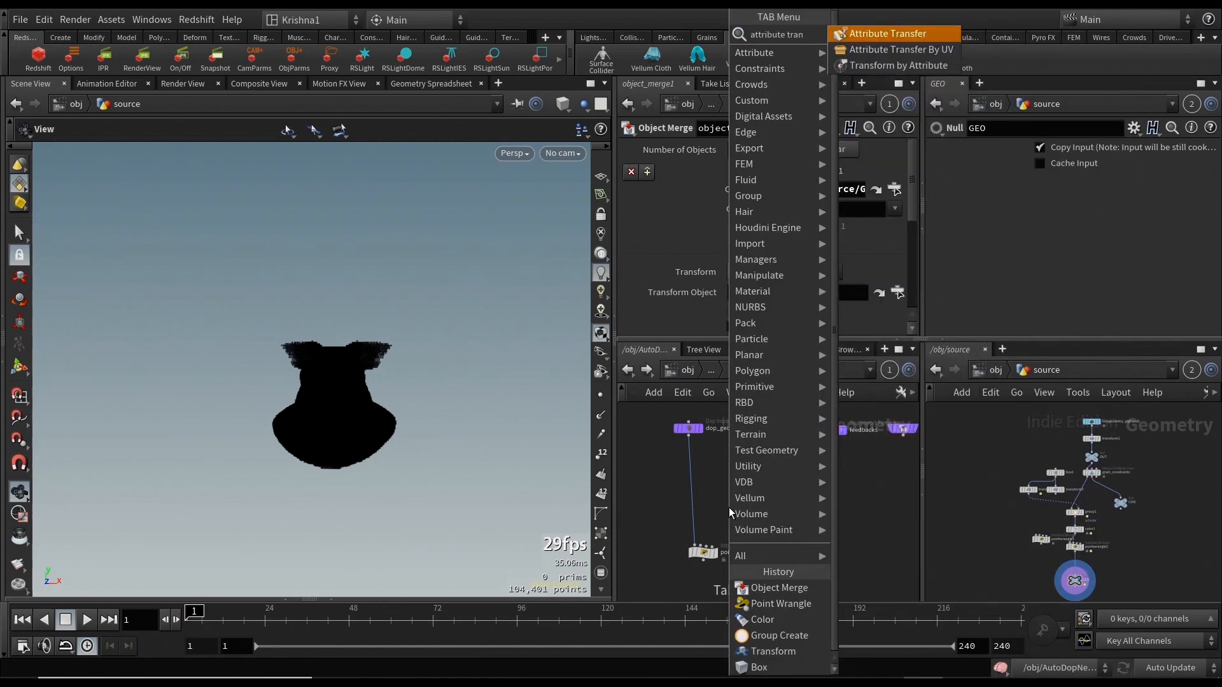
pyautogui.click(887, 33)
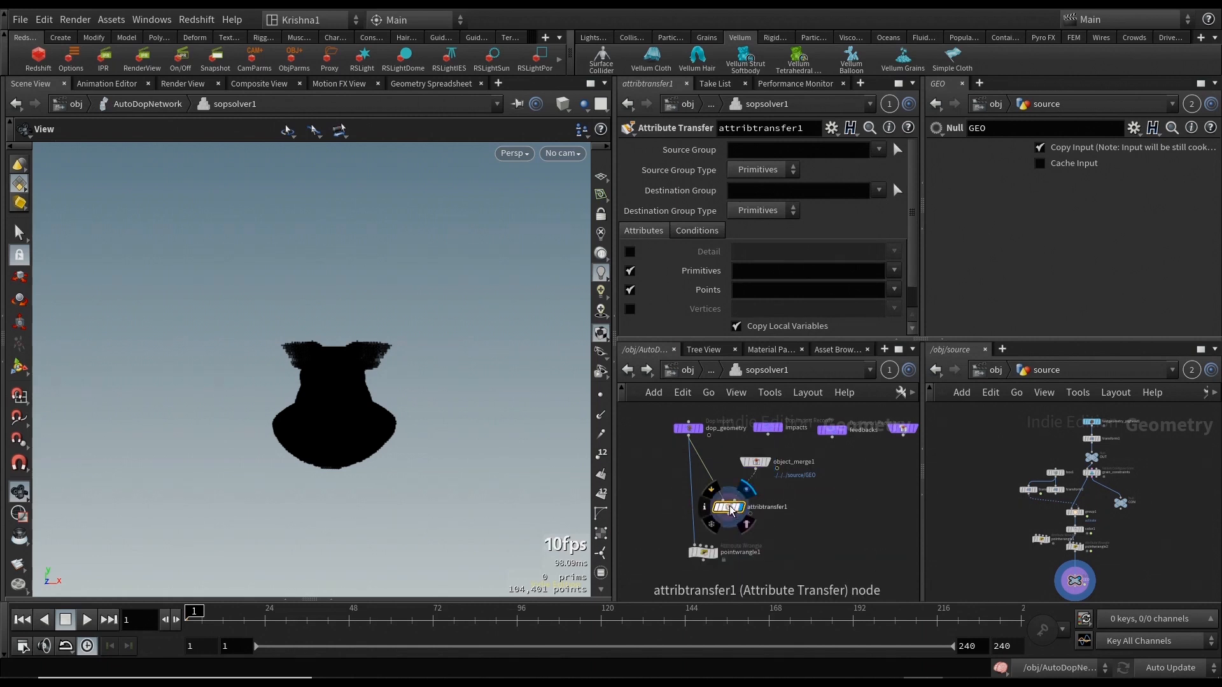
pyautogui.write('Cd')
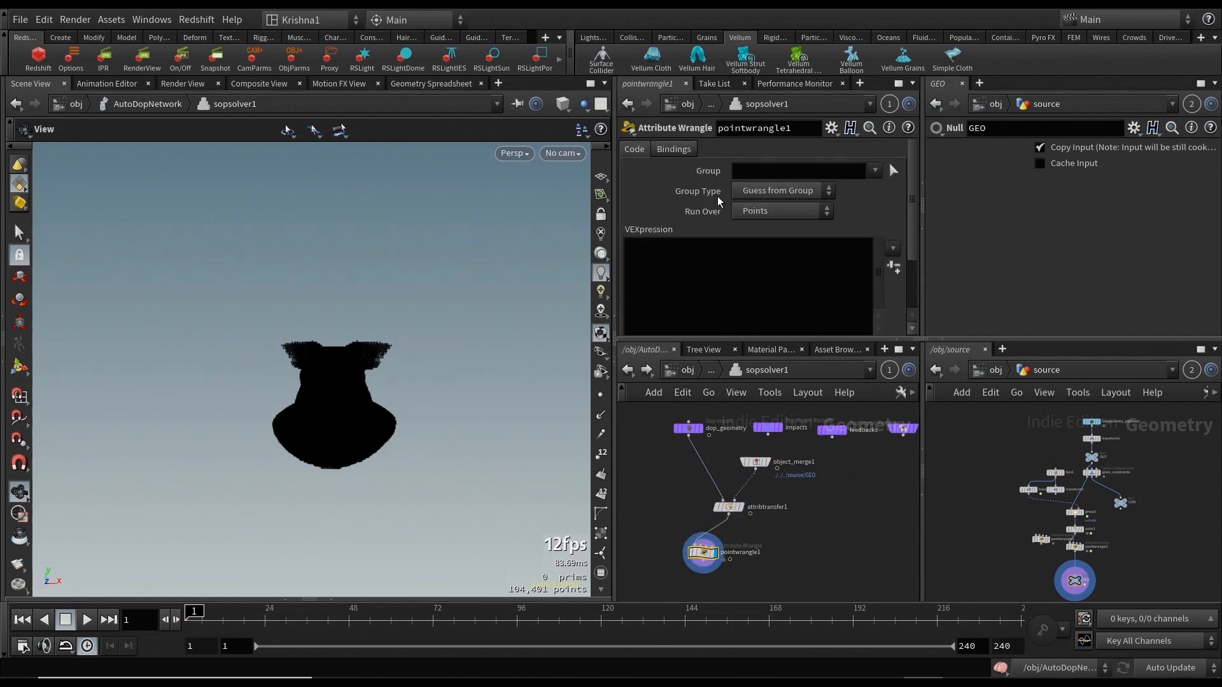
pyautogui.click(746, 286)
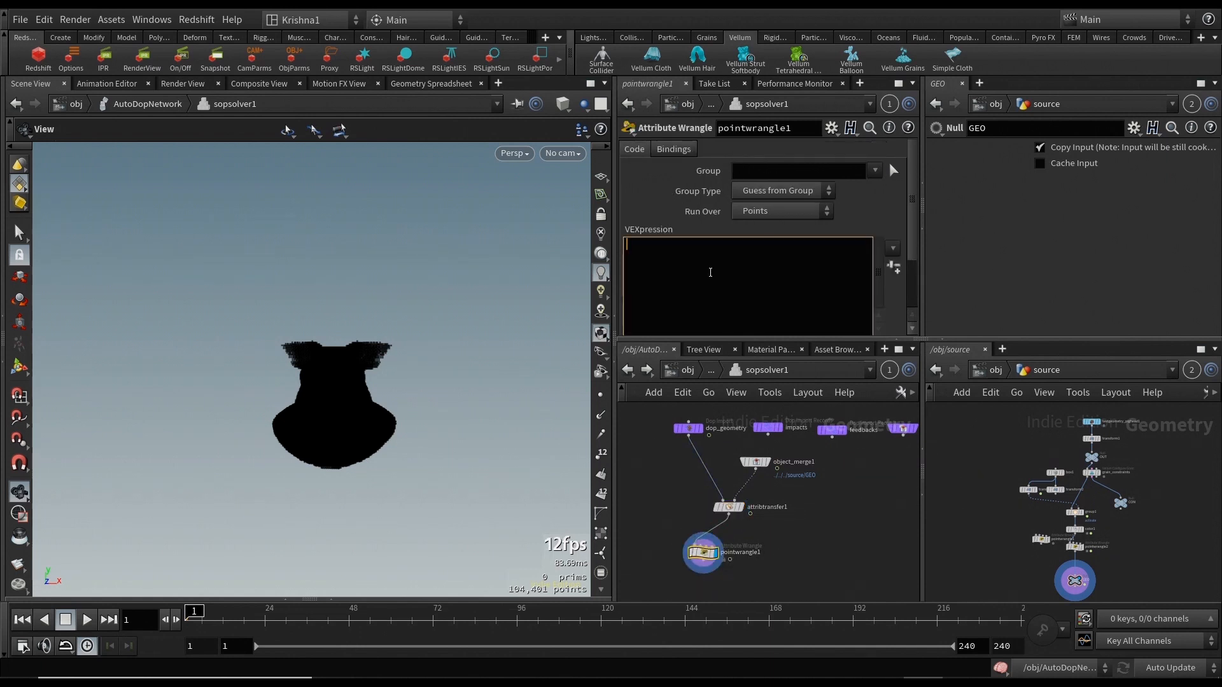
pyautogui.write('if')
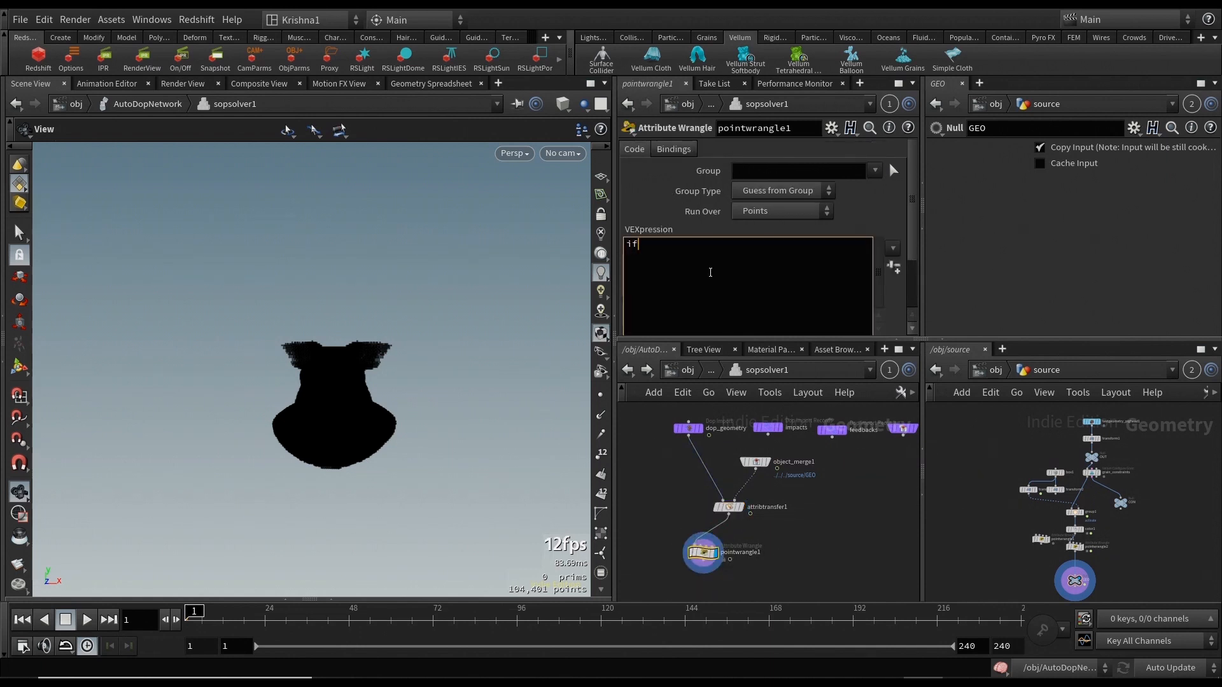
pyautogui.write('(@Cd)')
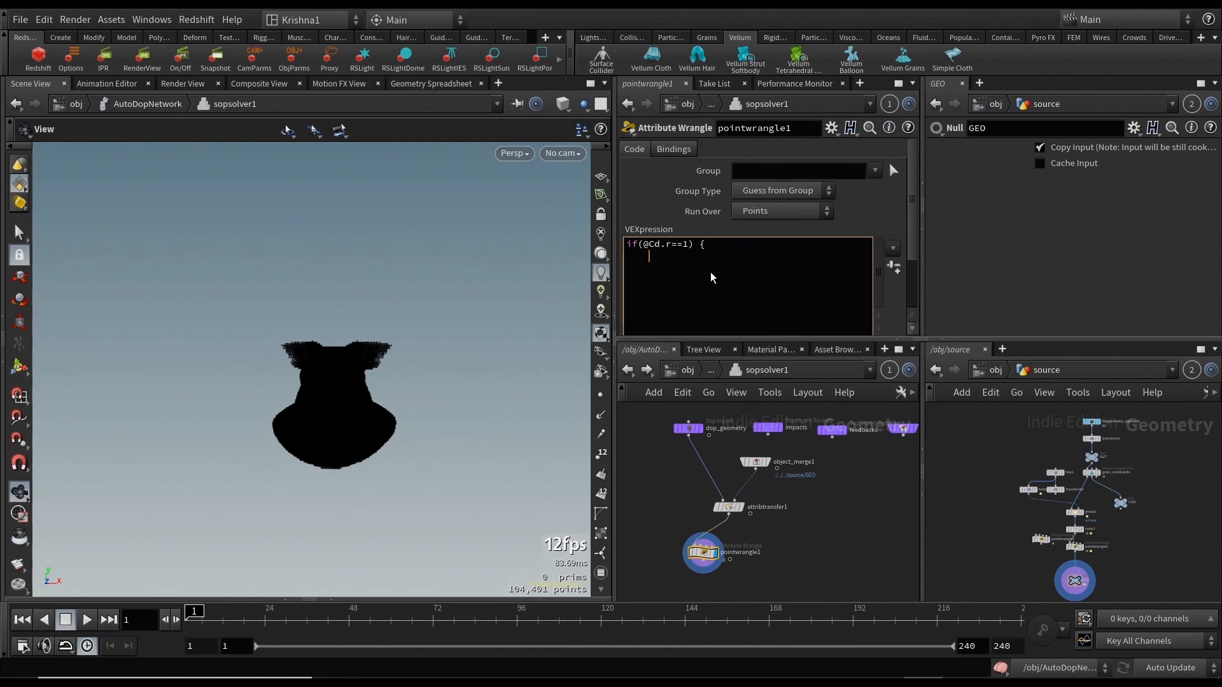
pyautogui.write('i@stoped')
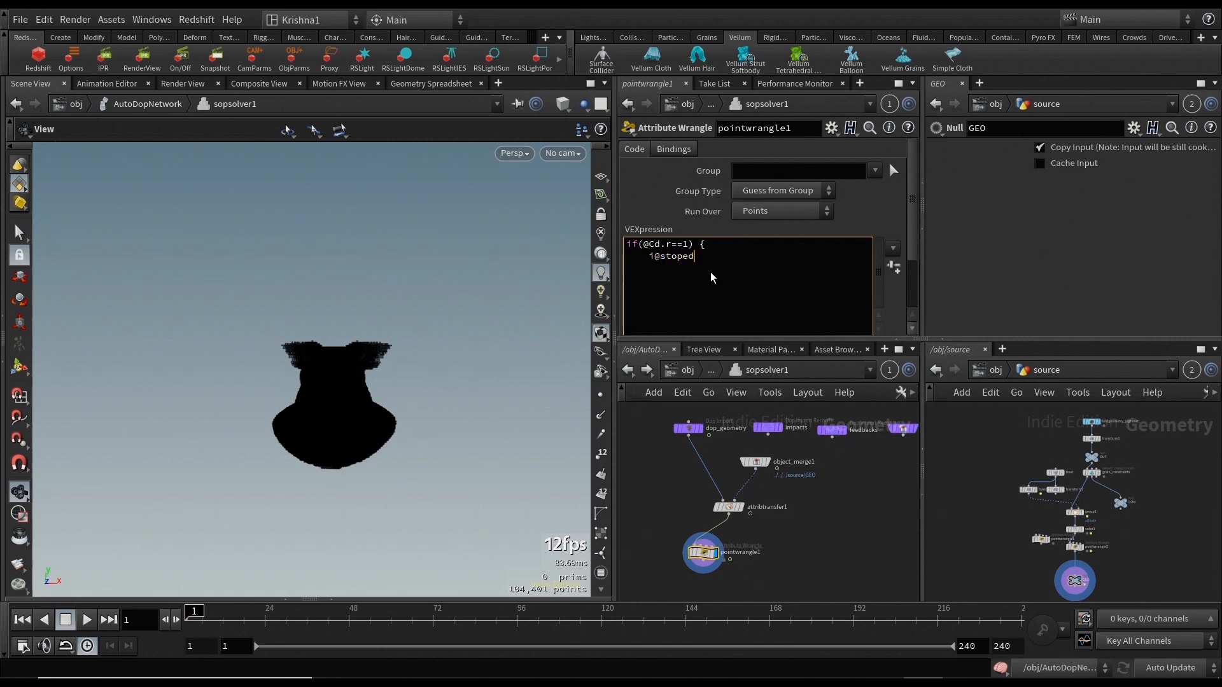
pyautogui.press('BackSpace')
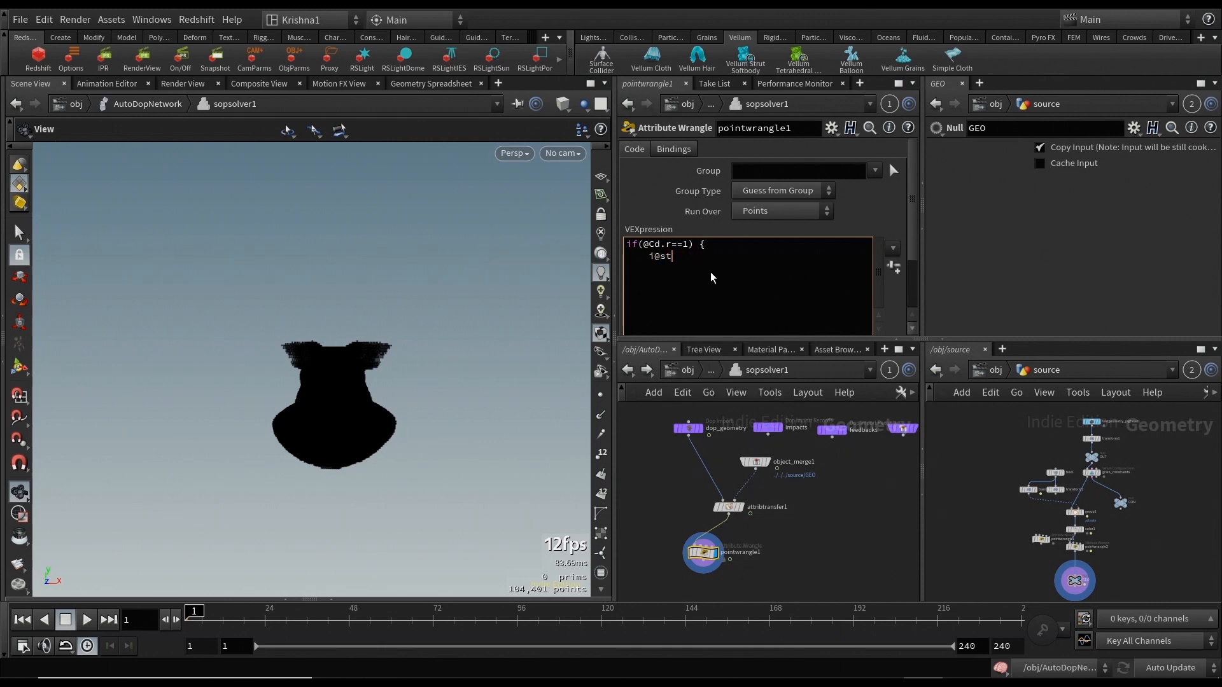
pyautogui.write('oped=0;')
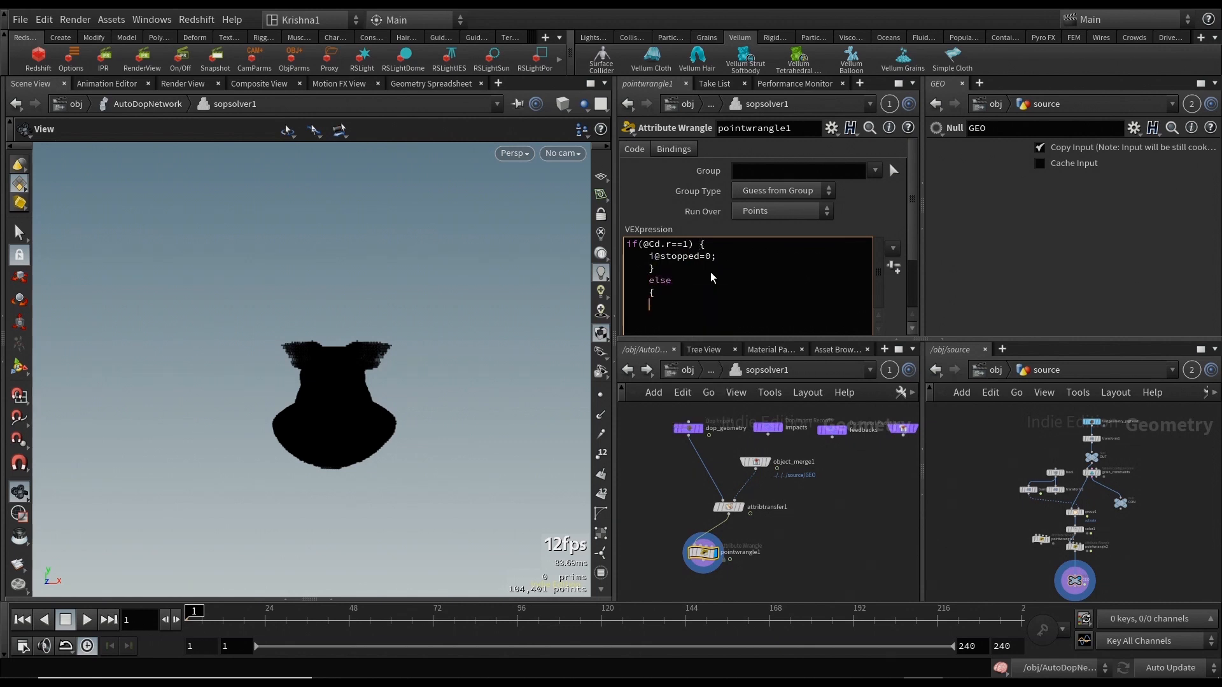
pyautogui.write('i@stopped')
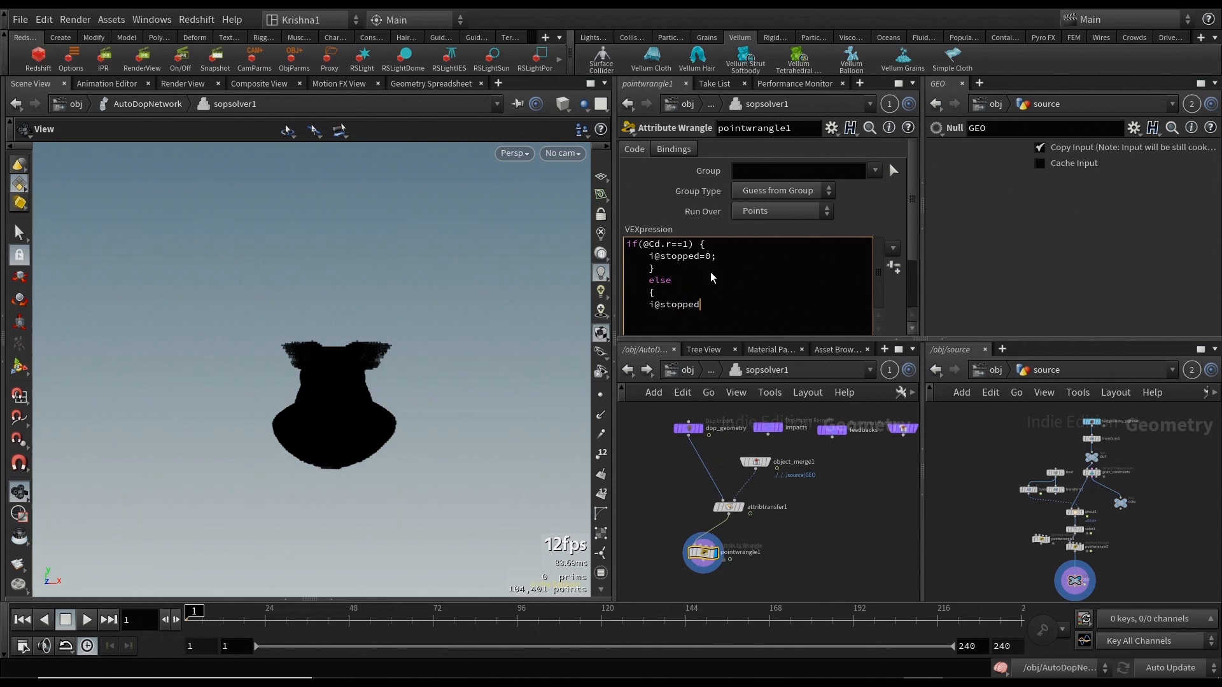
pyautogui.write('=3;')
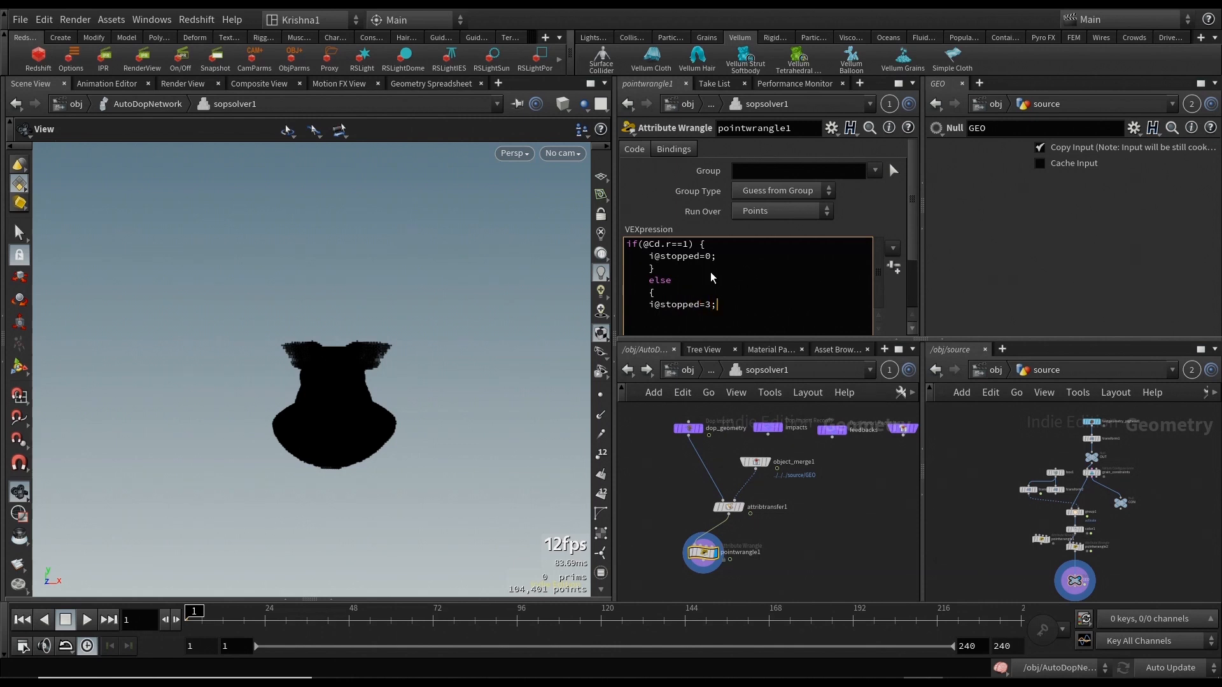
pyautogui.write('}')
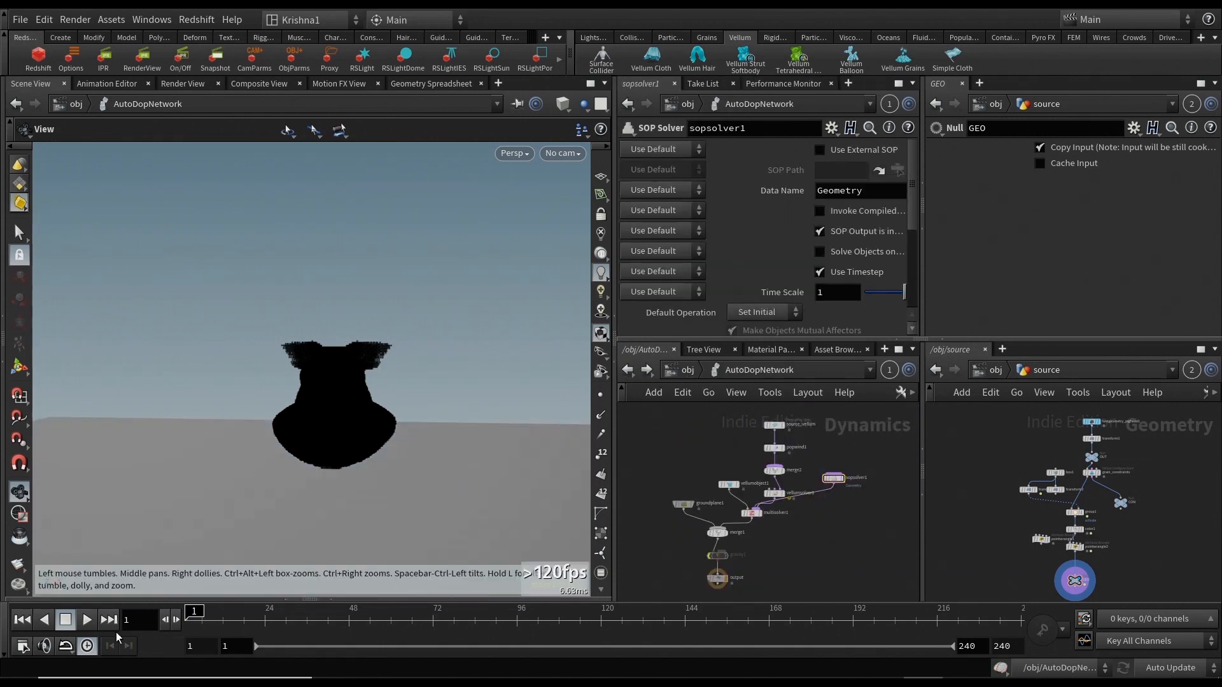
# Play the AutoDopNetwork simulation for about 50 frames, then stop and return to frame 1.
pyautogui.click(87, 620)
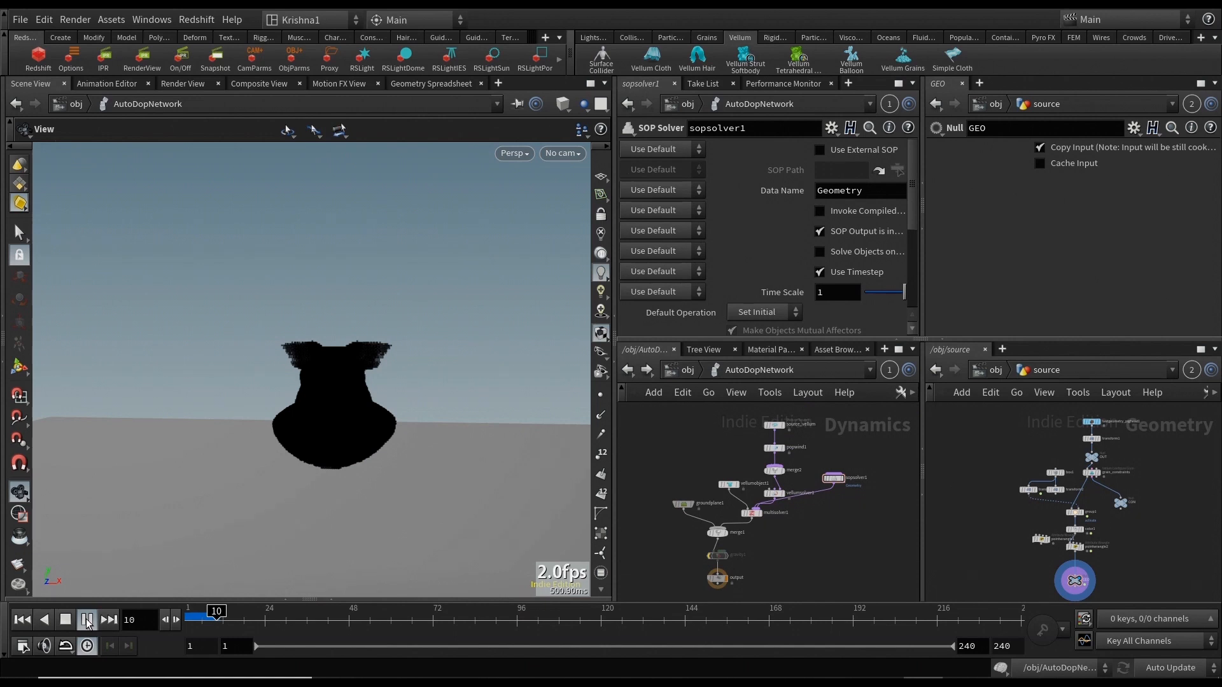
pyautogui.click(87, 620)
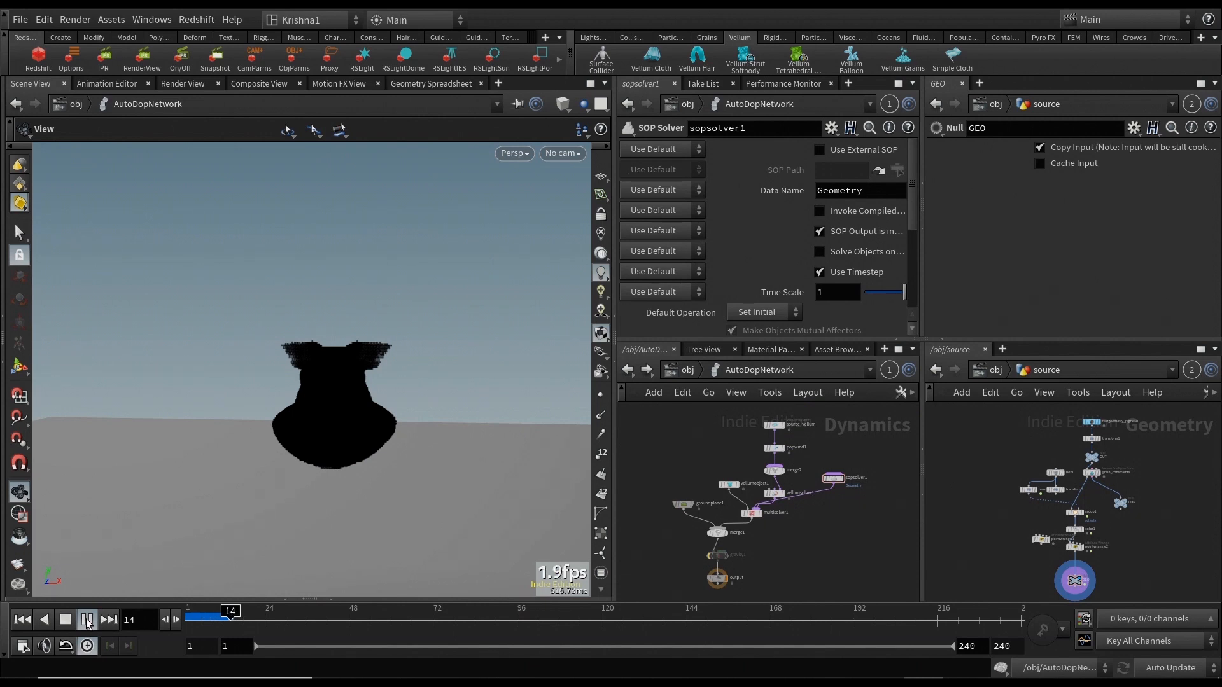
pyautogui.click(86, 619)
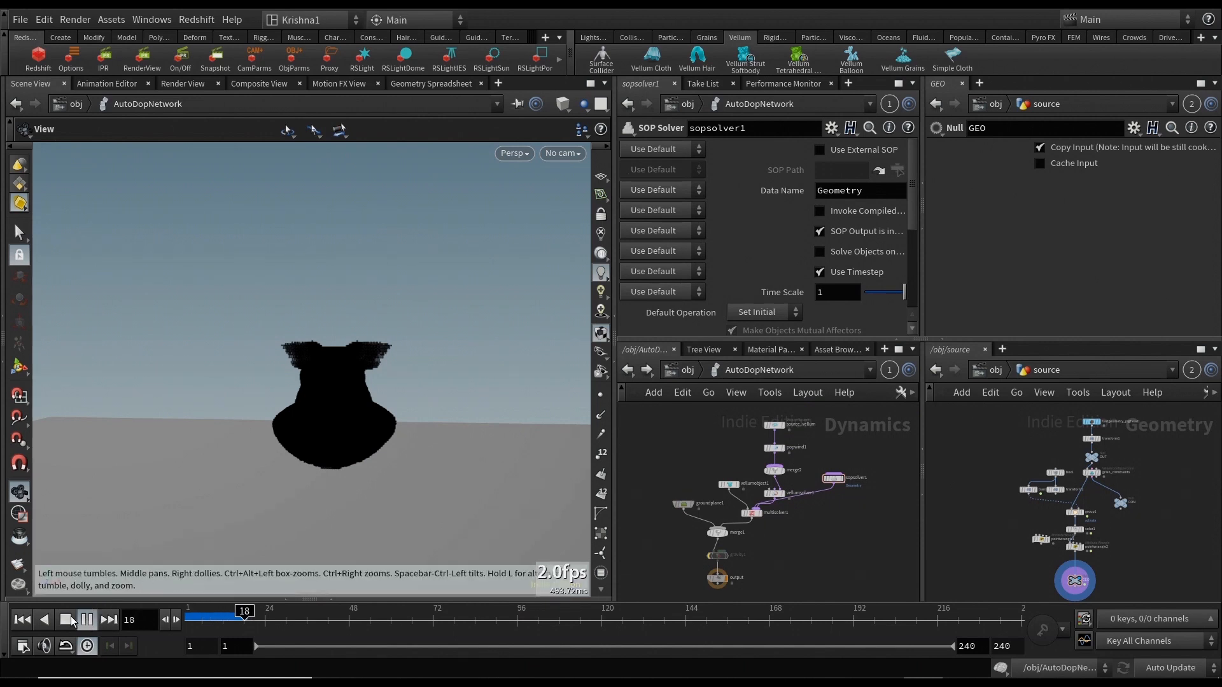
pyautogui.click(86, 619)
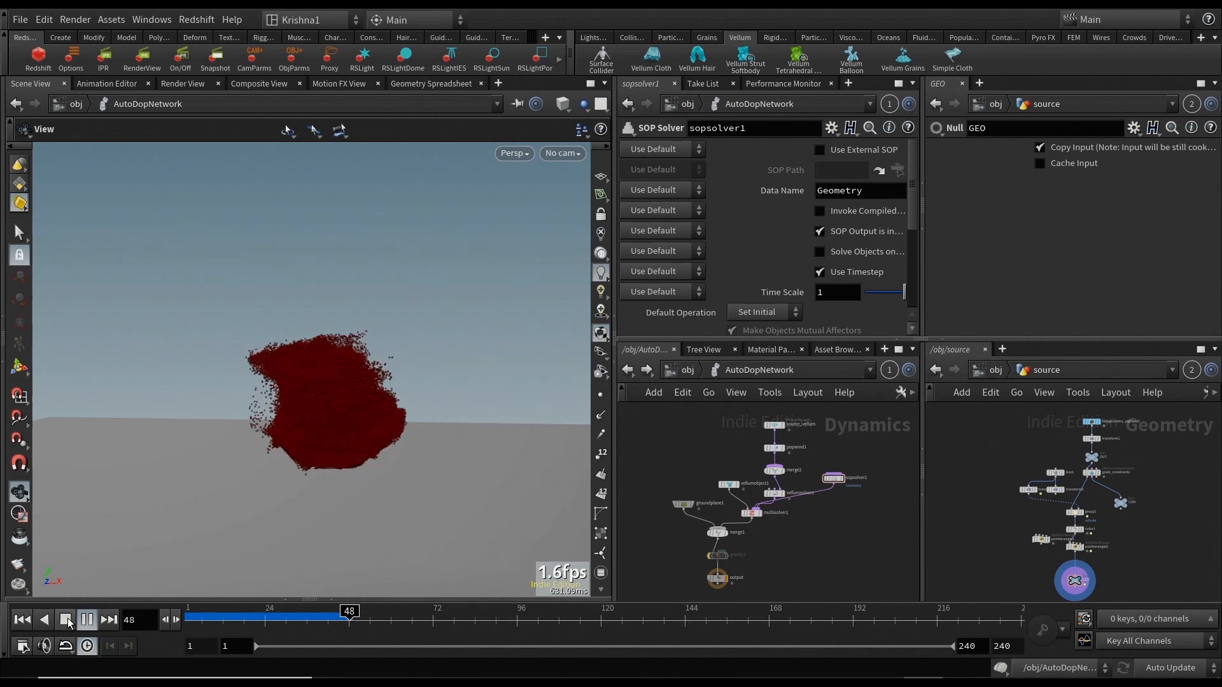
pyautogui.click(86, 619)
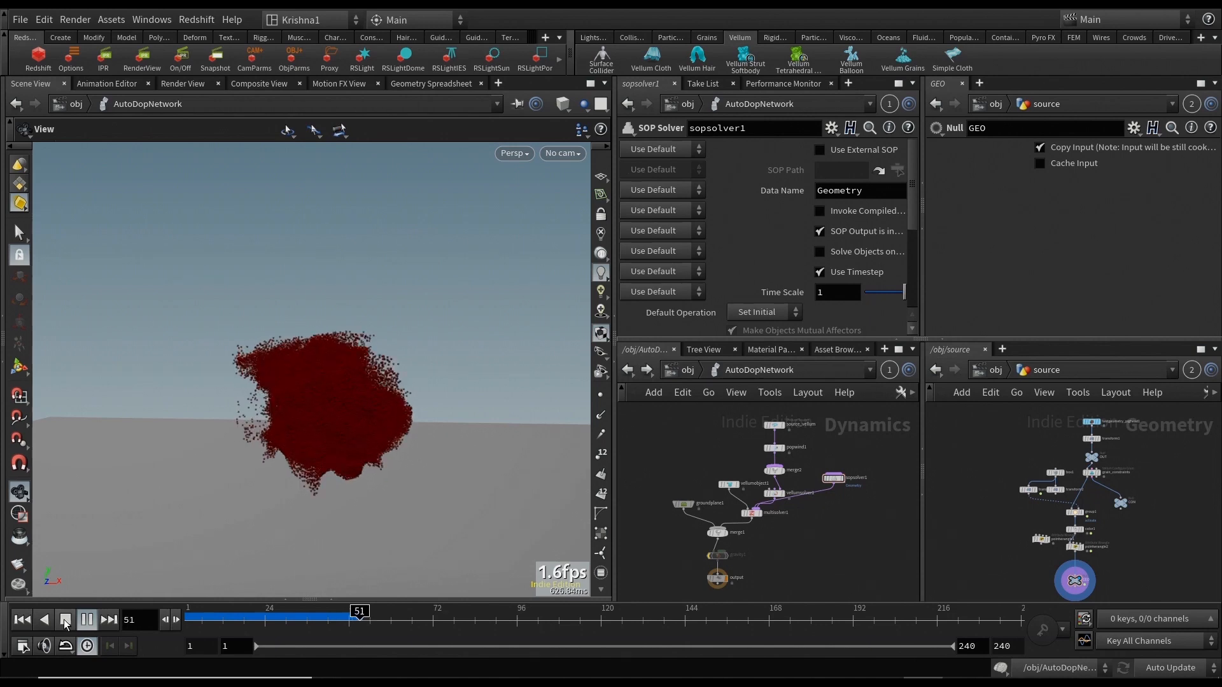
pyautogui.click(65, 619)
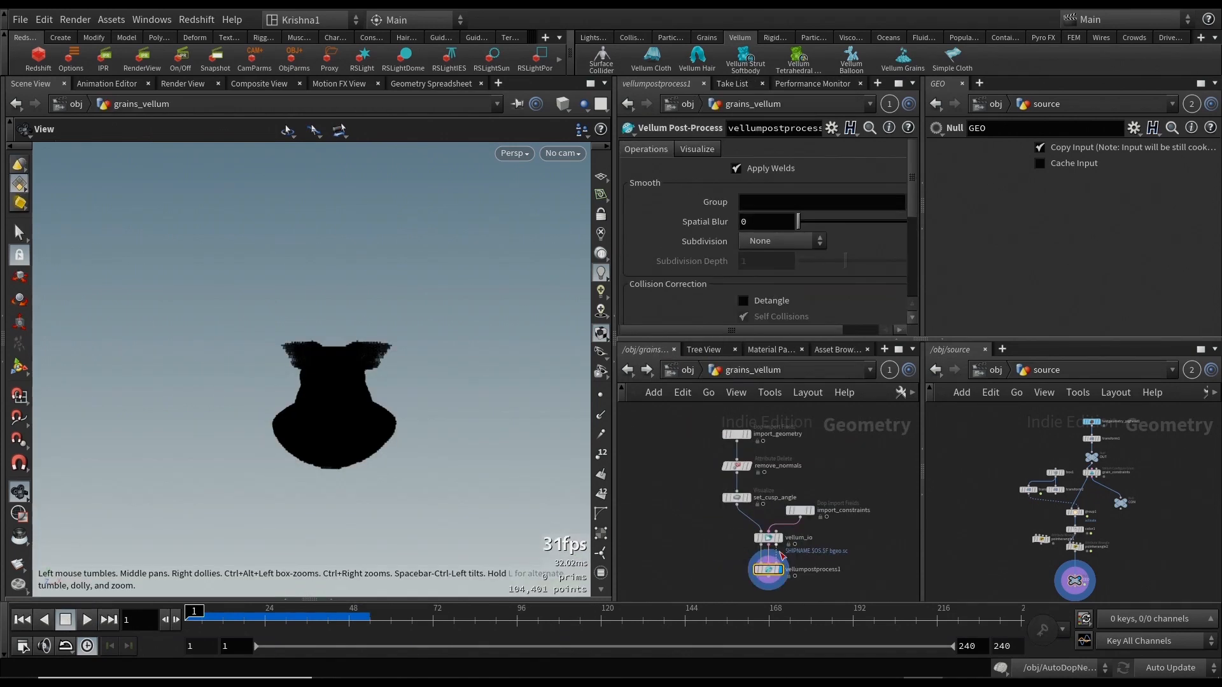
# Add an Attribute Delete below vellumpostprocess1 removing the Cd point attribute.
pyautogui.press('tab')
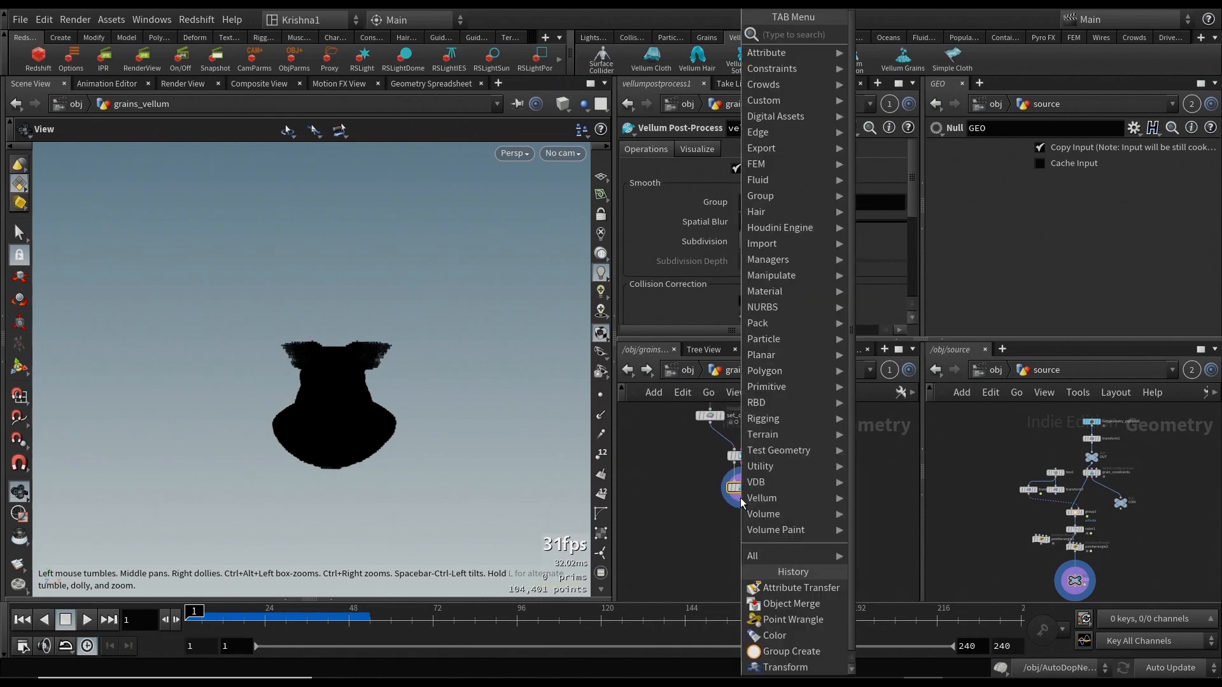
pyautogui.write('attribute')
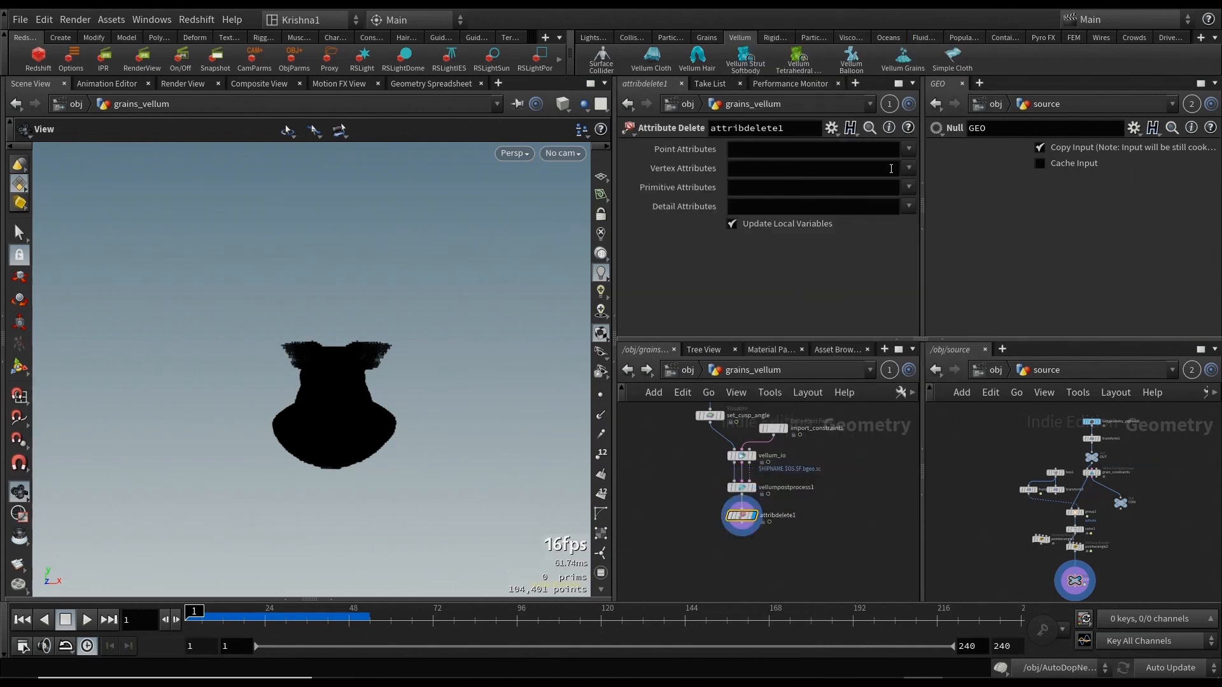
pyautogui.write('Cd')
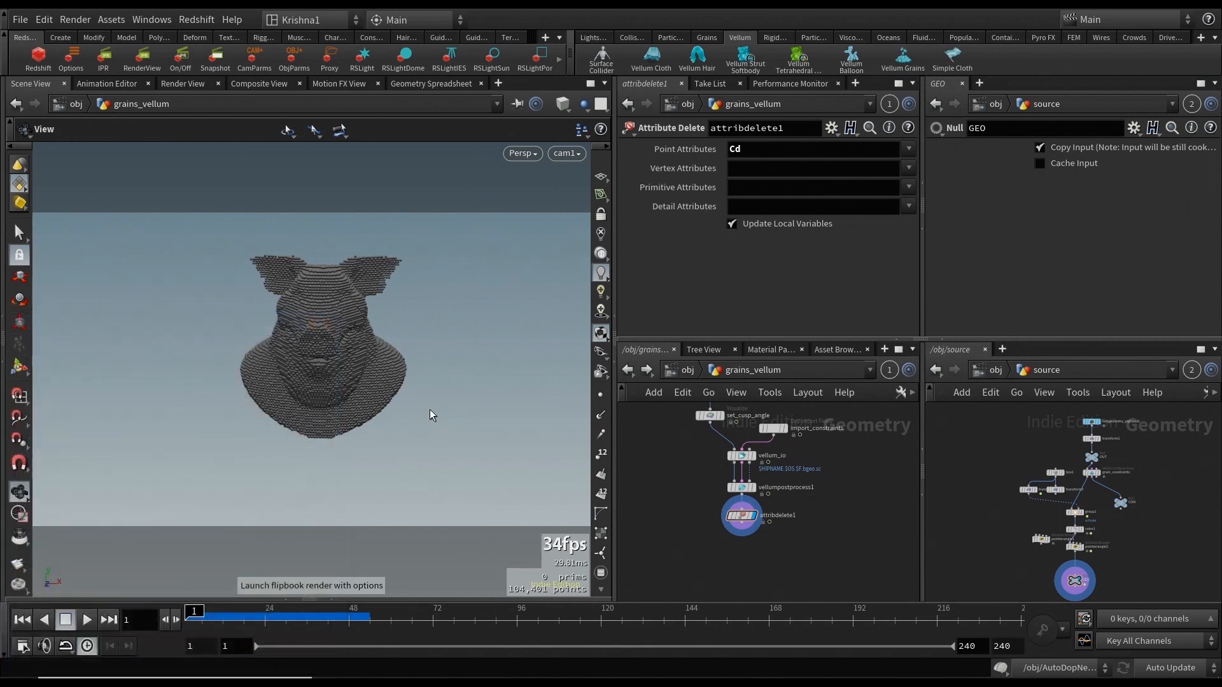
# Flipbook the grain simulation, scrub through frames to the end in MPlay, then close it.
pyautogui.click(310, 585)
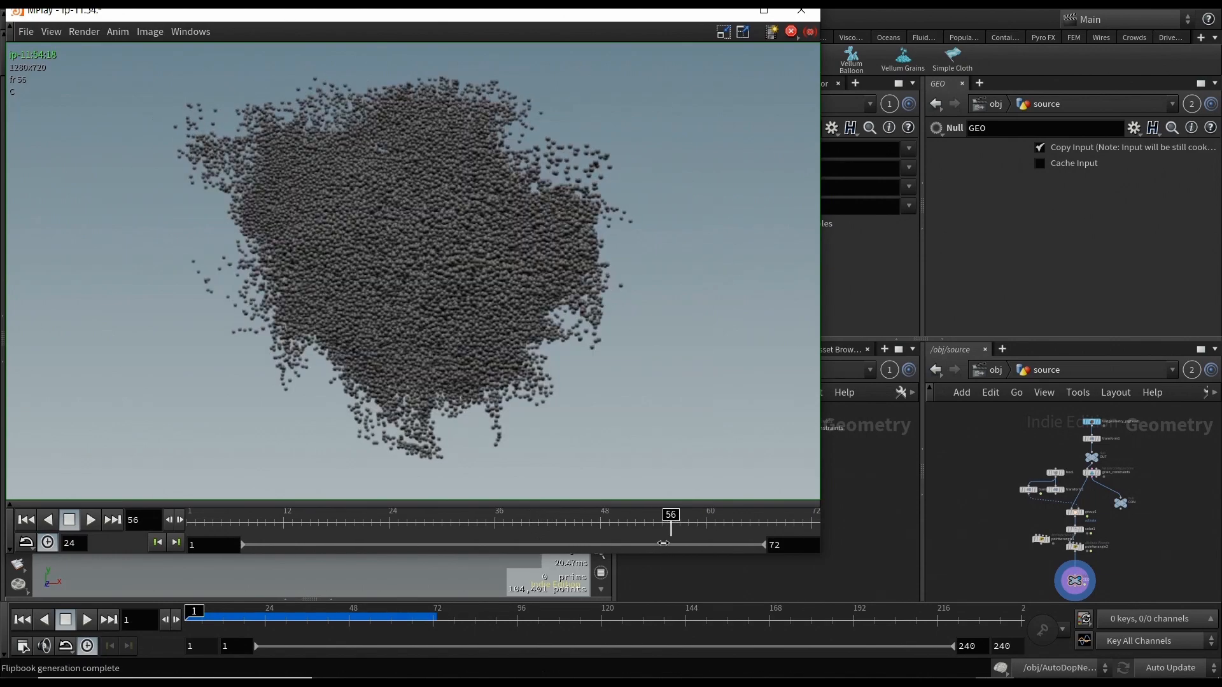
pyautogui.moveTo(670, 515); pyautogui.dragTo(511, 514)
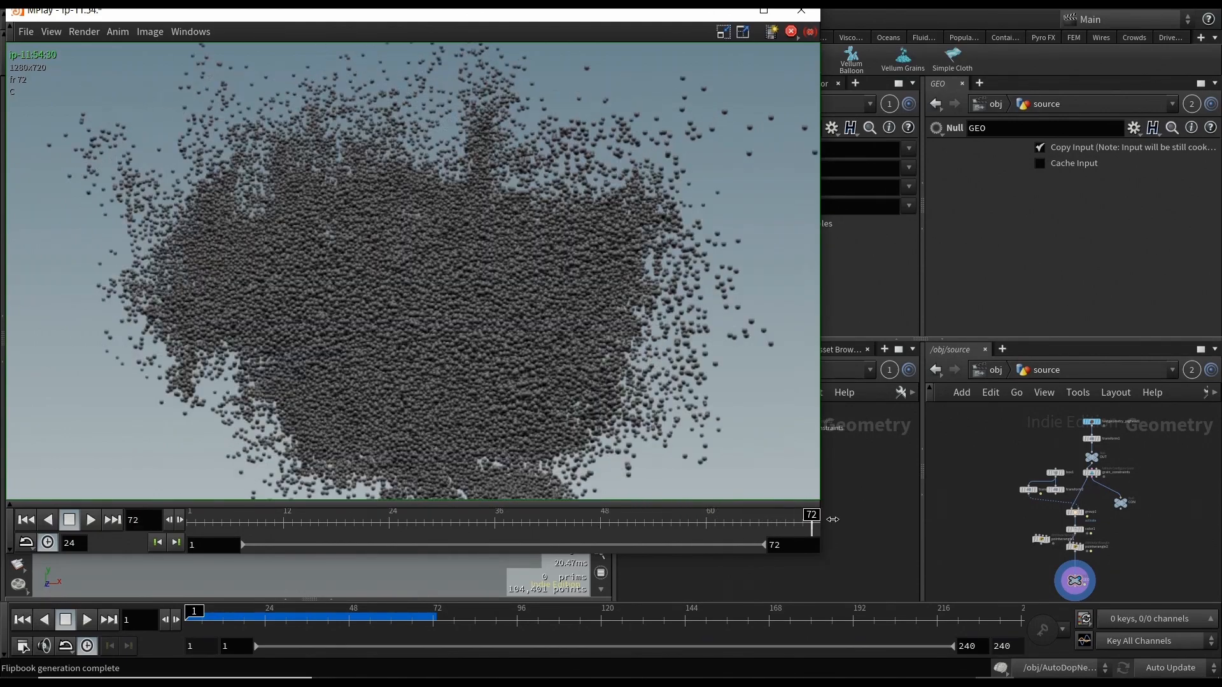
pyautogui.moveTo(810, 520); pyautogui.dragTo(697, 519)
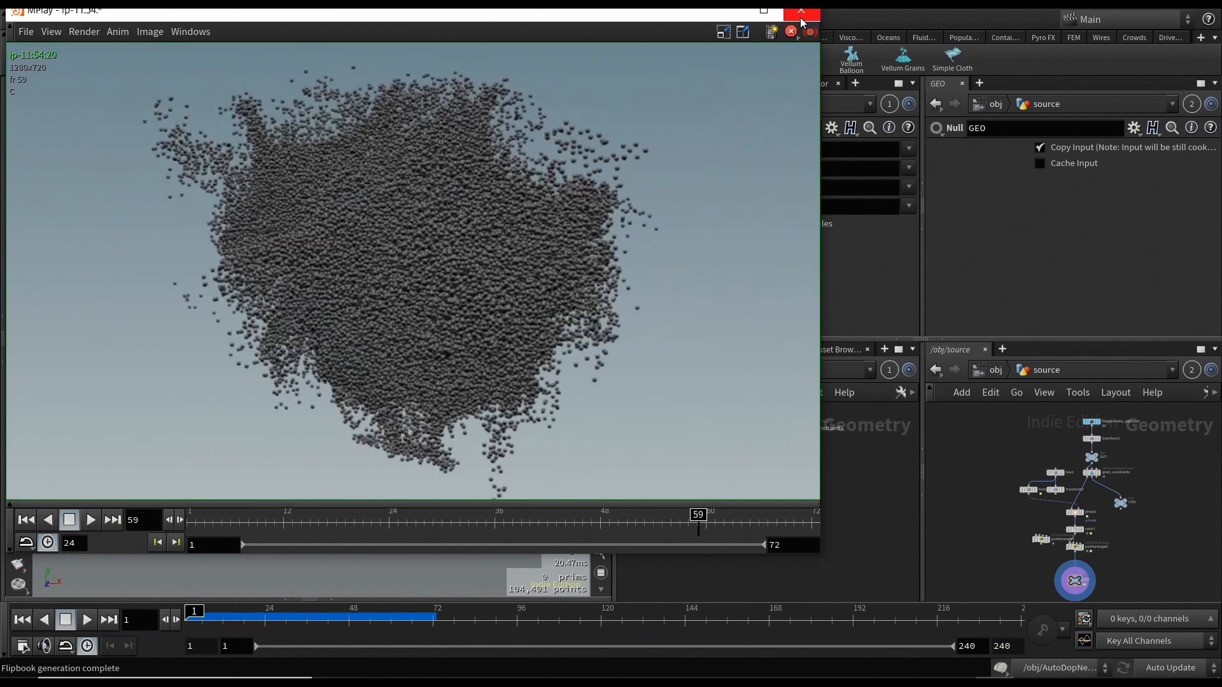
pyautogui.click(789, 11)
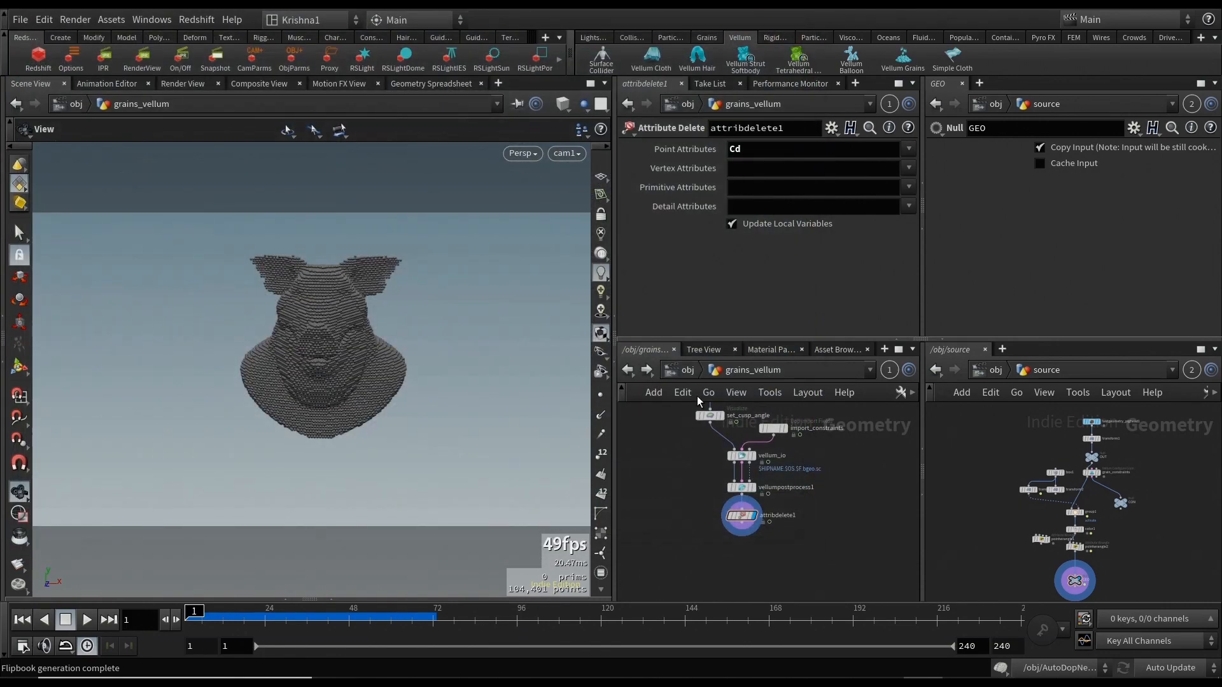